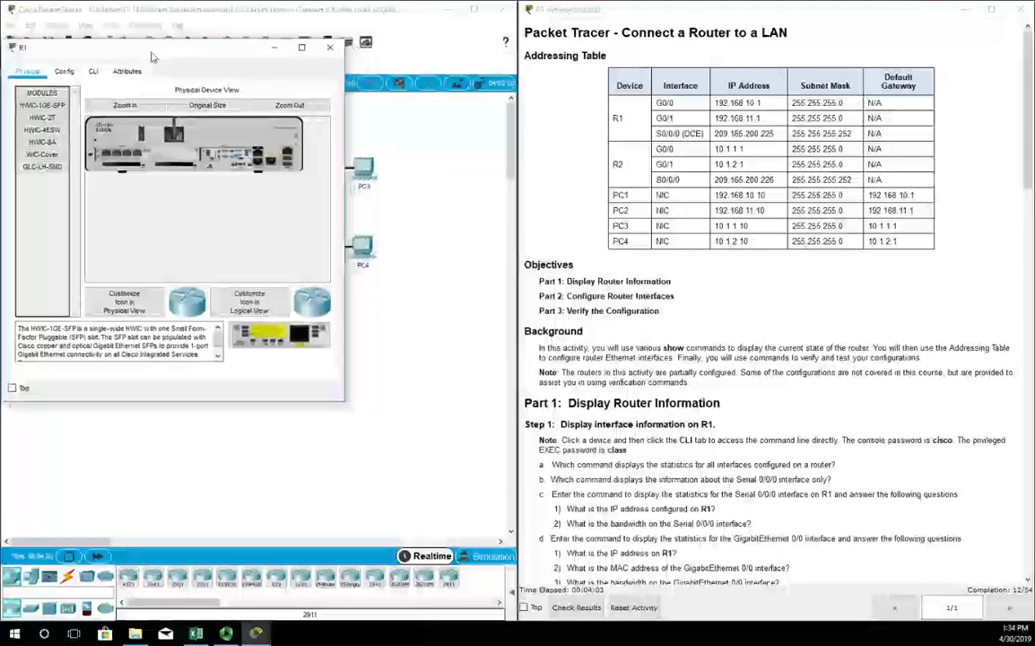
Step: Open R1's CLI and run 'show ip interface brief' to list its interfaces
click(93, 71)
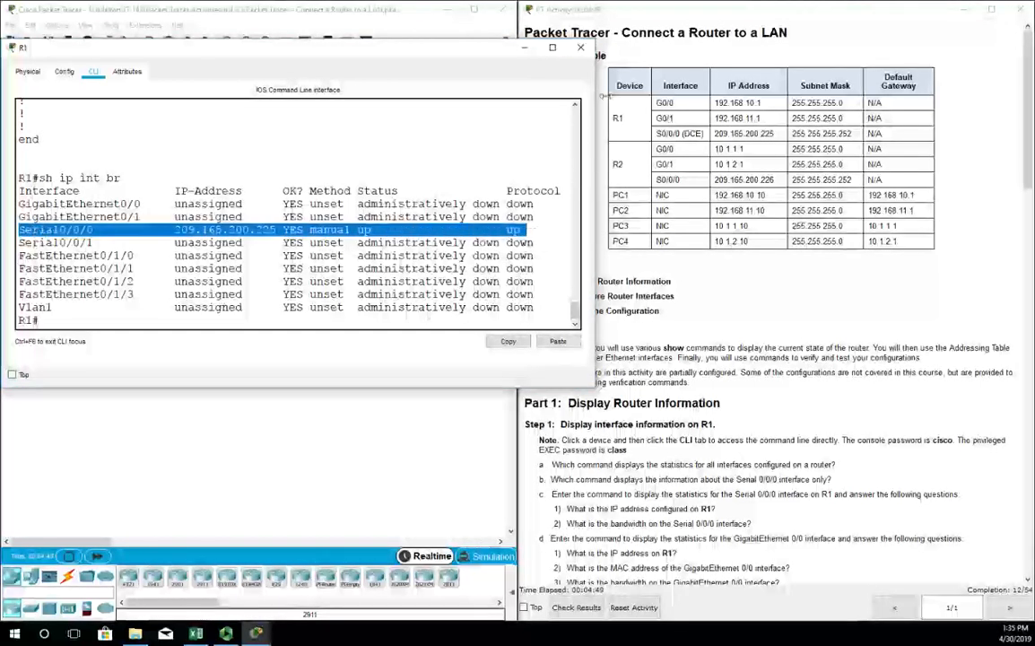
Step: Close R1's window and scroll through the Step 3 and Part 2 instructions
click(580, 47)
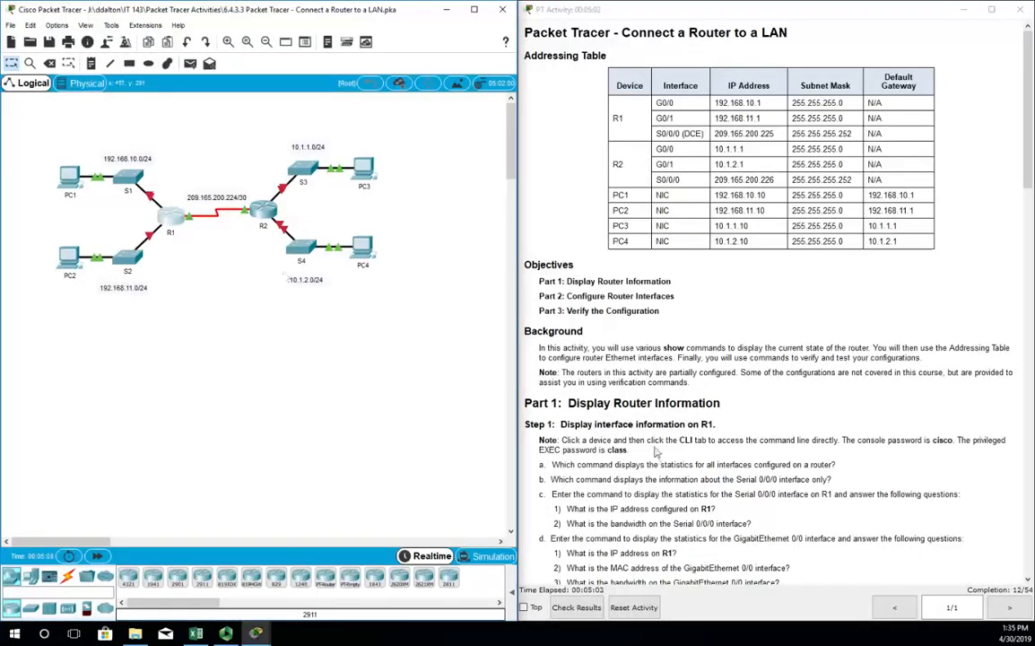
scroll(down, 3)
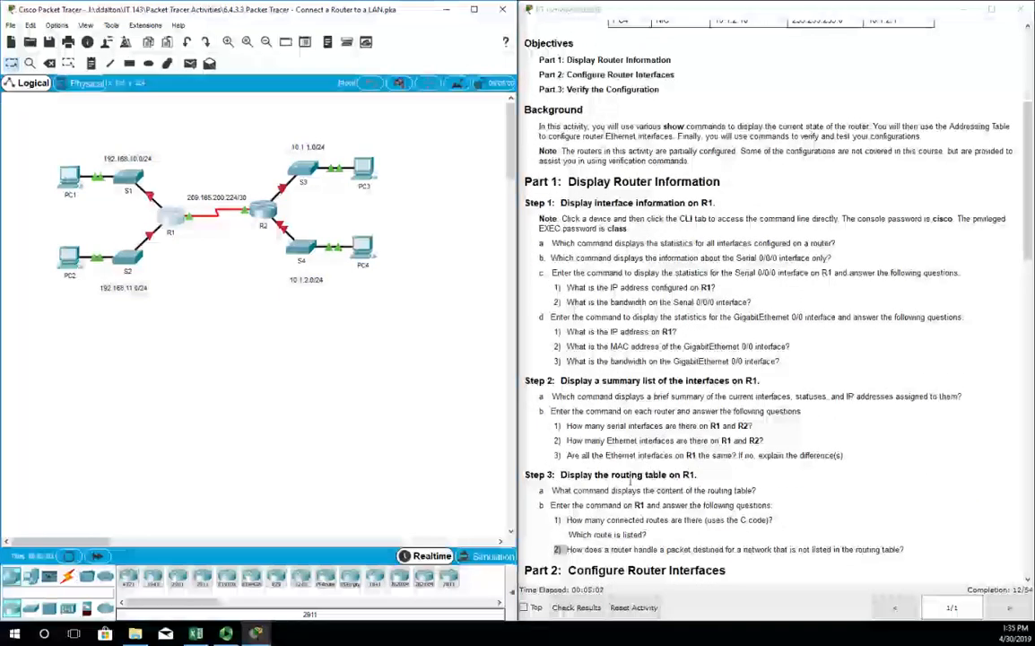
scroll(down, 3)
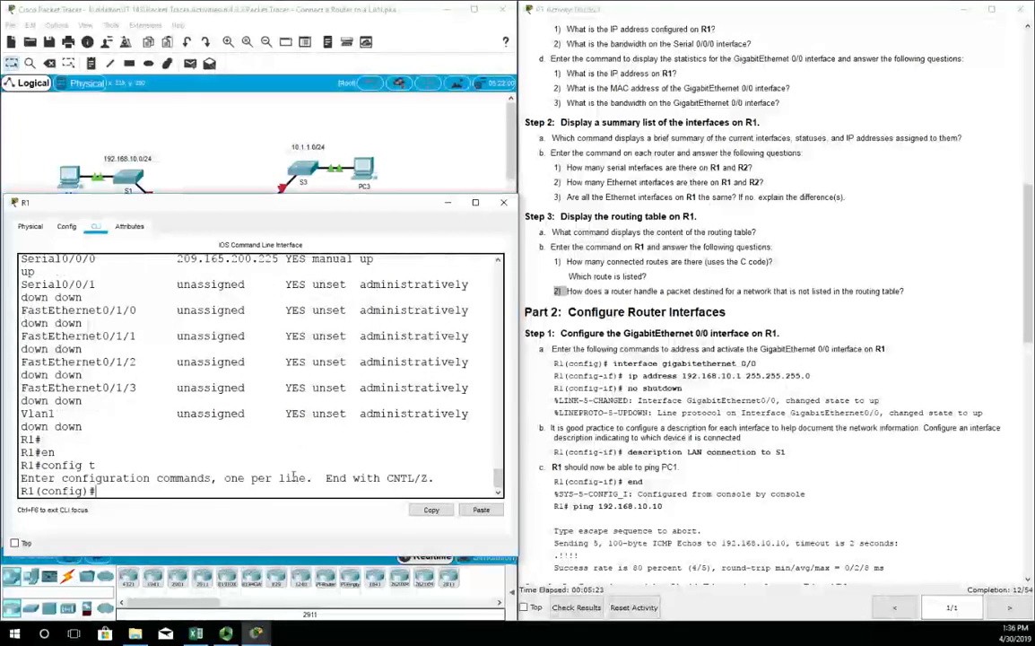
Step: On R1, enter interface G0/0 and assign 192.168.10.1 255.255.255.0
text(int)
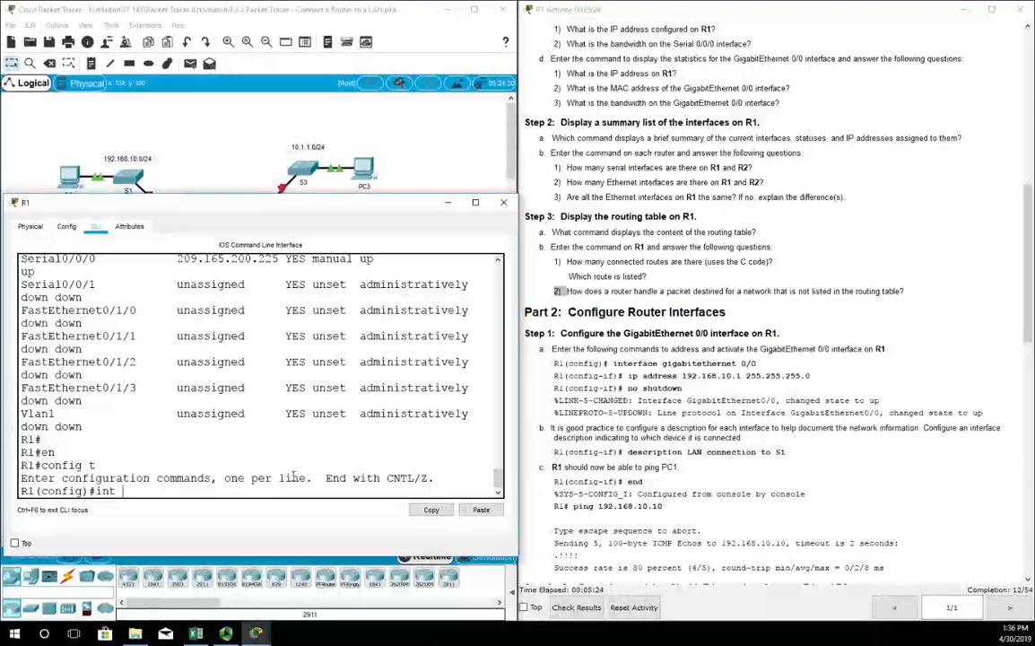
text(g0.0)
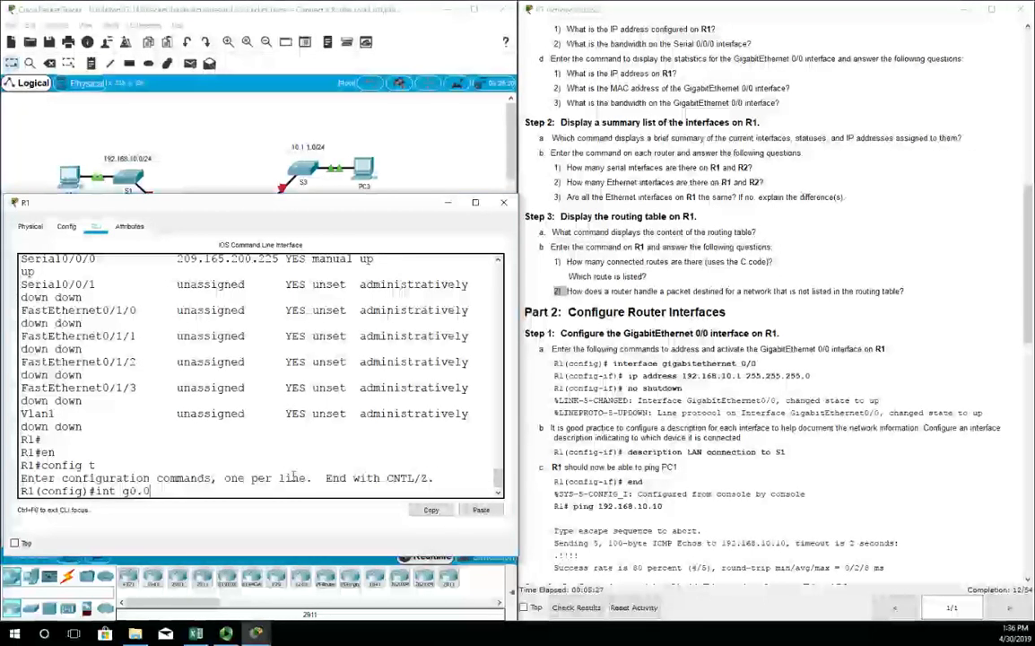
key(Return)
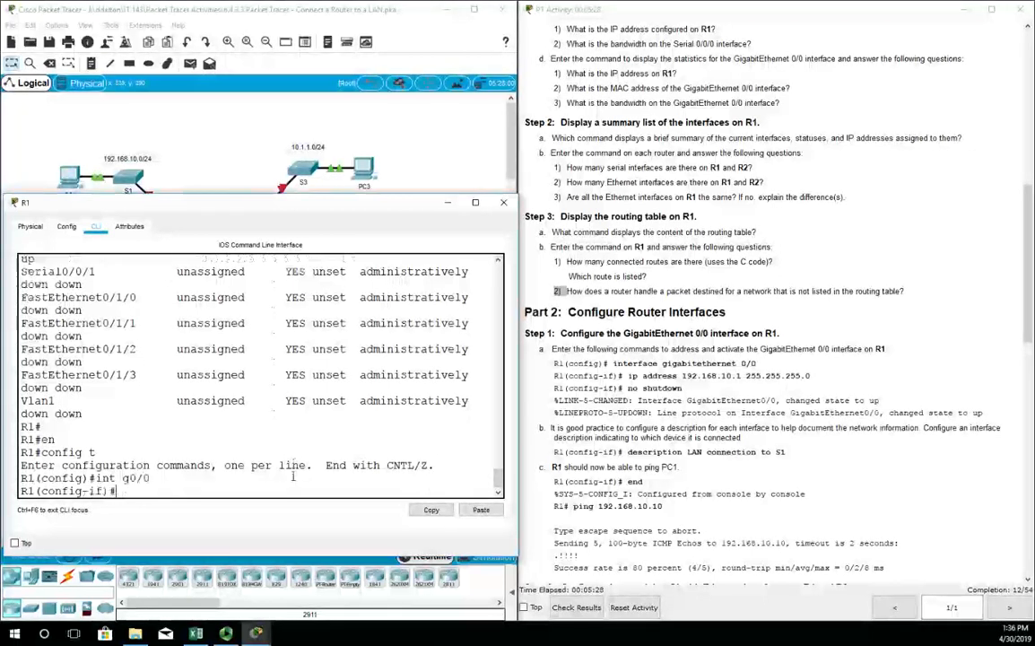
text(ip a)
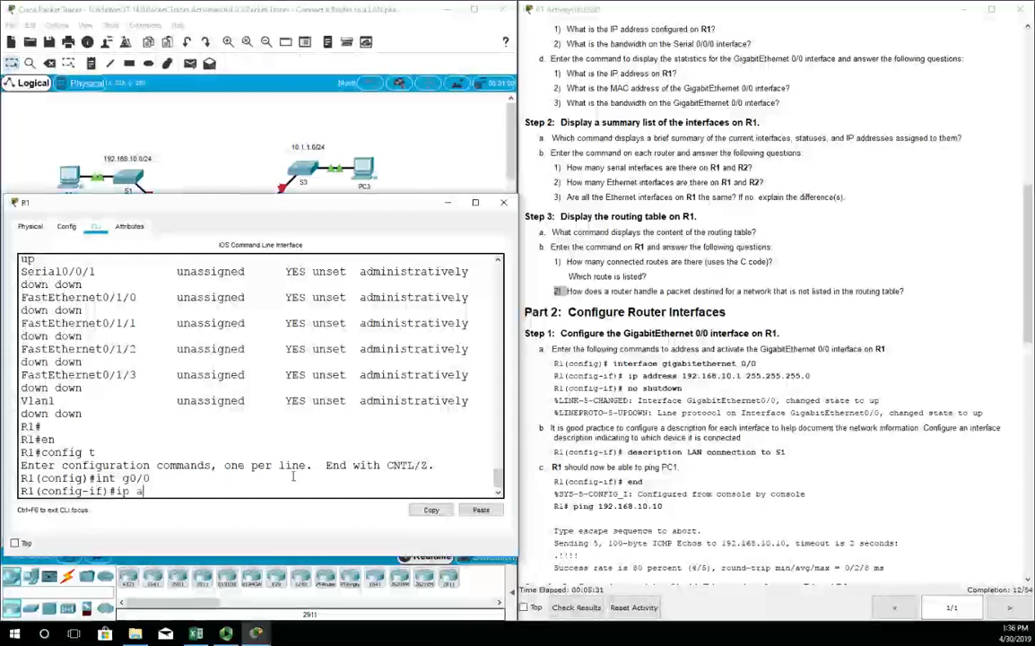
text(dd)
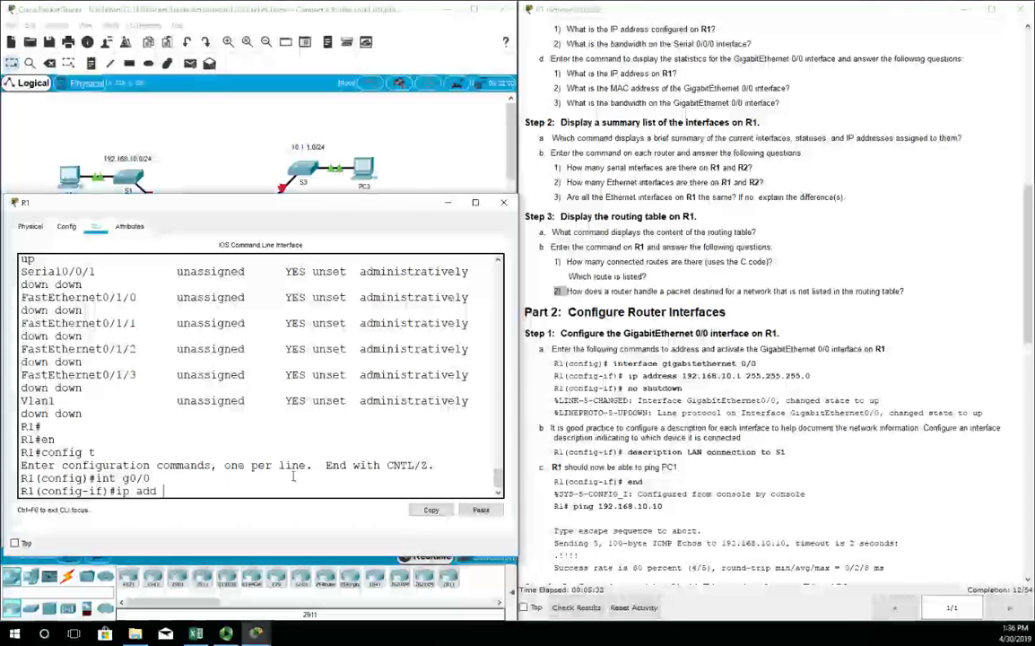
text(192.168.1.)
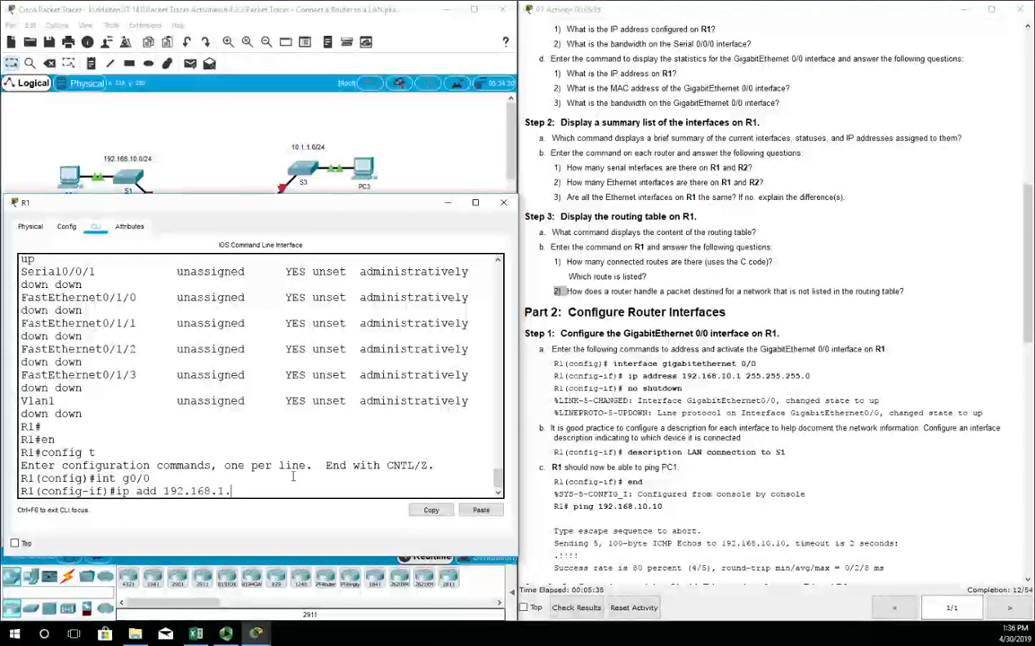
key(backspace)
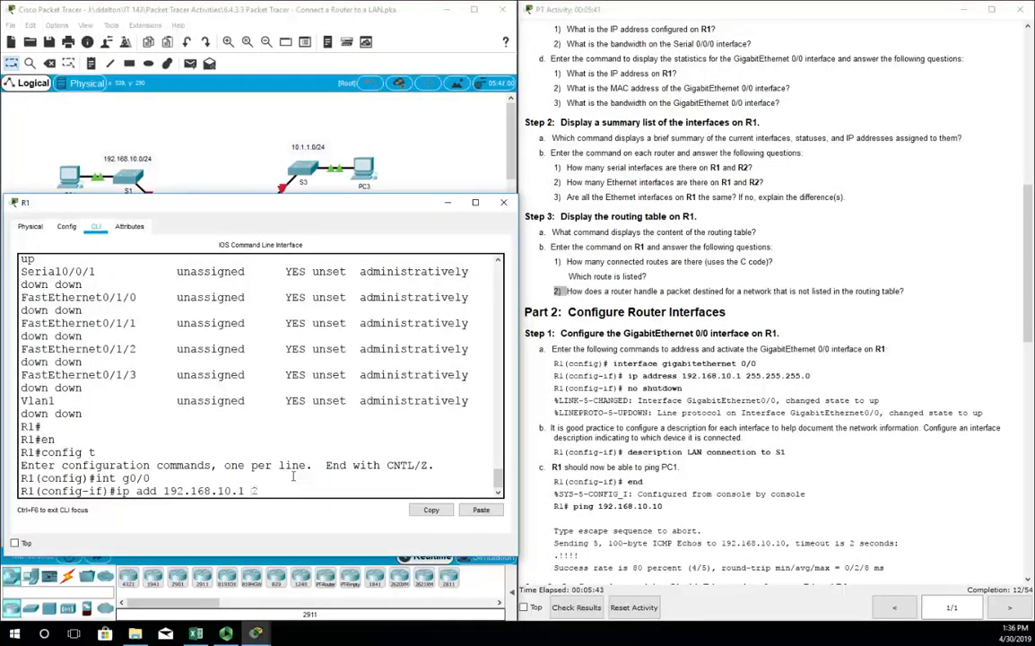
text(255.255.255.0)
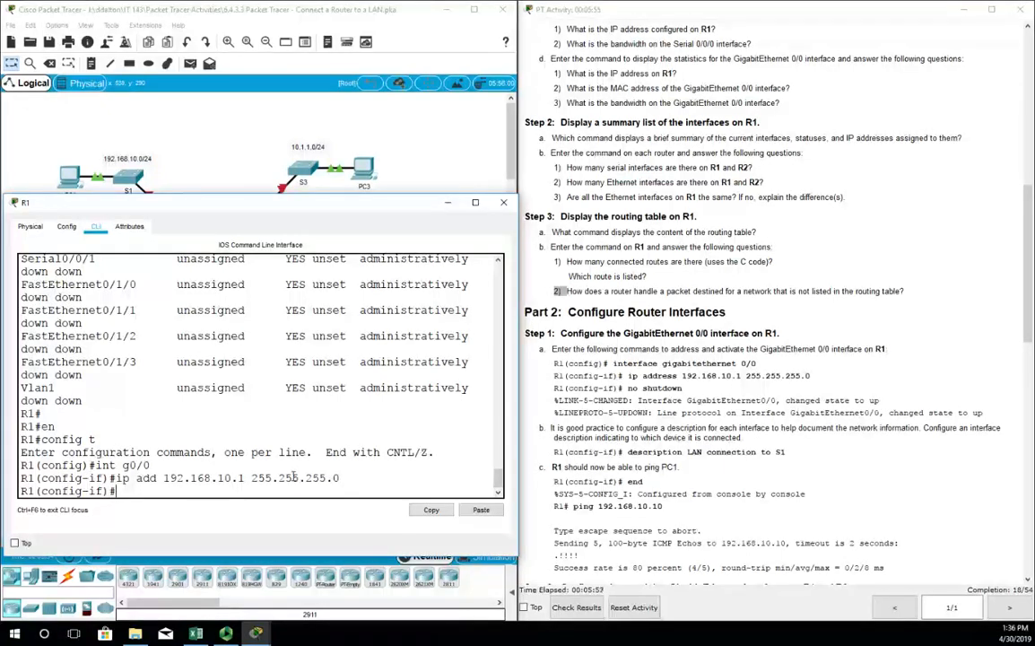
Step: Bring G0/0 up and describe it as 'LAN connection to S1'
text(o)
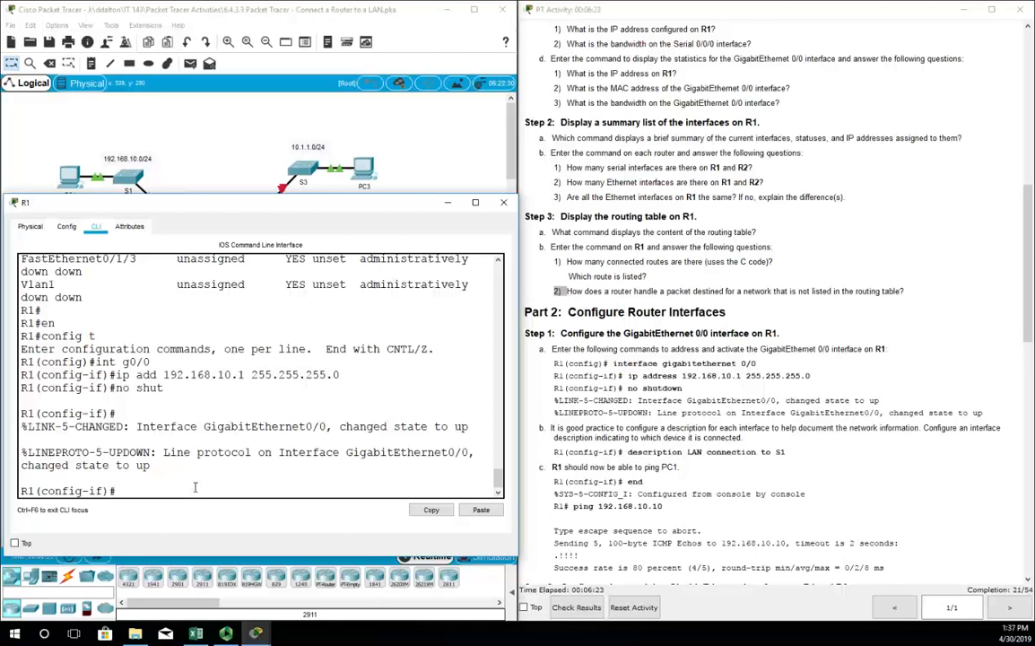
text(desc)
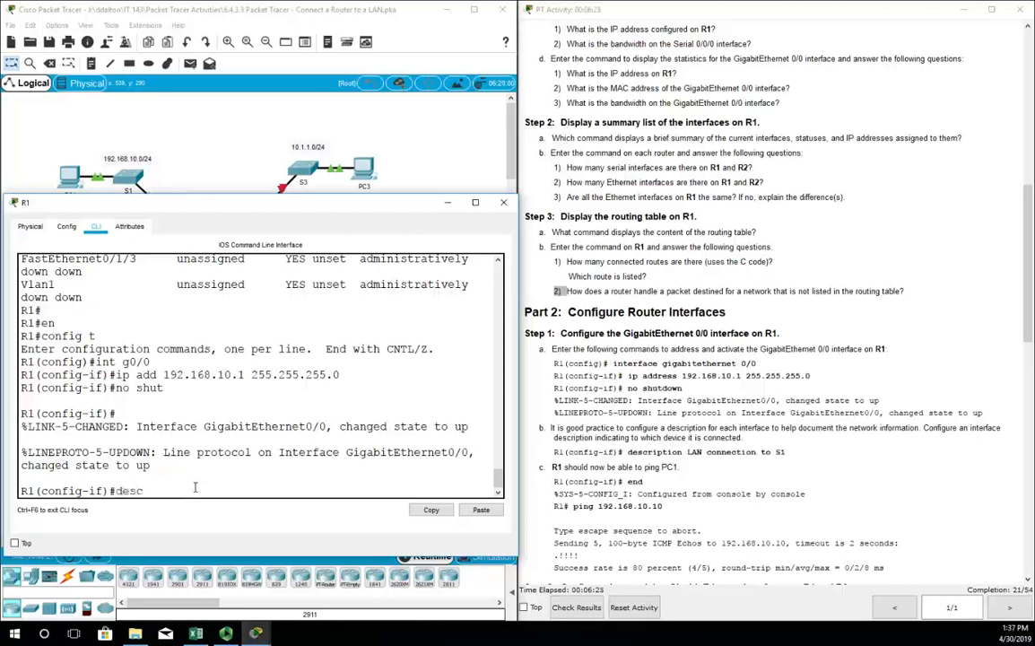
text(LAN co)
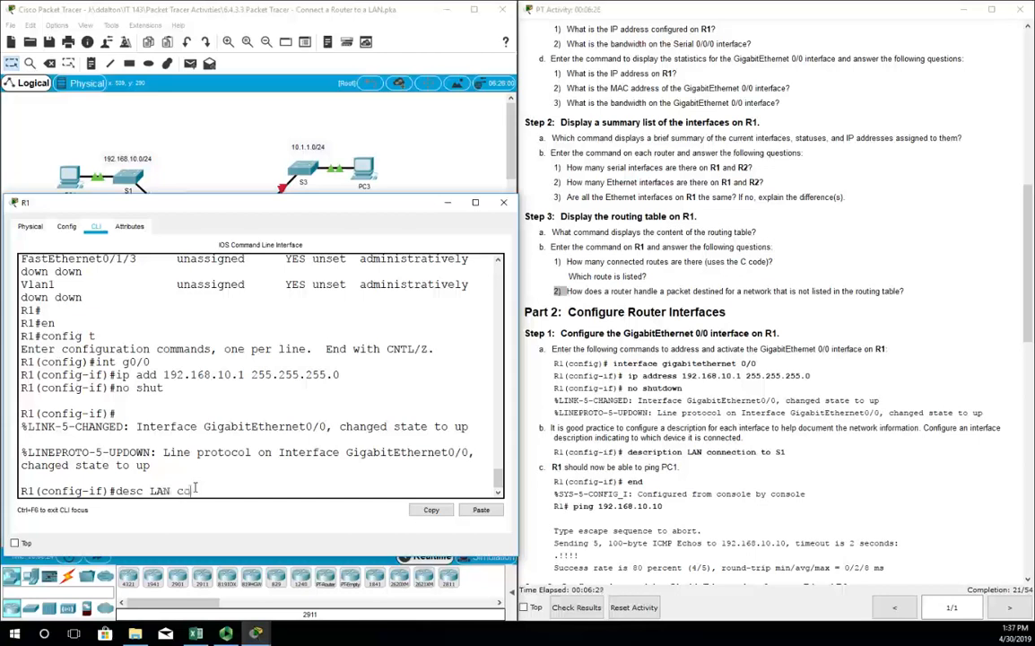
text(nnection to S)
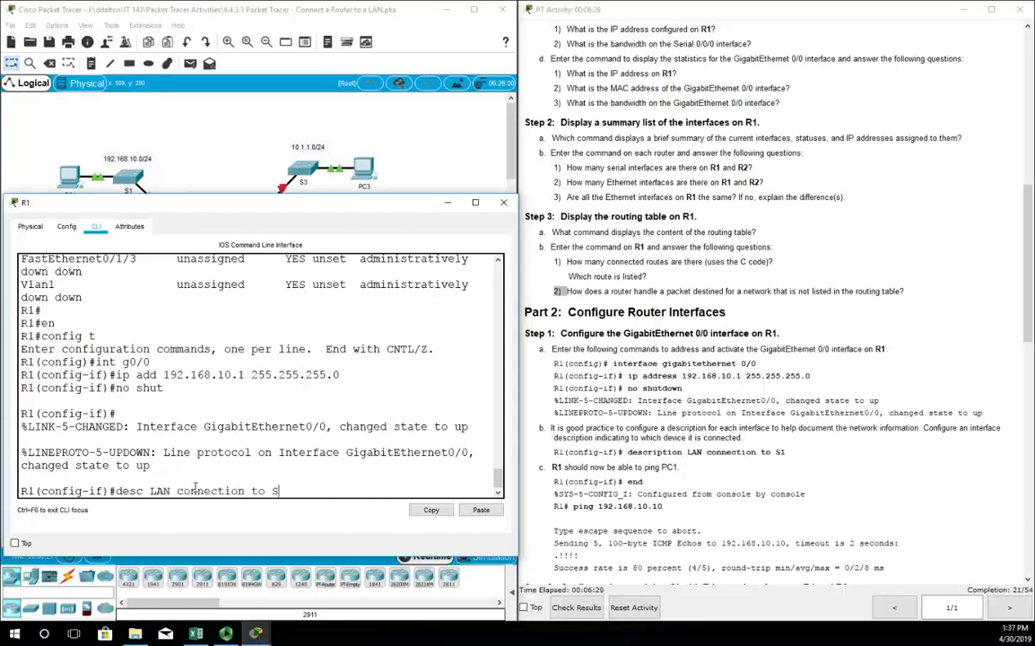
key(Return)
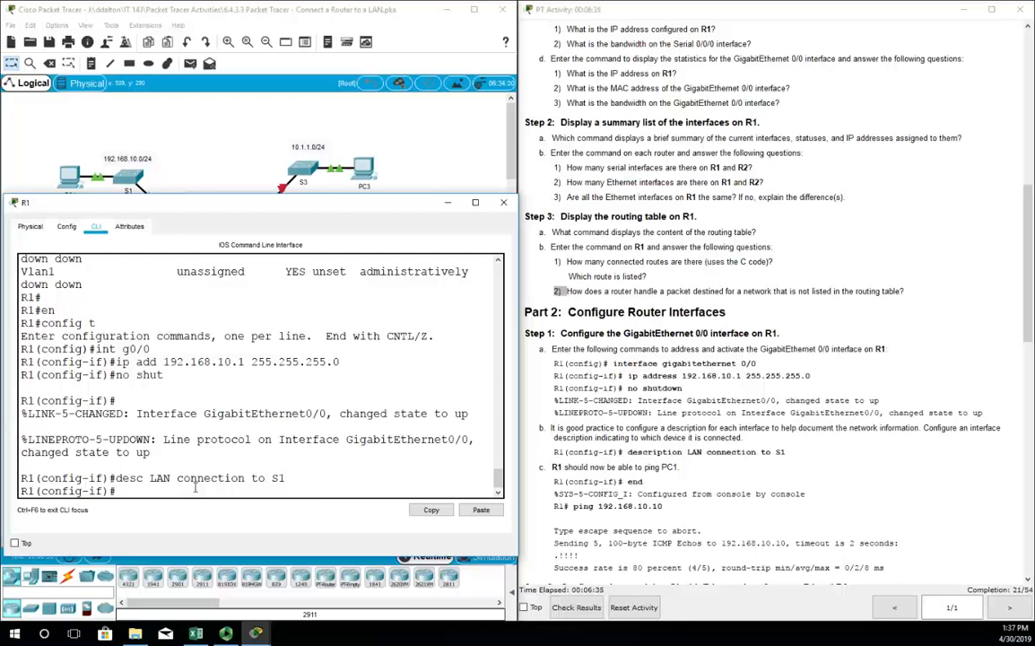
Step: Page through R1's running-config to check G0/0's description and 192.168.10.1 address
text(en)
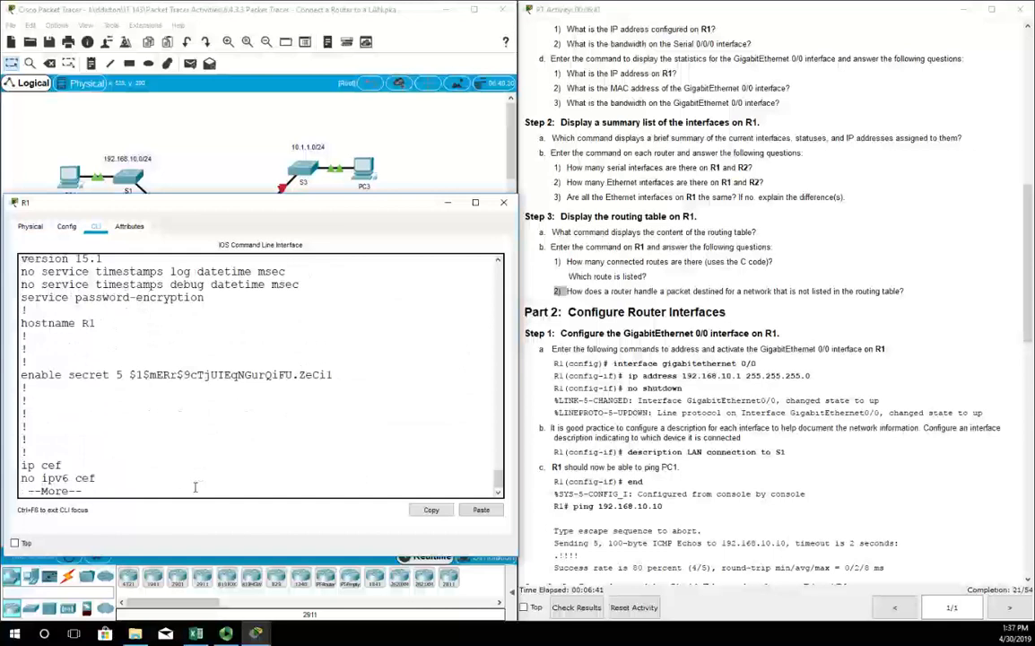
key(space)
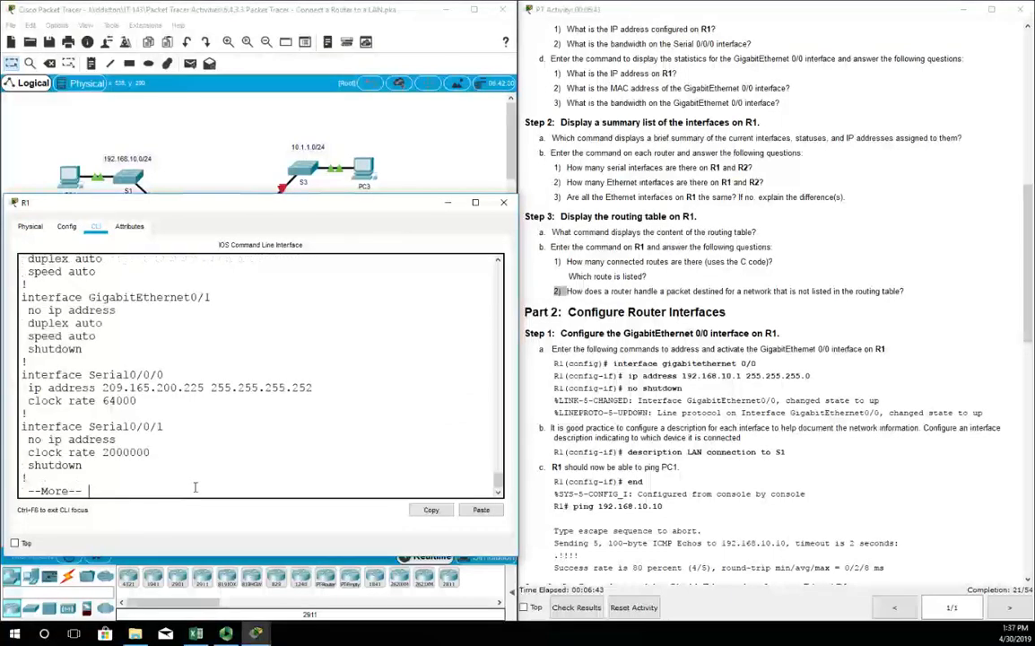
key(space)
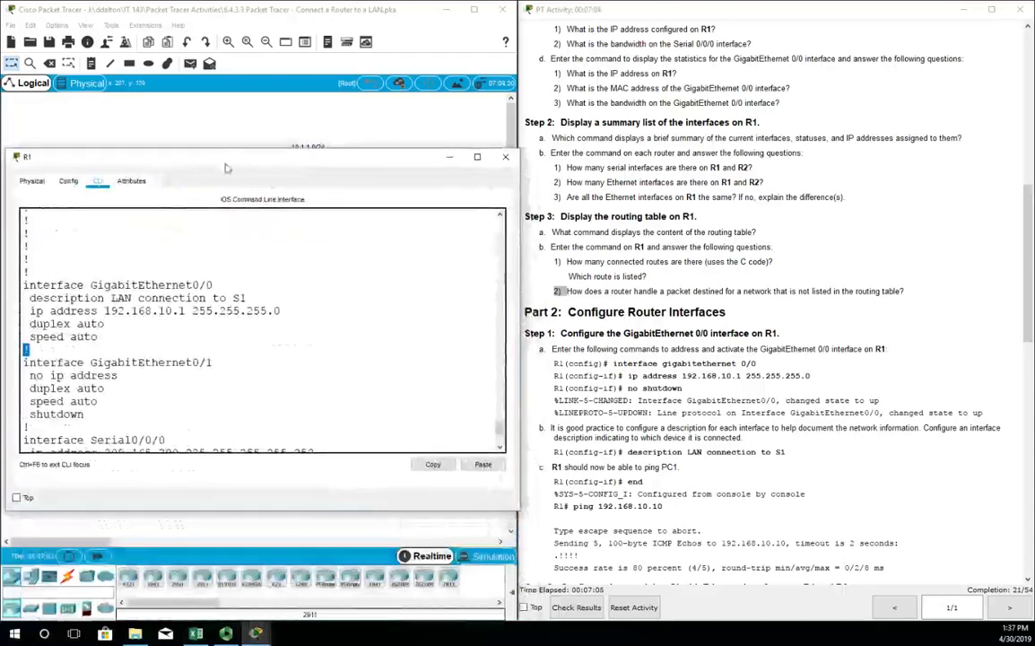
scroll(up, 3)
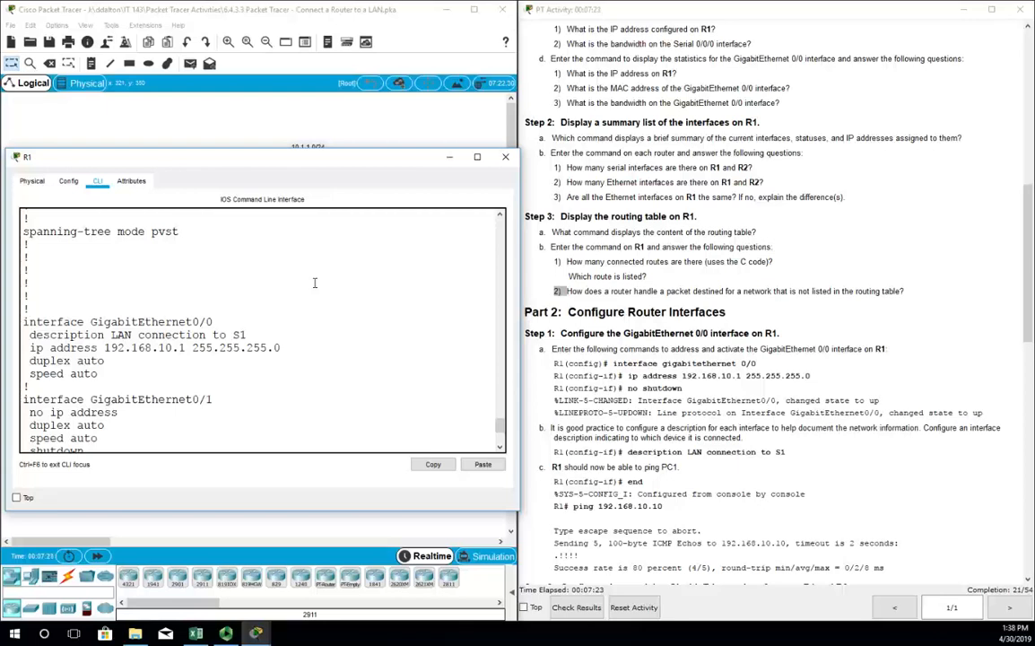
Step: Assign R1's G0/1 the address 192.168.11.1/24
scroll(up, 3)
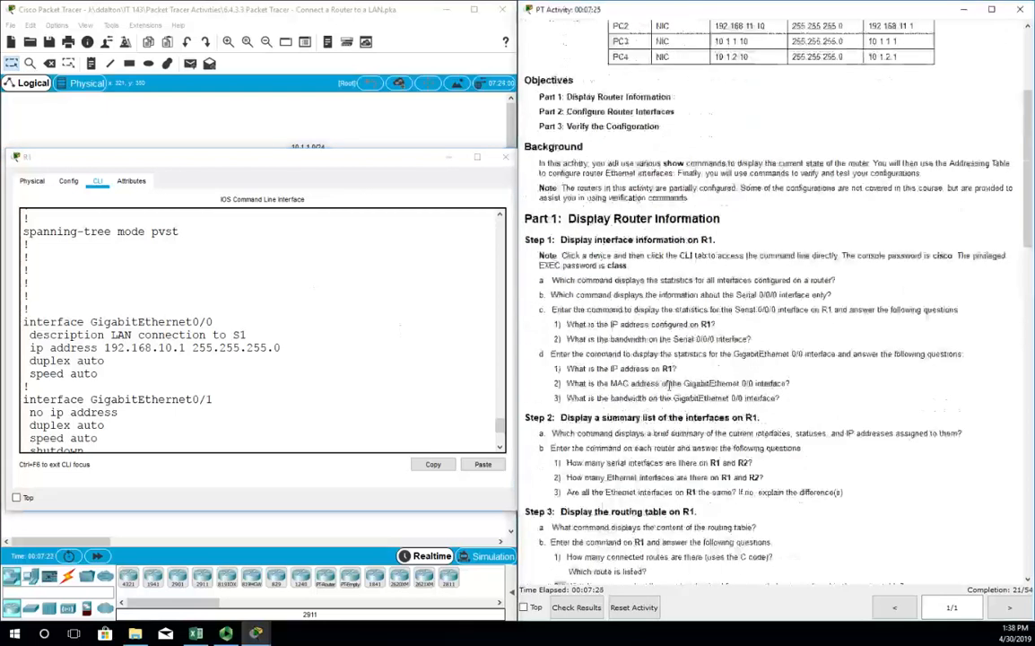
scroll(up, 3)
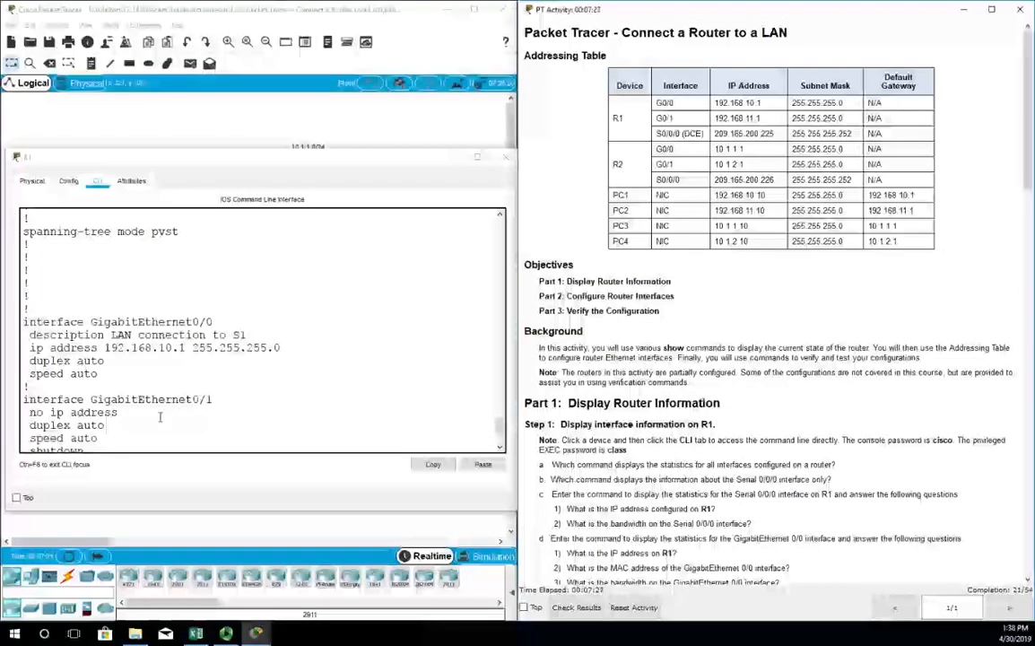
scroll(down, 3)
text(ip add 1)
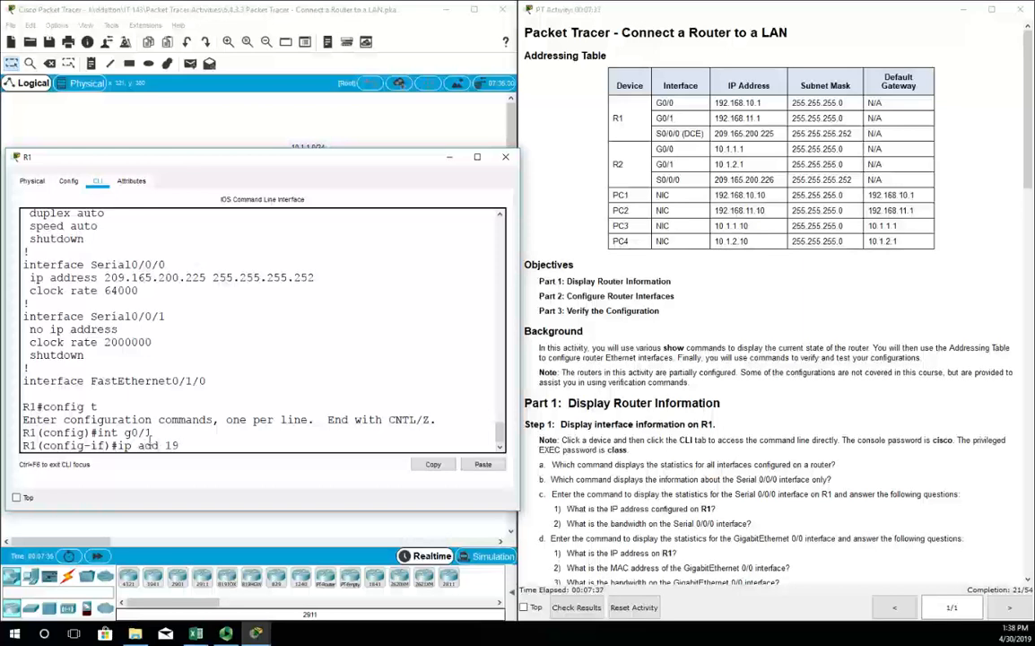
text(92.168.11.1 255.255.255.0)
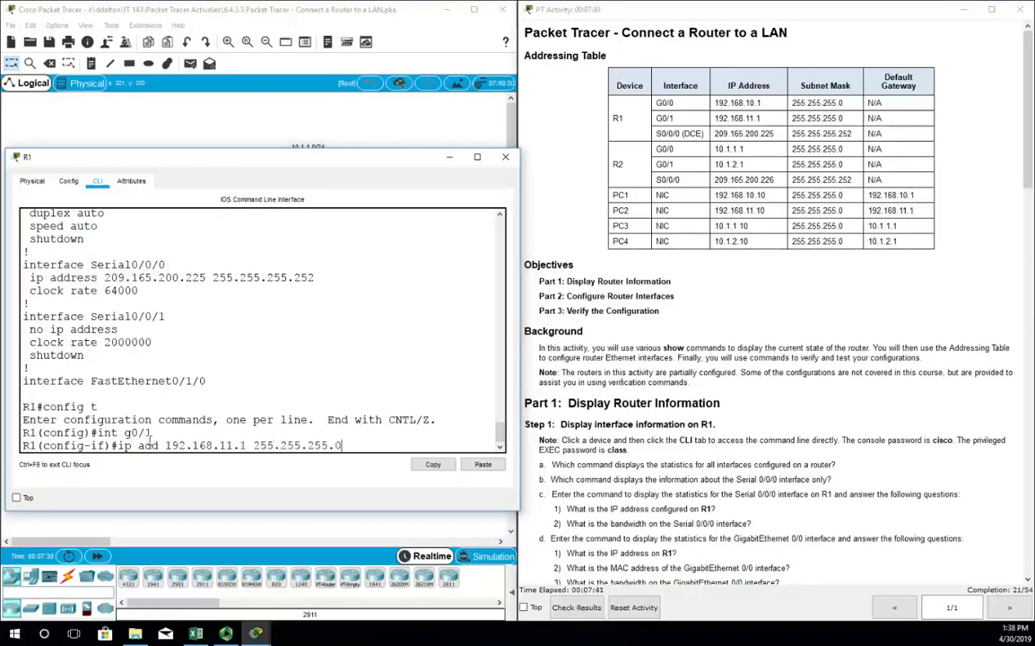
key(Return)
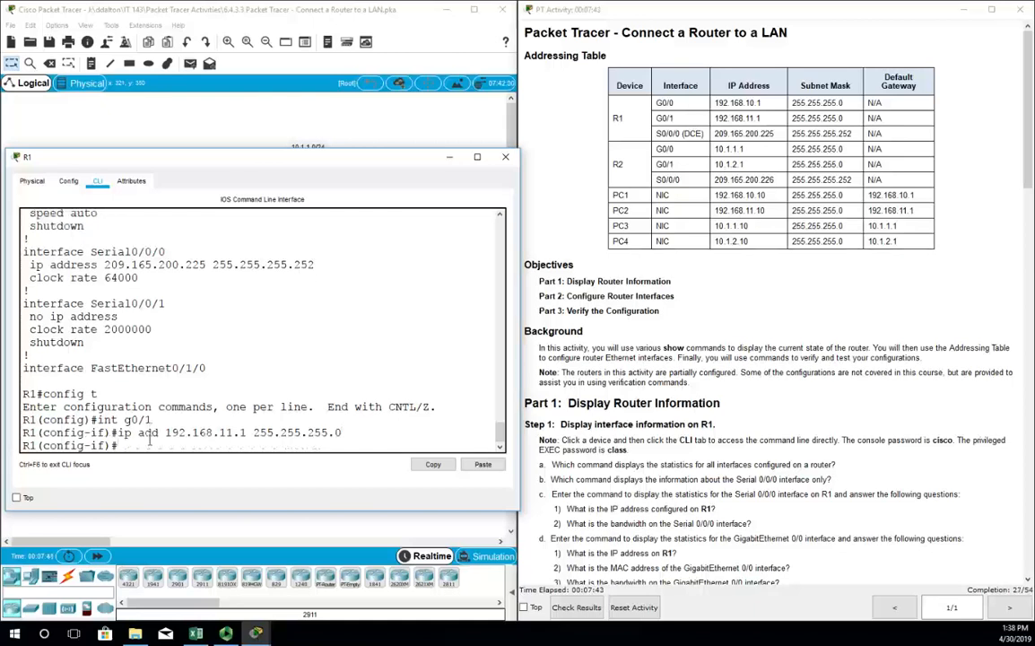
drag(260, 157, 314, 272)
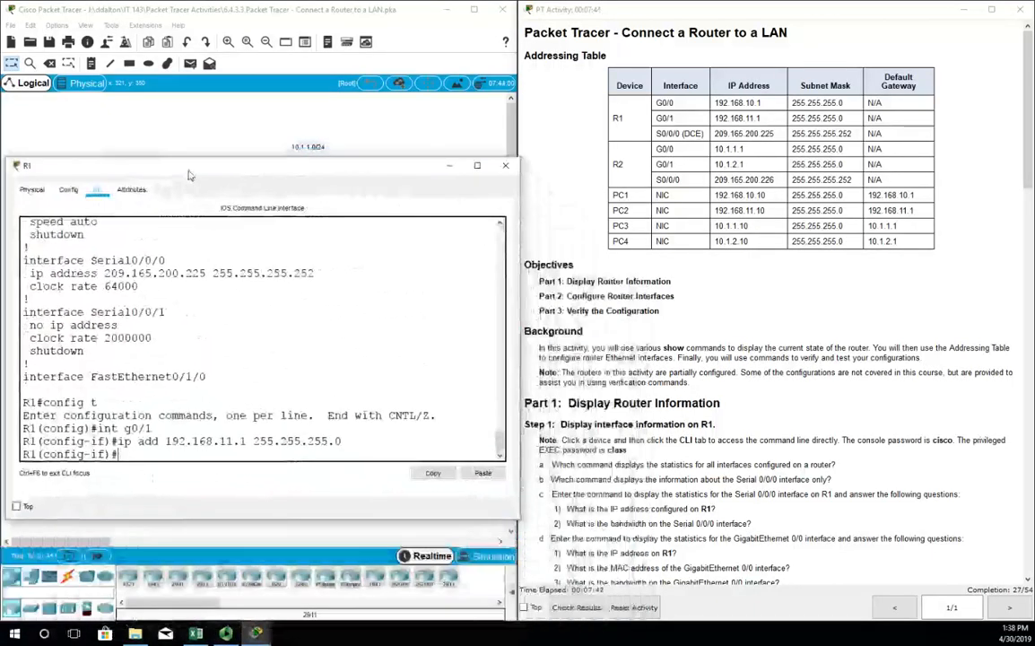
Step: Describe G0/1 as 'LAN connection to S2', end, and save to startup-config
text(desc)
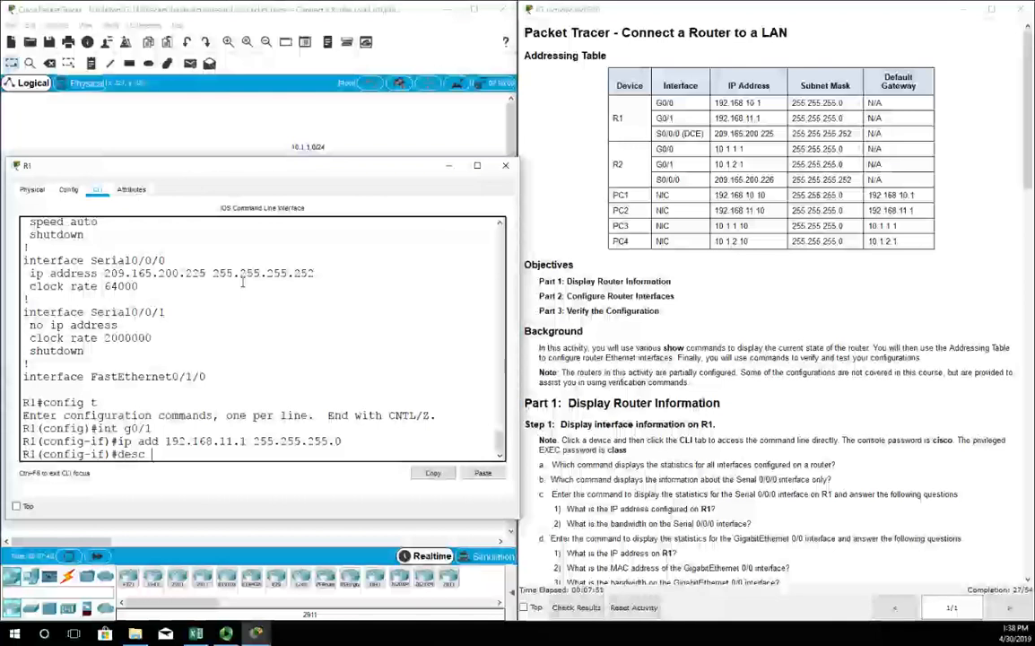
scroll(down, 3)
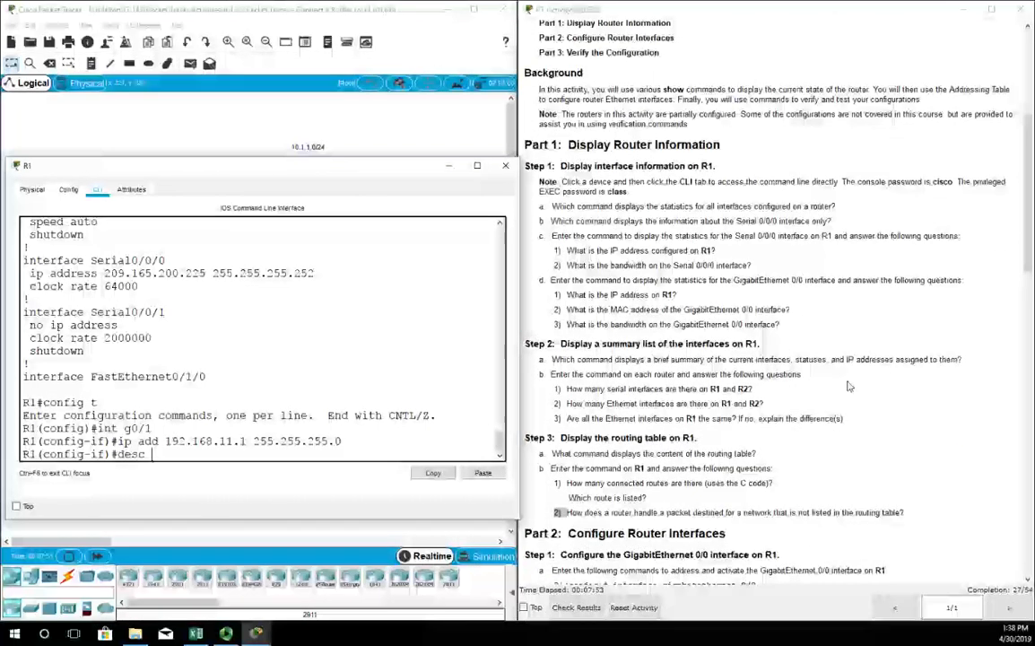
scroll(down, 3)
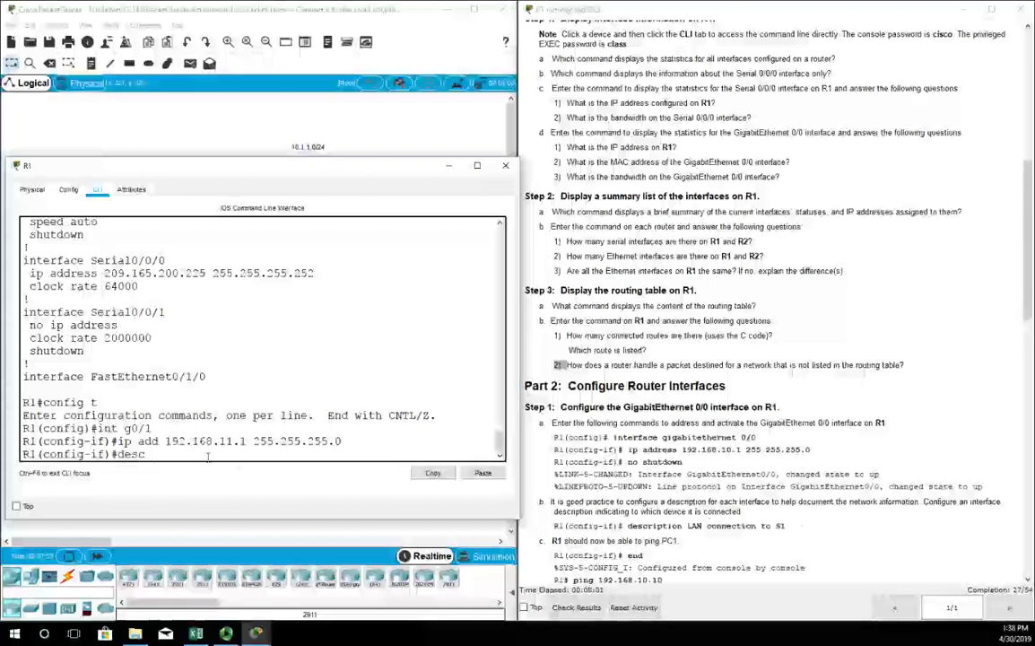
text(LAN connec)
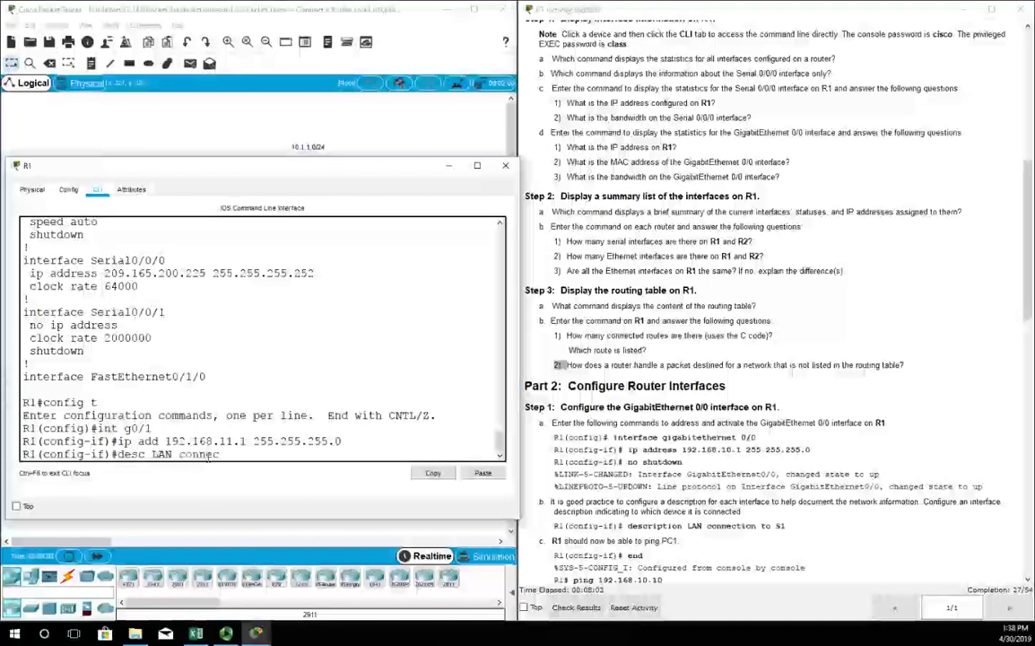
text(tion to S2)
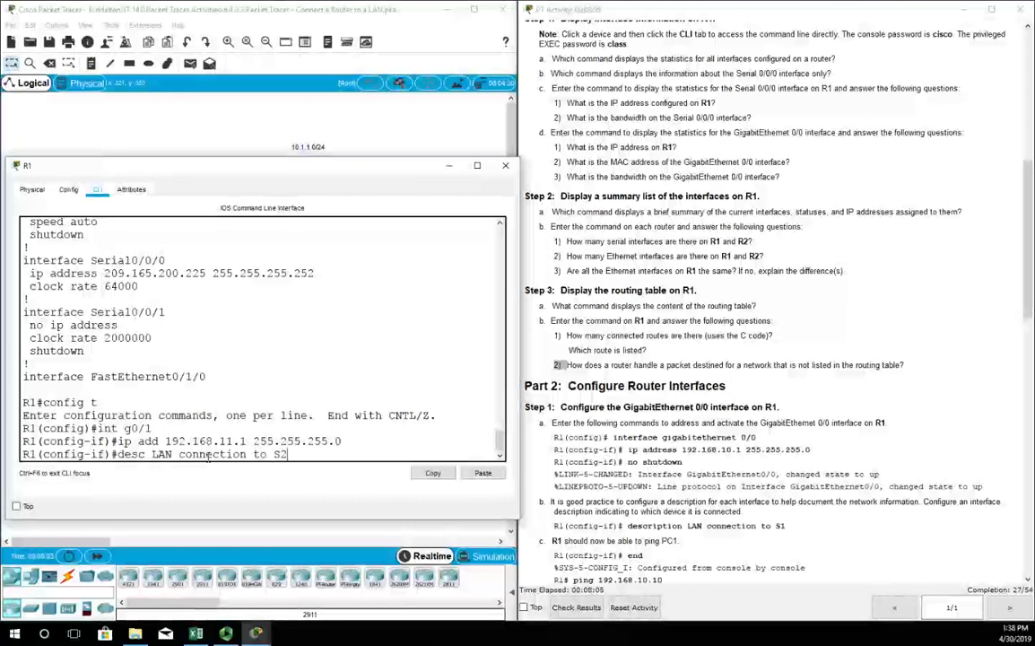
text(end)
text(copy run start)
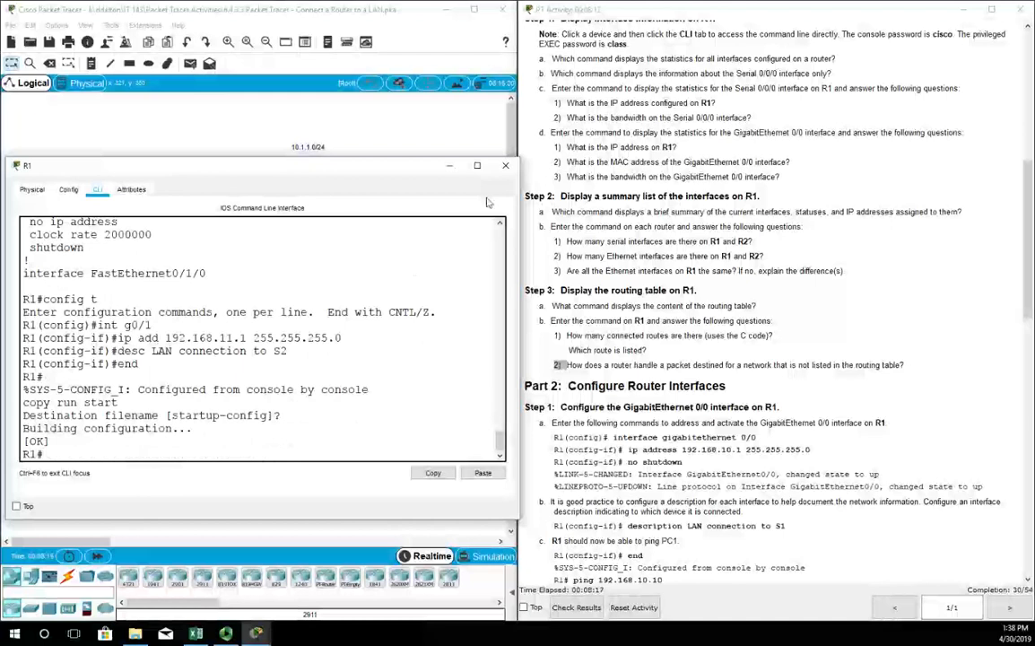
Step: Close R1's window and open R2's command line at its password prompt
click(505, 165)
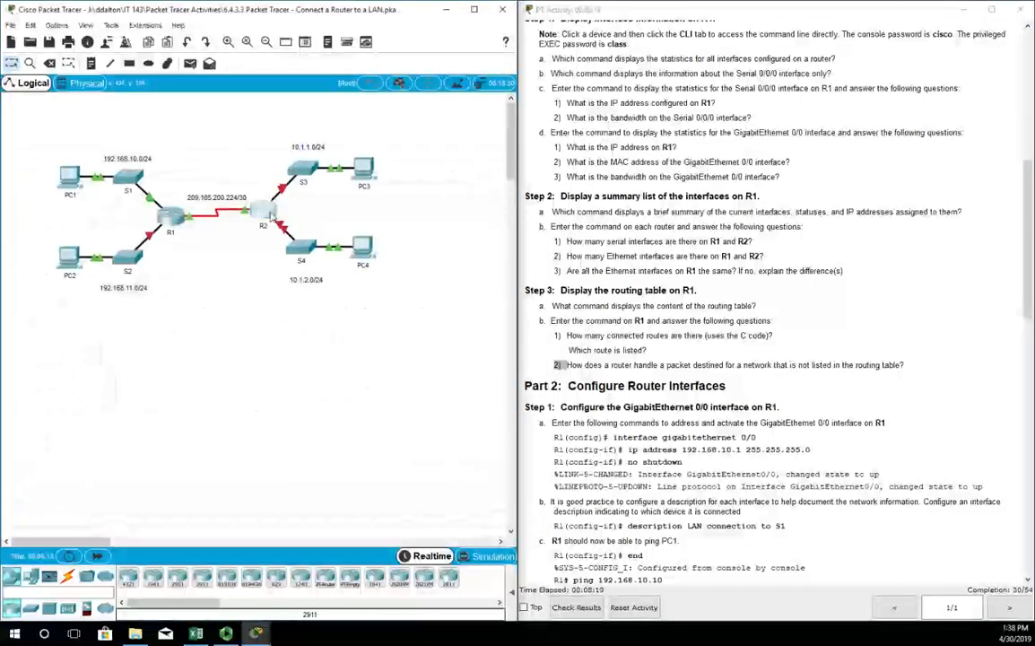
double_click(263, 222)
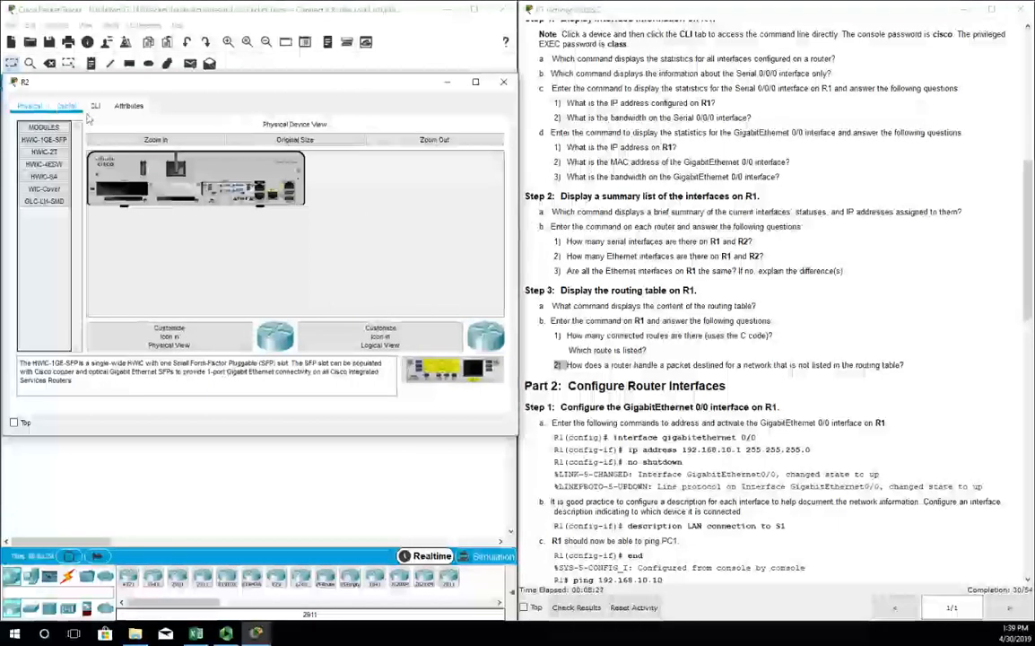
click(95, 105)
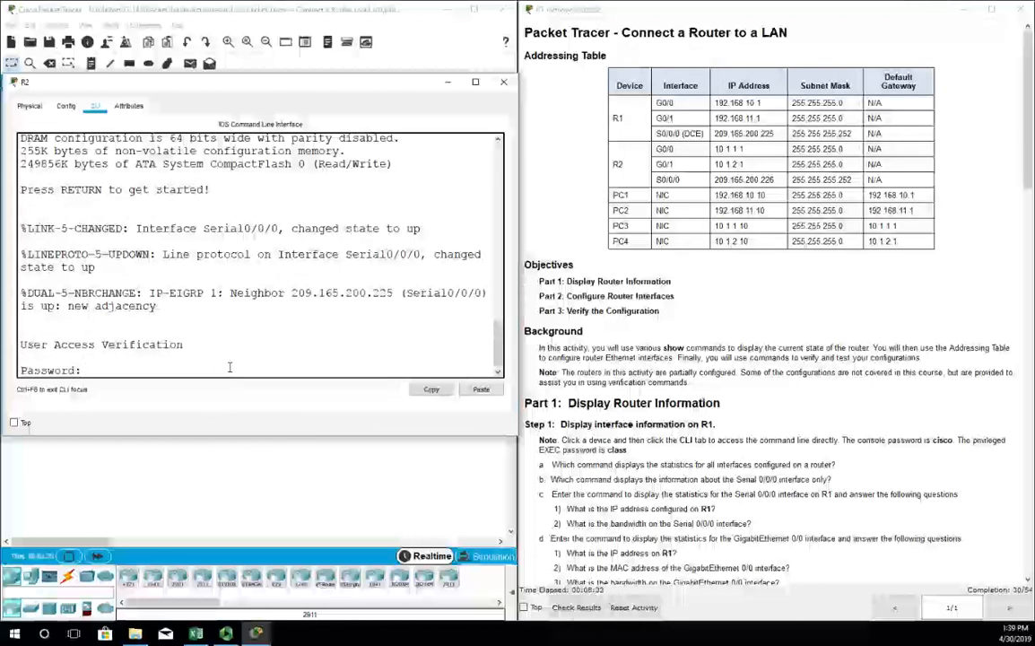
Step: Enter global configuration on R2 and give G0/0 10.1.1.1 255.255.255.0, brought up
text(en)
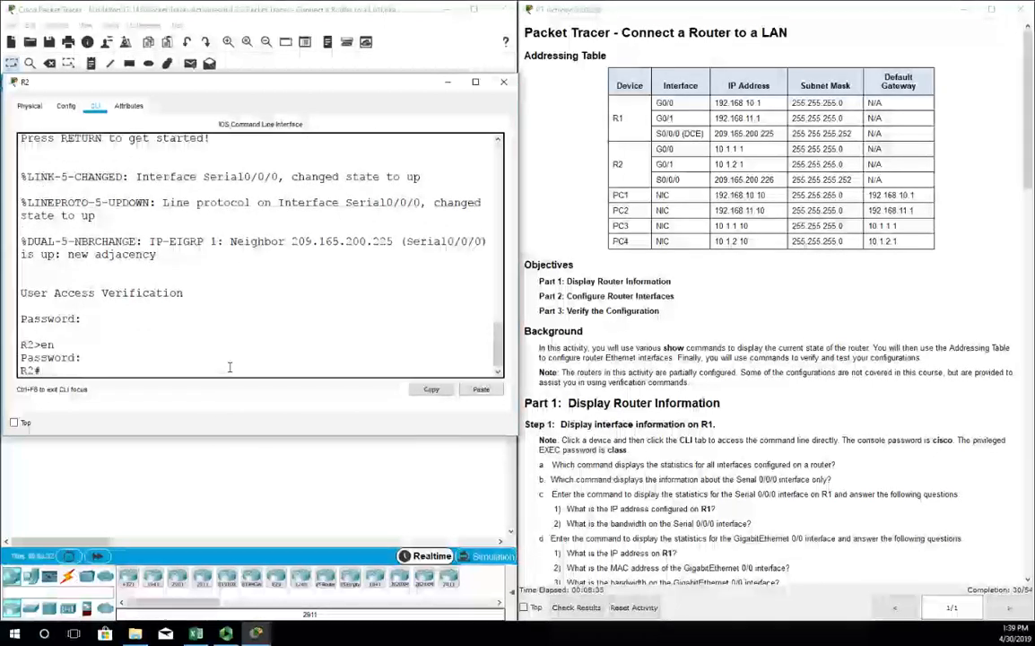
text(config t)
text(ip add 10.1.1.1 255.25)
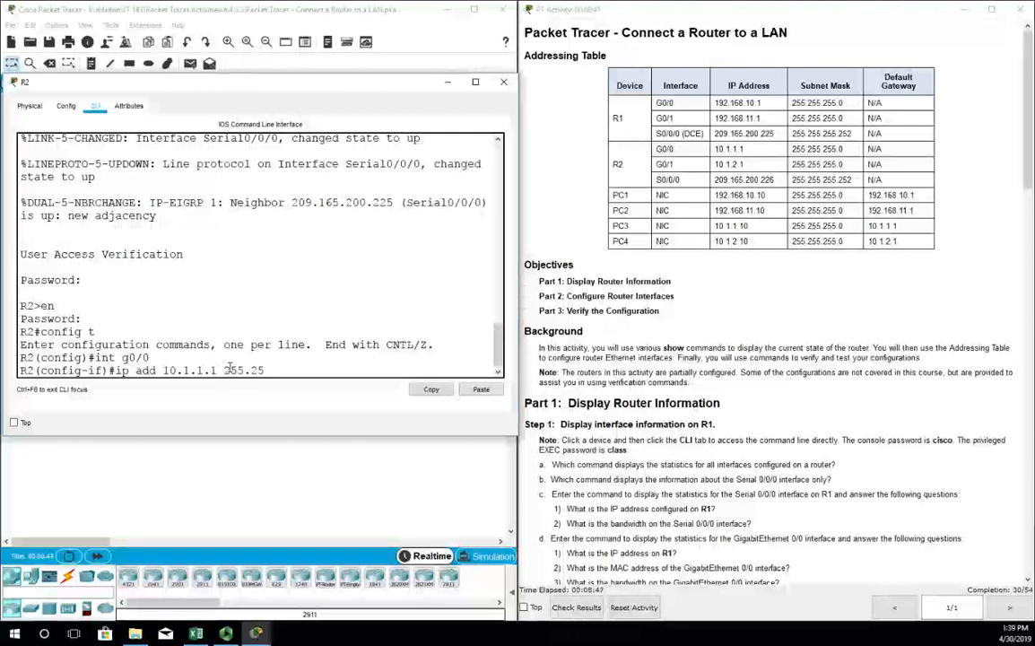
key(Return)
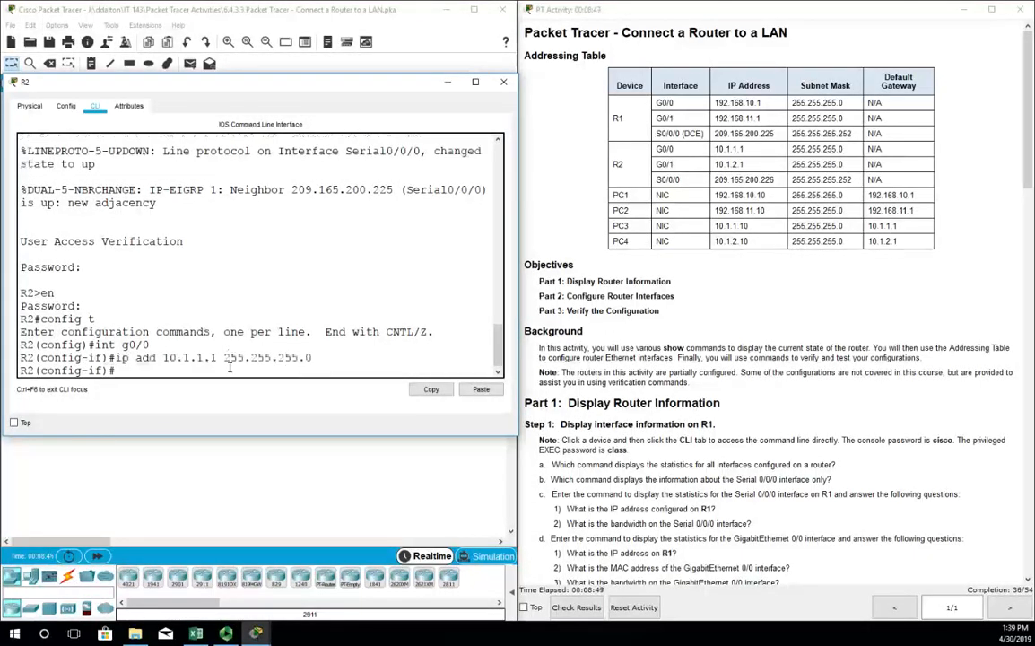
text(no shut)
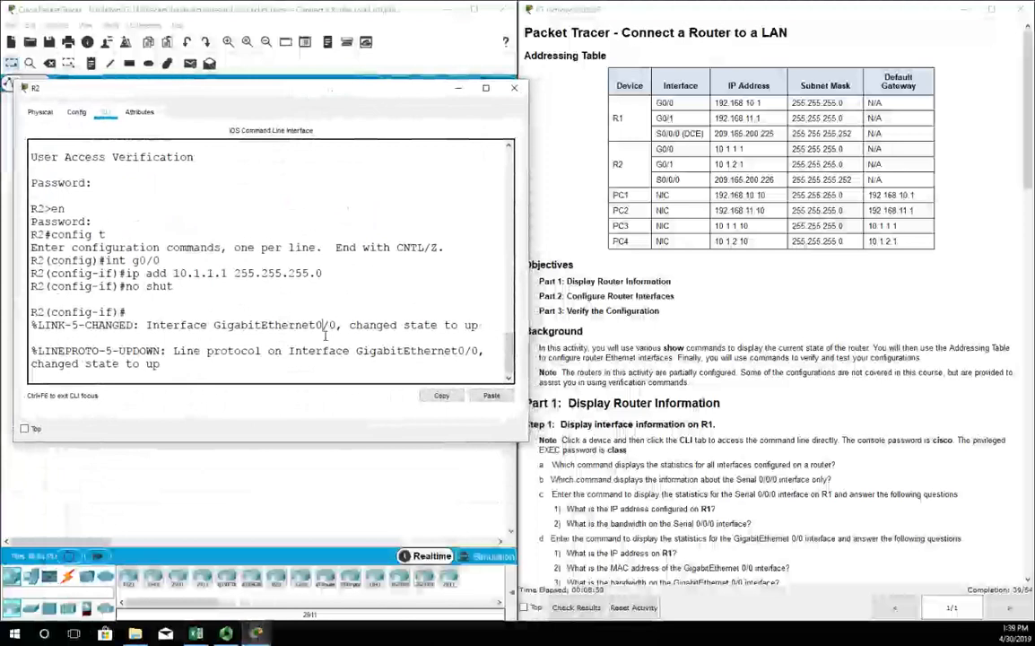
Step: Describe R2's G0/0 as 'LAN connection to S3'
text(de)
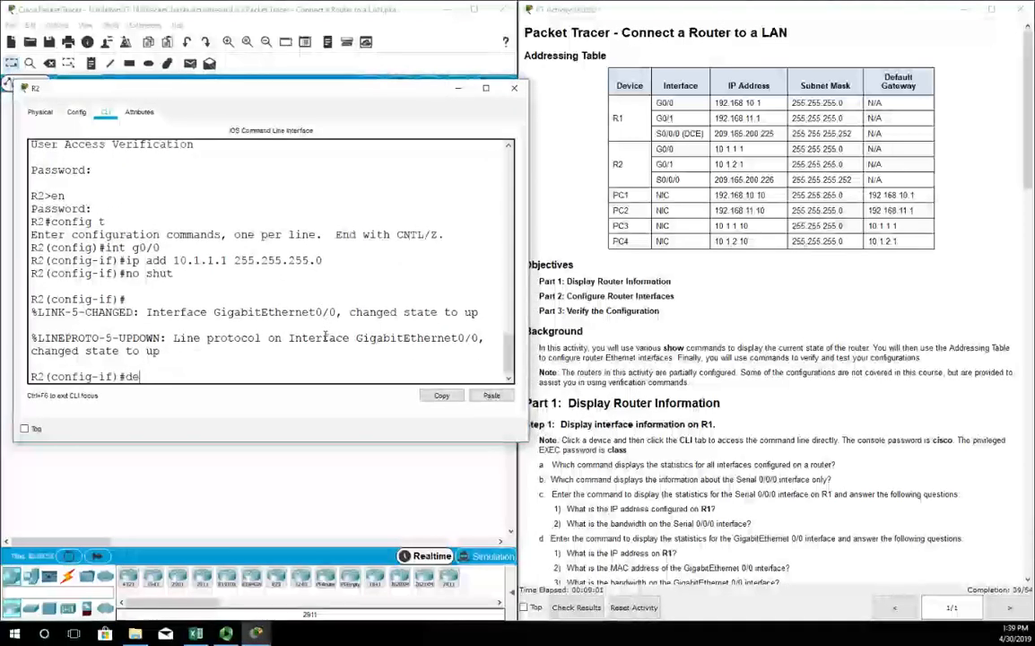
key(BackSpace)
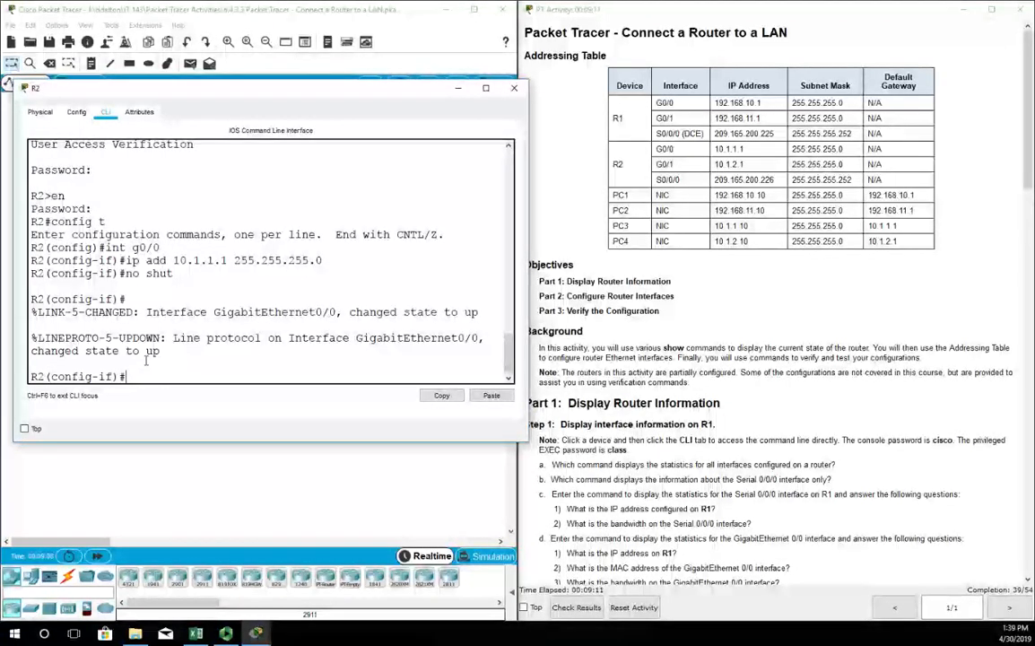
text(desc LAN co)
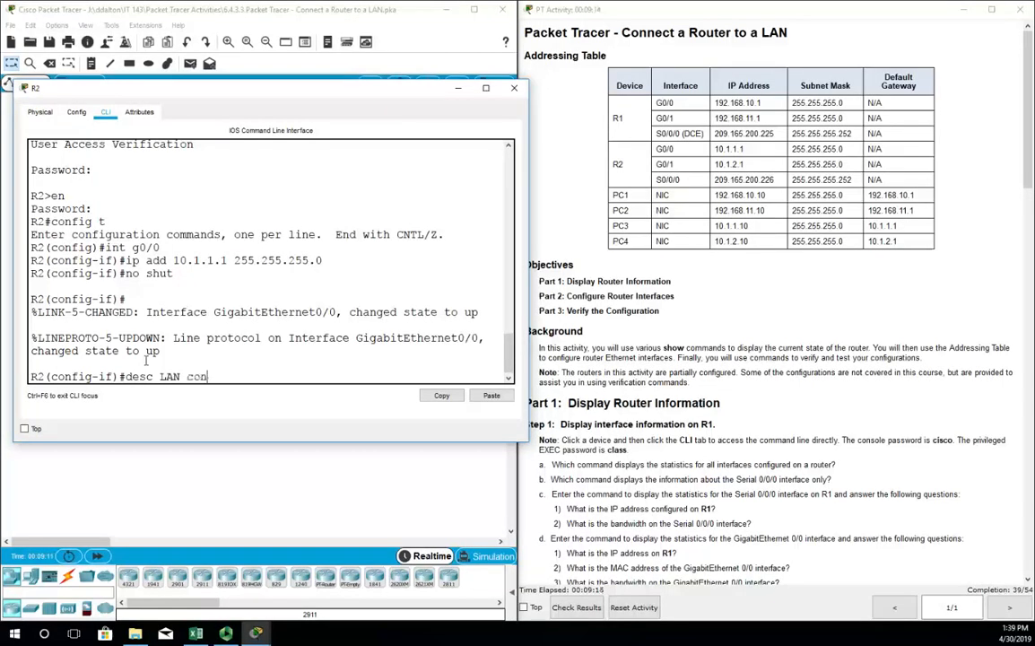
text(nection to S2)
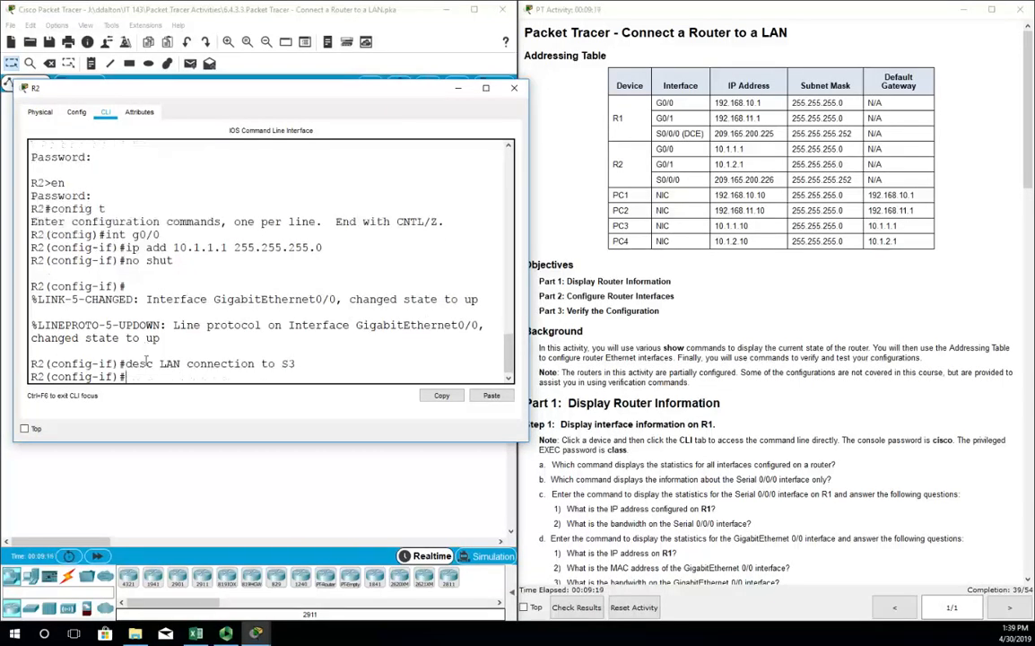
text(int g0/1)
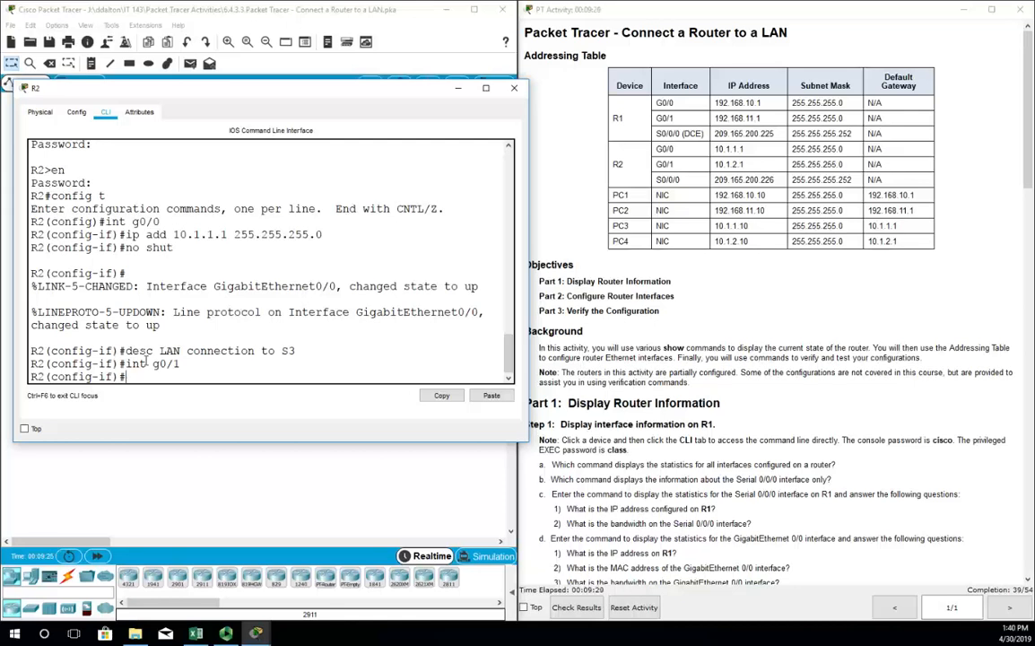
Step: Give R2's G0/1 10.1.2.1 255.255.255.0 and the description 'LAN connection to S4'
text(ip add)
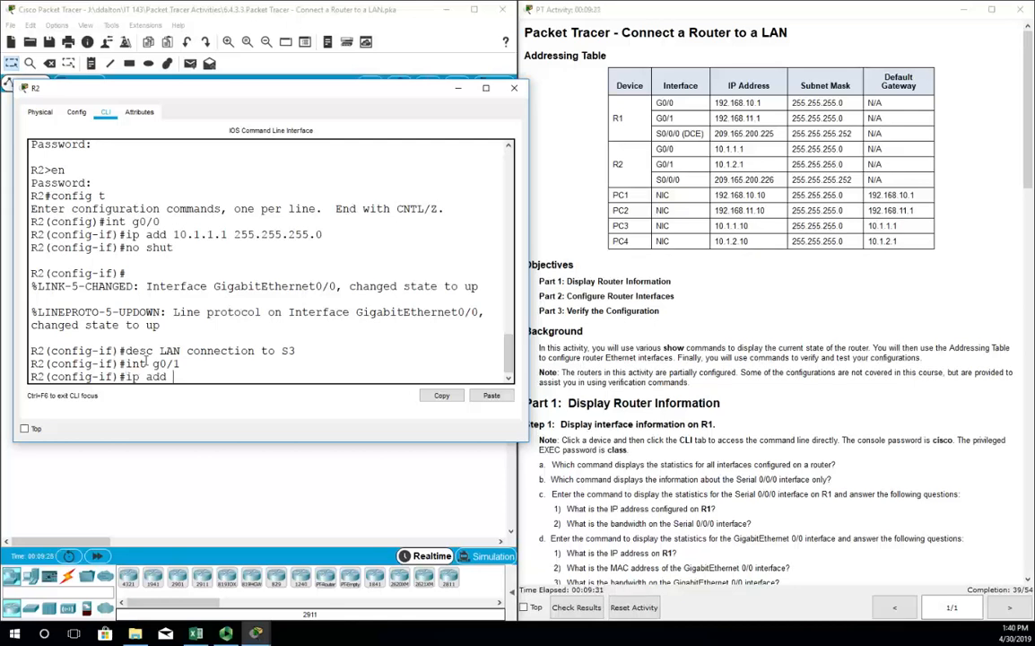
text(10.1.2.)
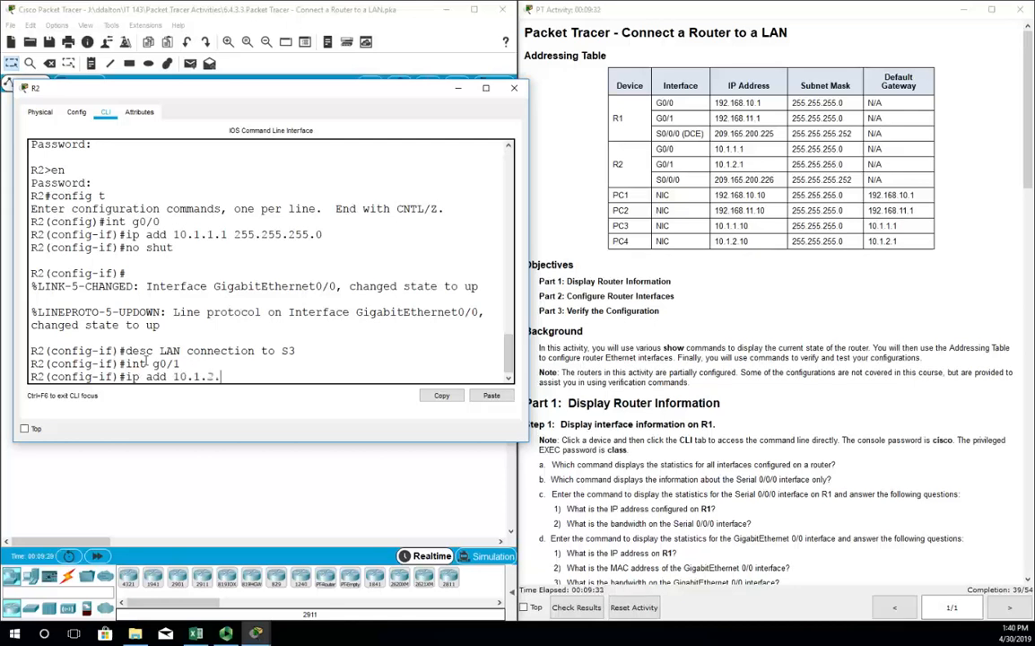
text(1 255.255.255.0)
text(desc)
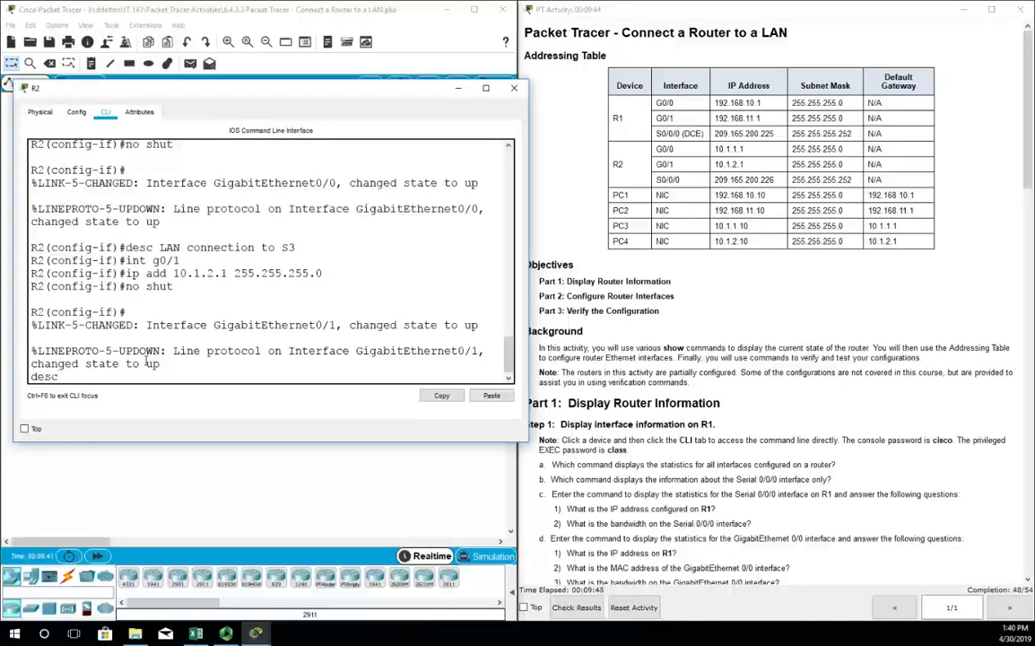
text(li)
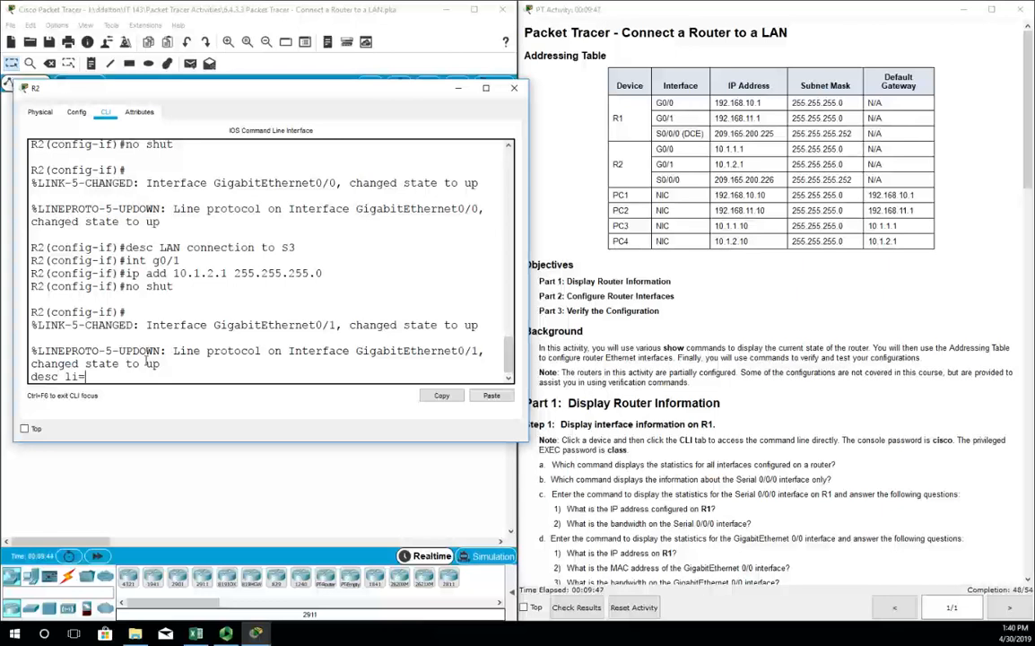
text(LAN conn)
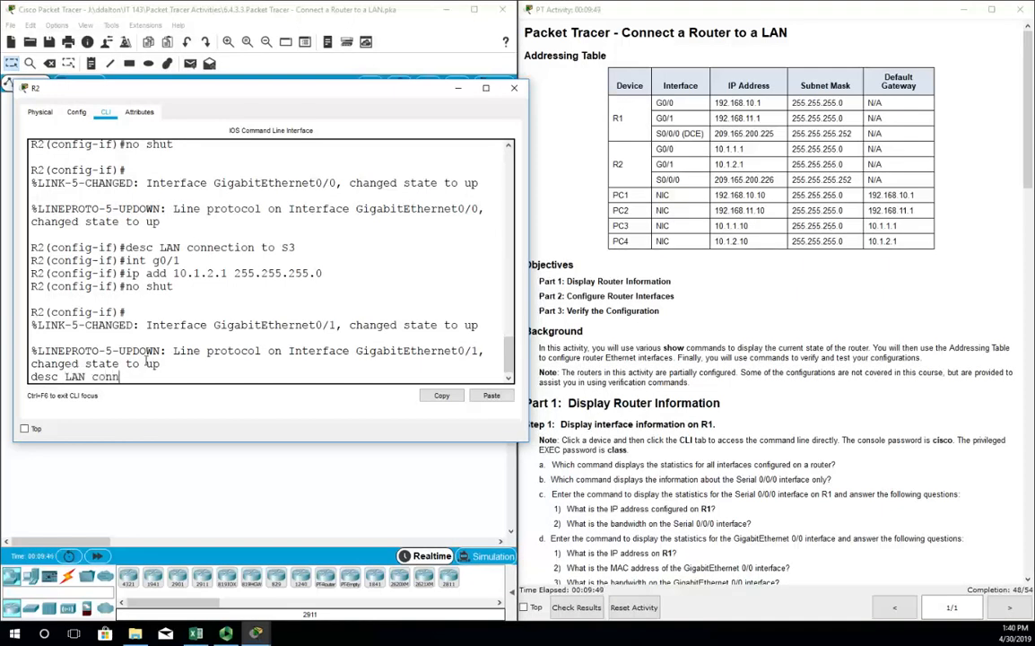
text(ection to s)
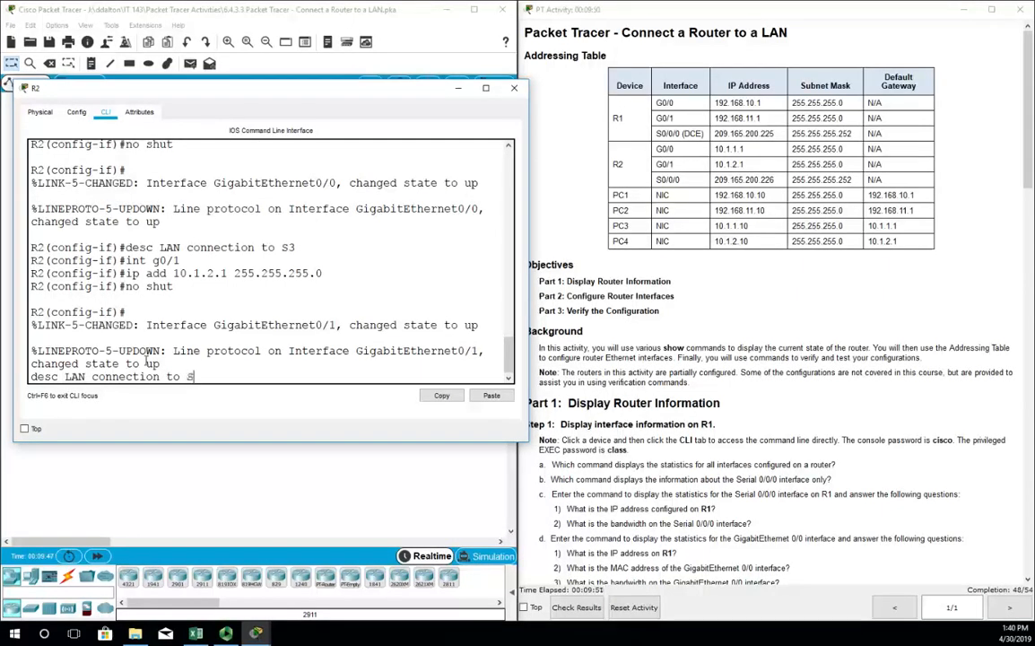
text(4)
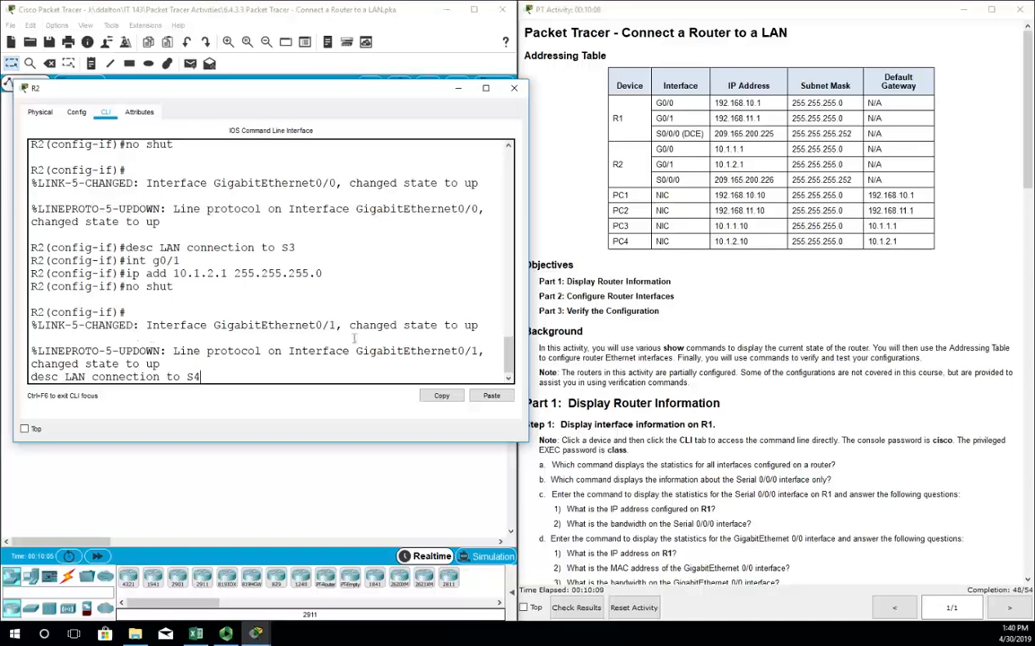
key(Return)
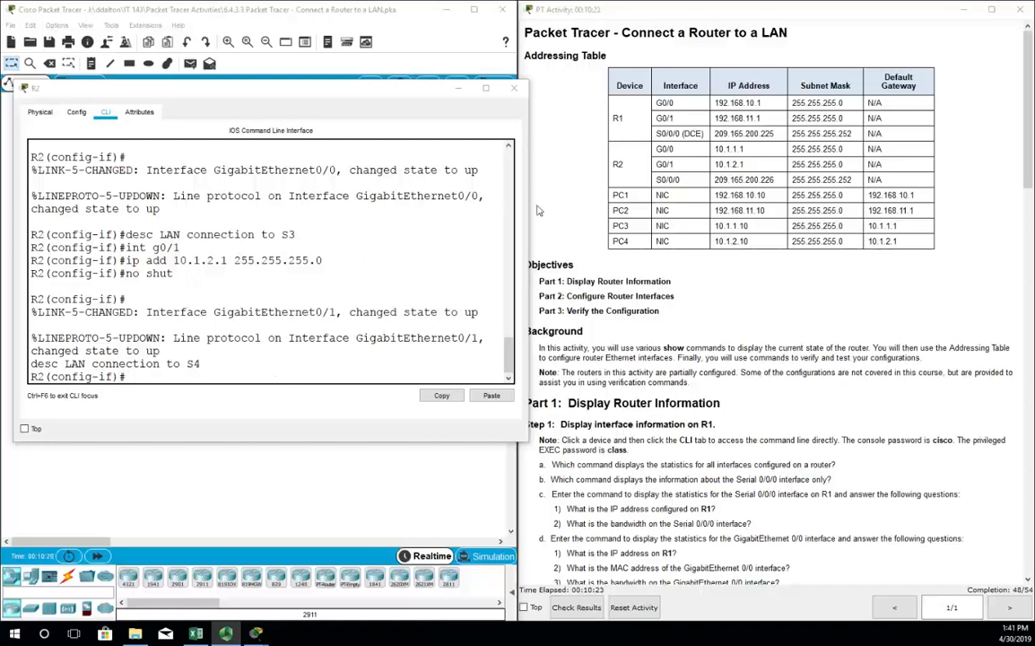
Step: Maximize R2's console and leave configuration mode with 'end'
click(486, 87)
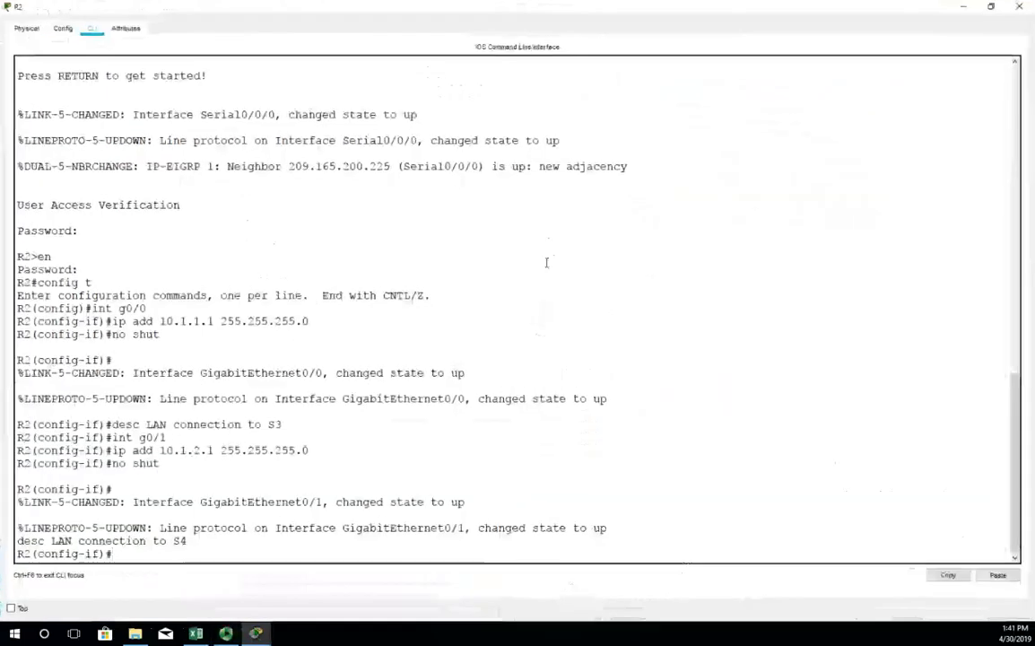
text(end)
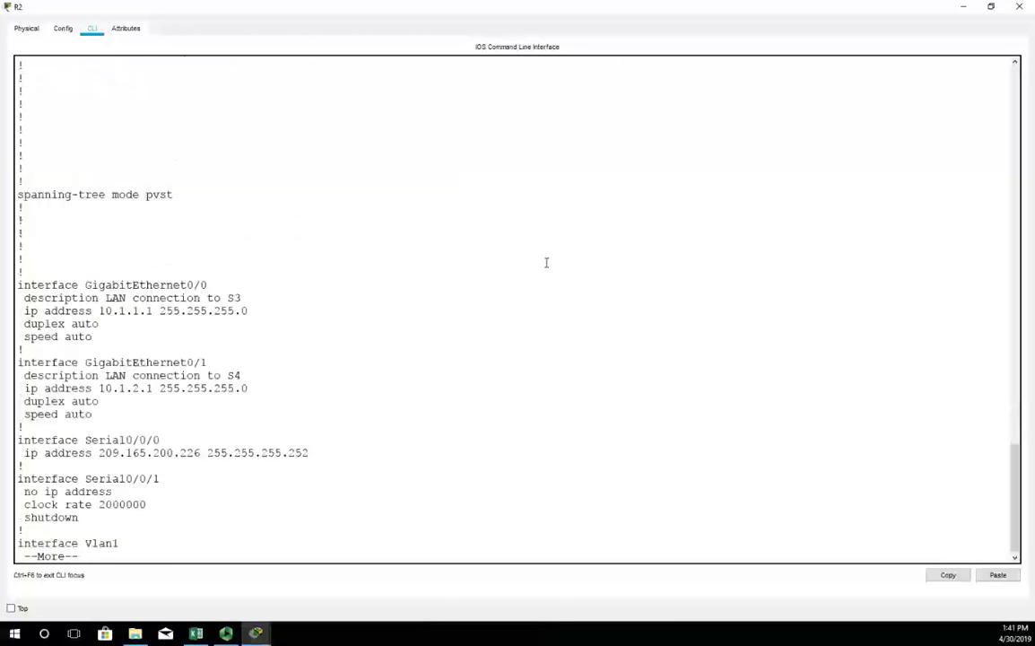
mouse_move(104, 408)
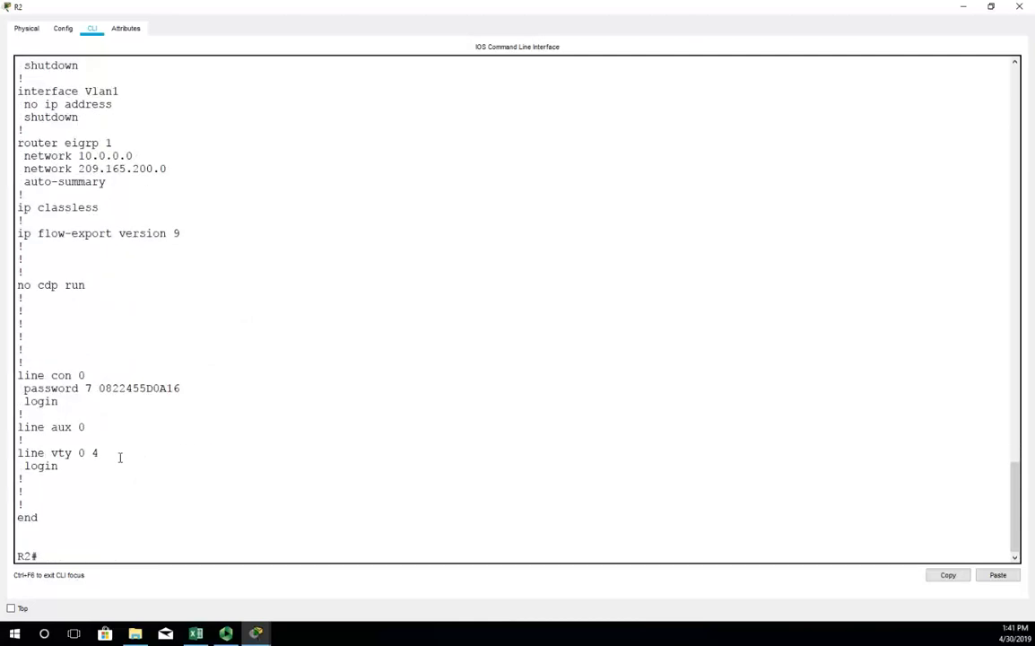
Step: Run 'sh ip int br' on R2 to confirm G0/0, G0/1 and Serial0/0/0 are up
text(sh ip int br)
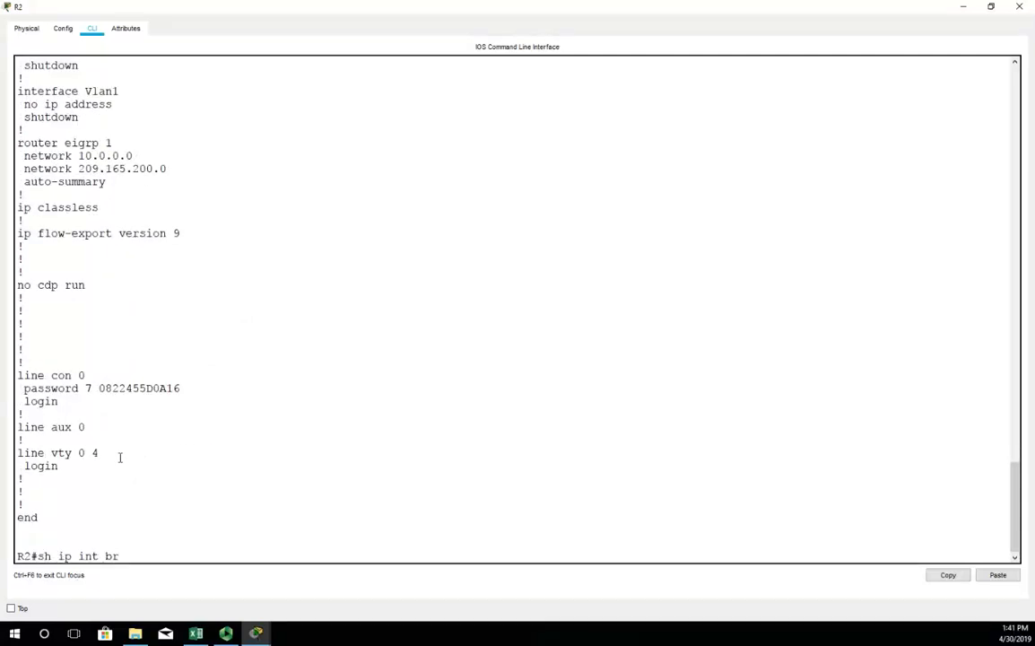
key(Return)
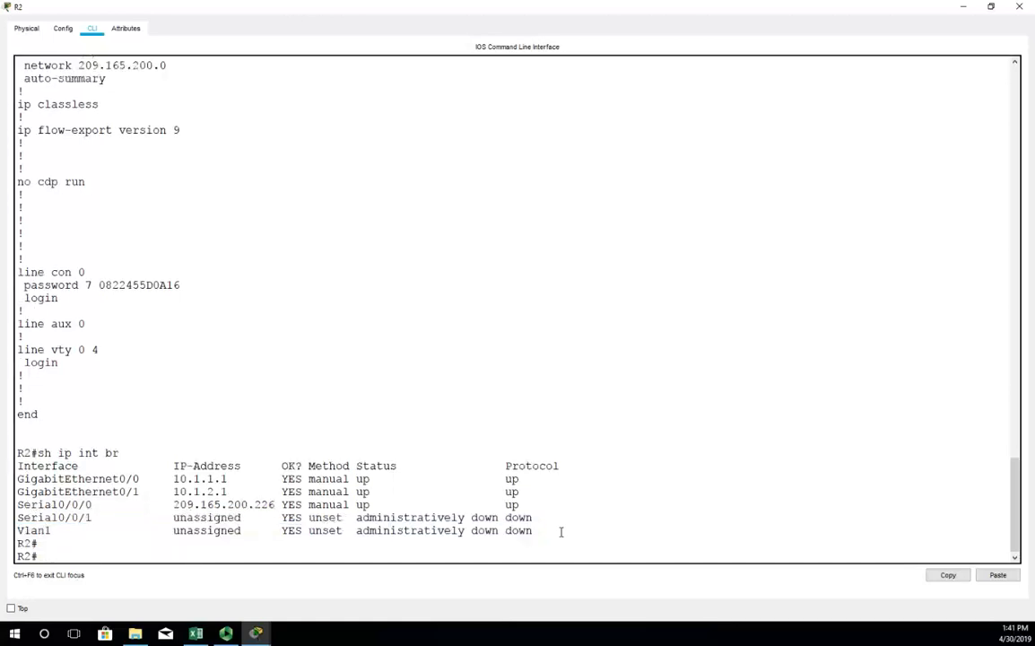
text(sh int)
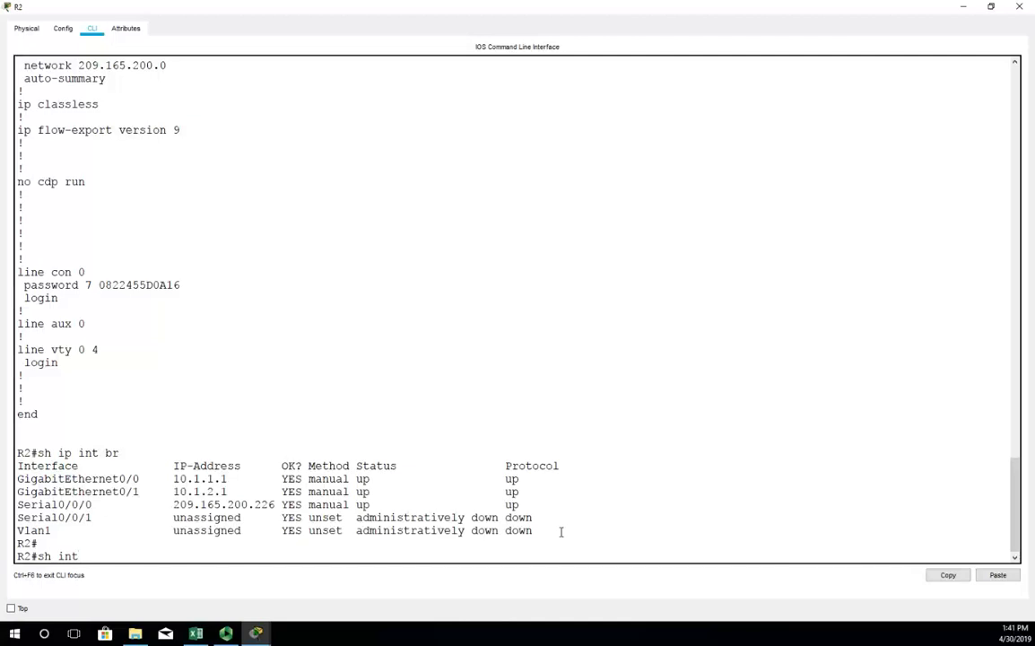
Step: Page through R2's show interfaces output for G0/0 and G0/1, then break out of --More--
key(Return)
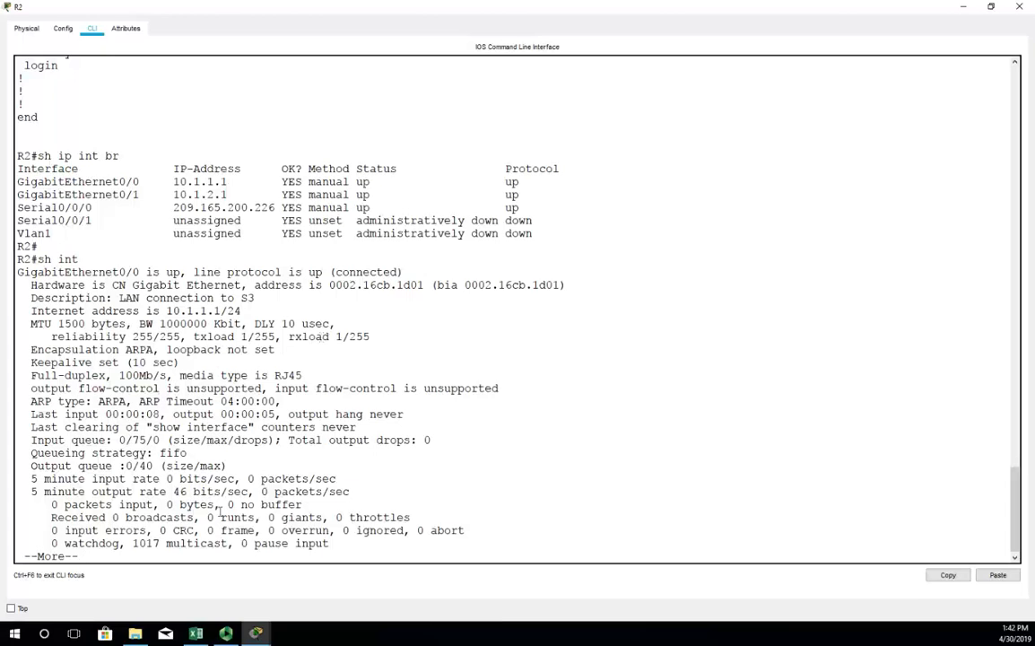
scroll(down, 3)
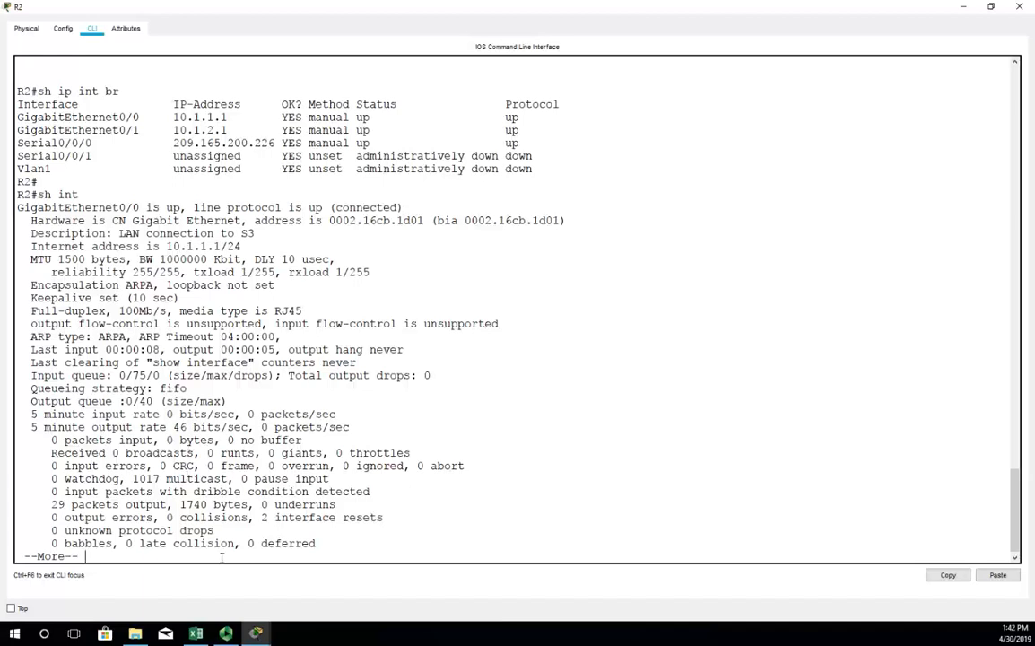
key(space)
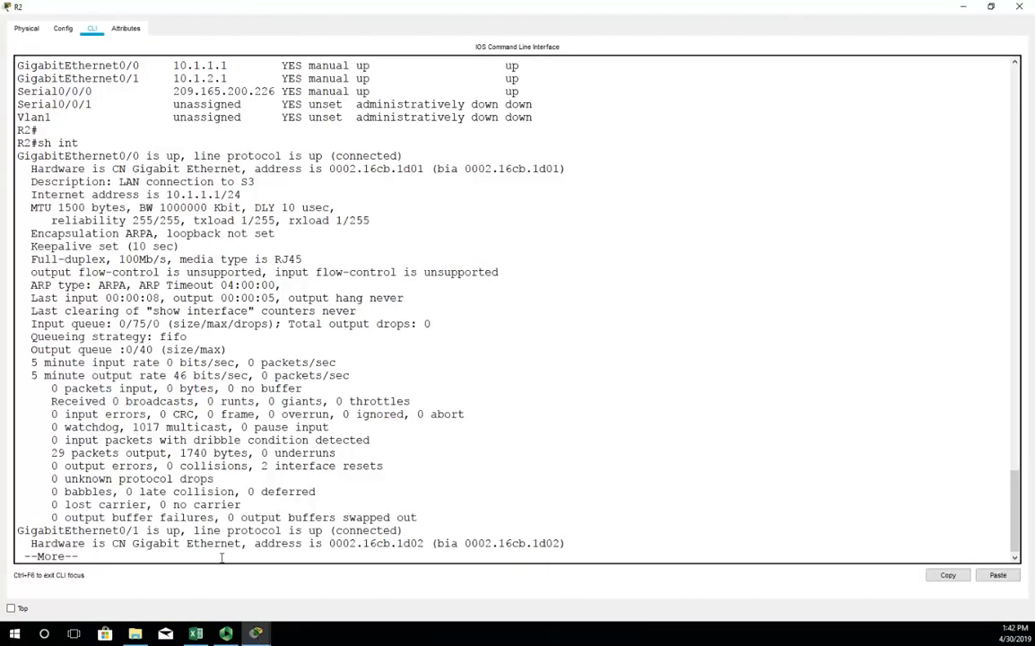
key(space)
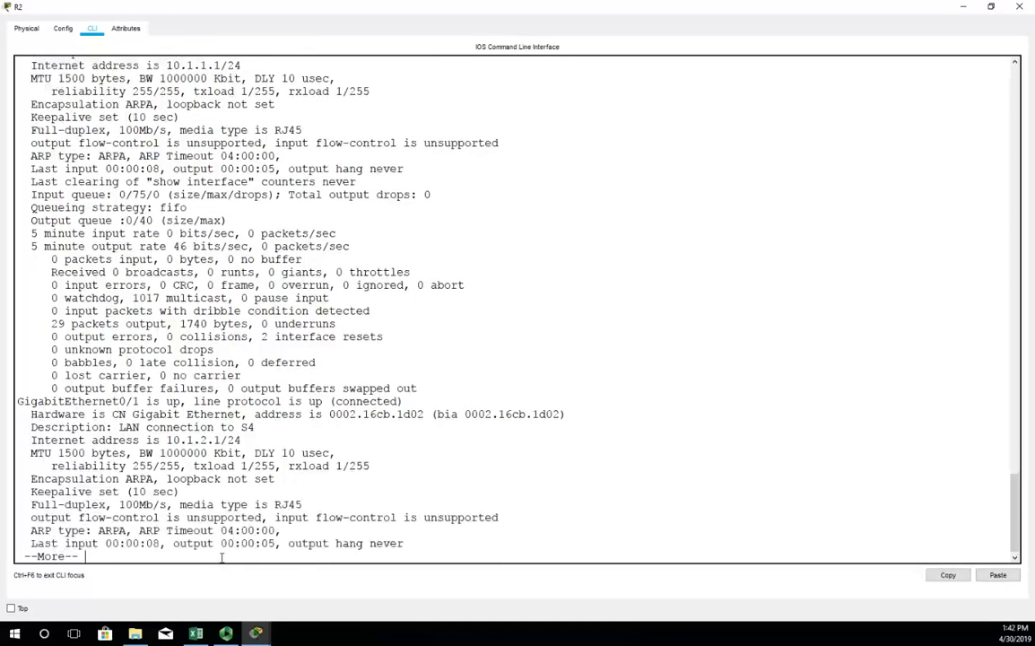
key(space)
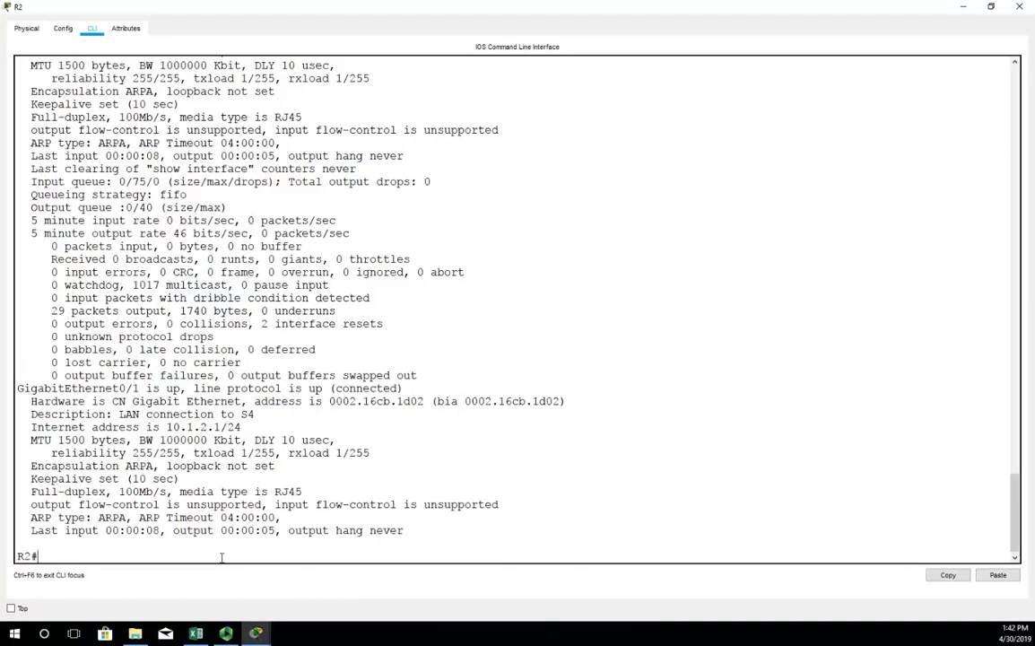
Step: Show R2's Serial0/0/0 details (up, 209.165.200.226/30, HDLC) and exit the console session
text(s)
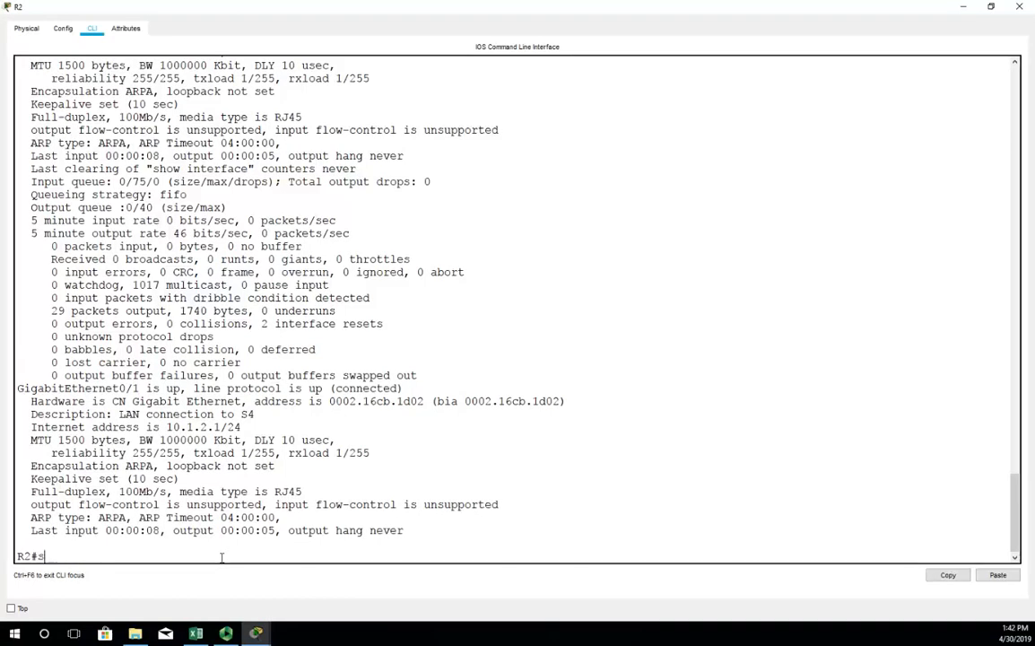
text(sh int s0)
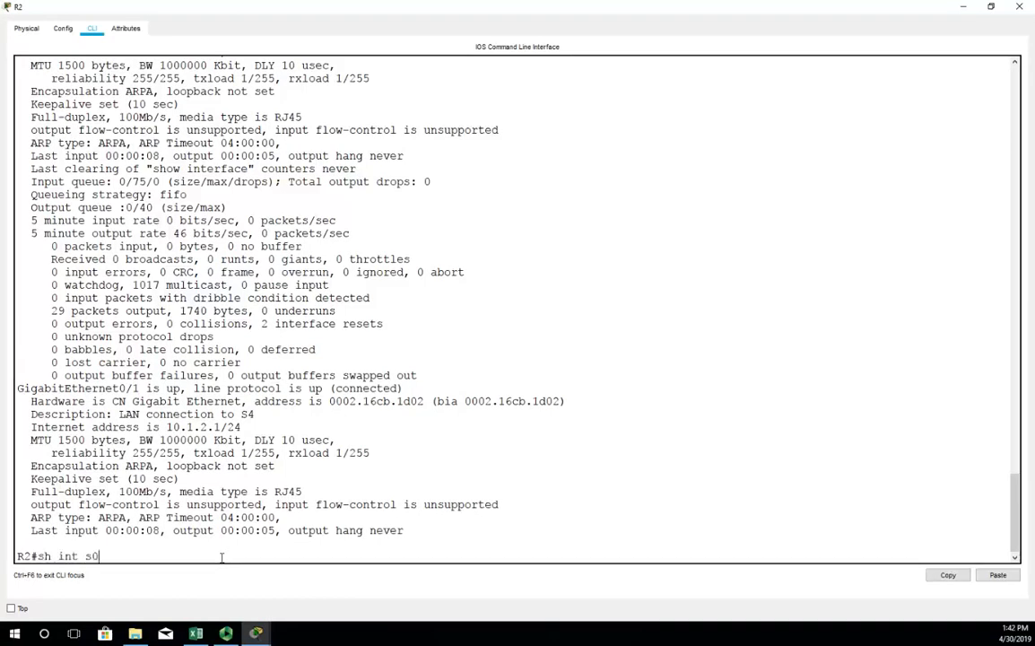
key(Return)
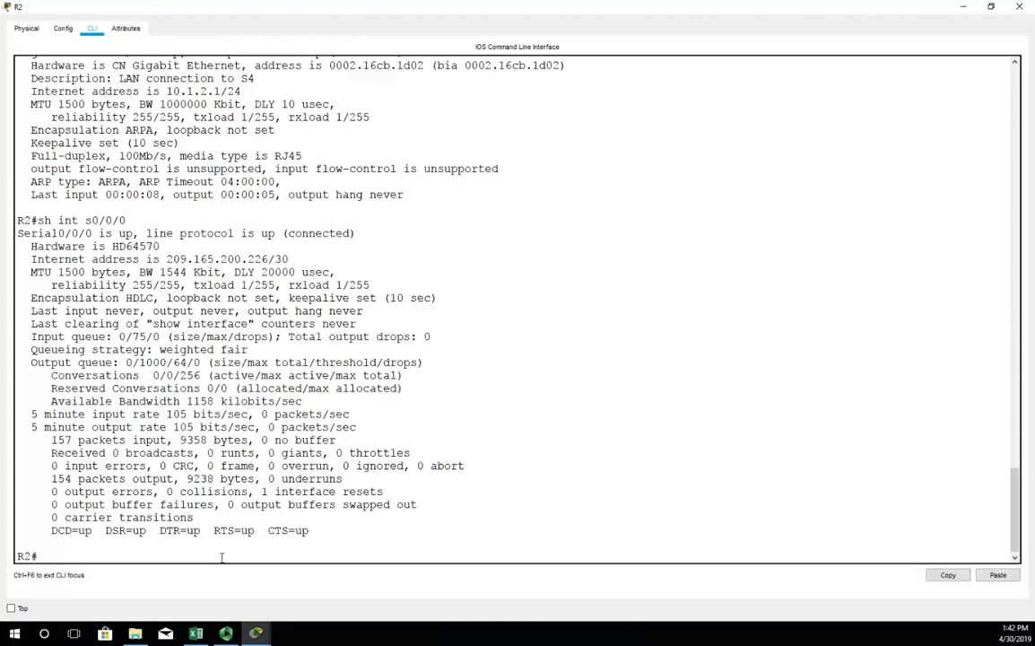
text(exit)
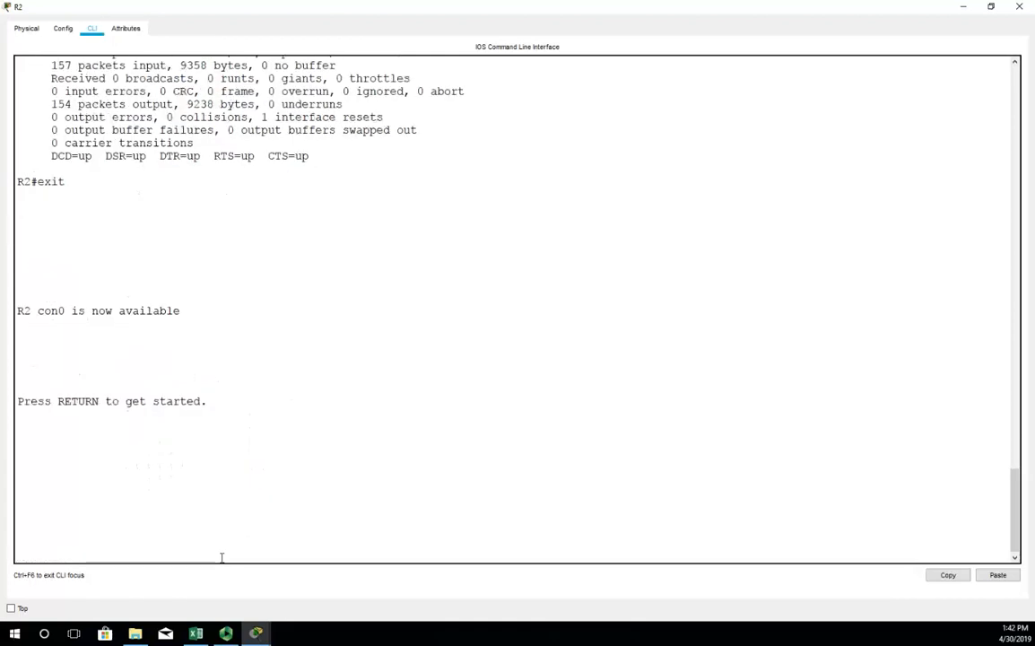
Step: On R1, check show ip interface brief and run no shutdown on G0/1
key(return)
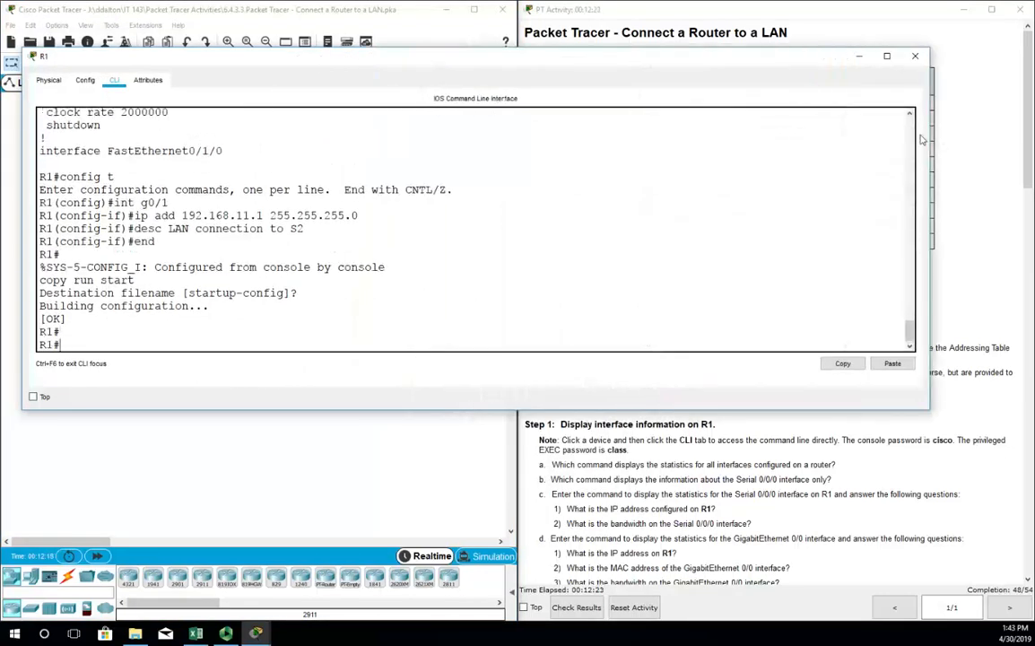
text(sh ip int br)
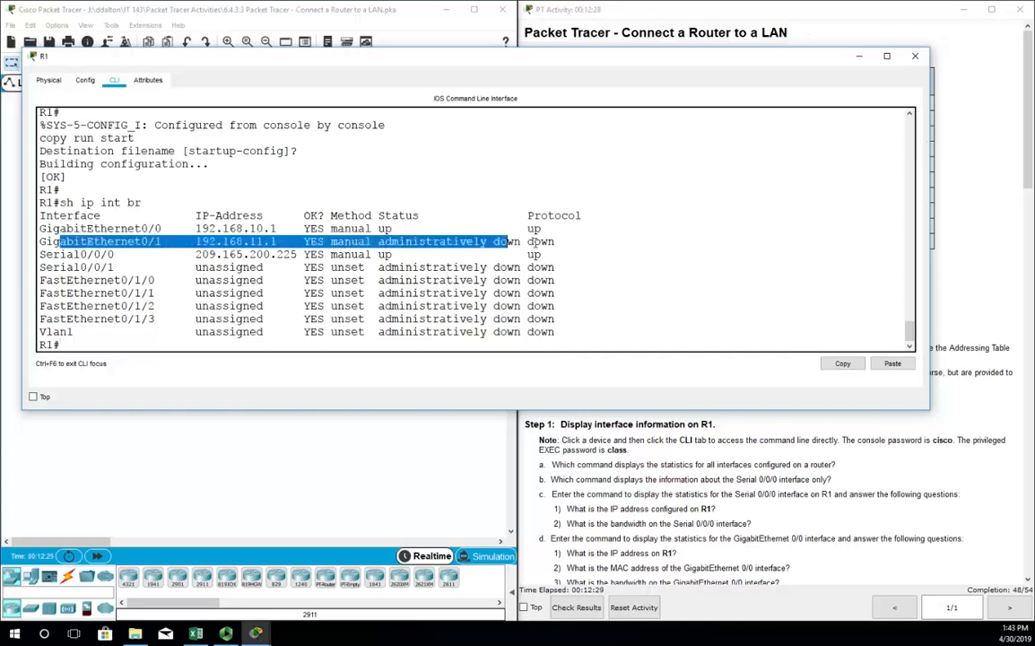
click(296, 348)
text(n)
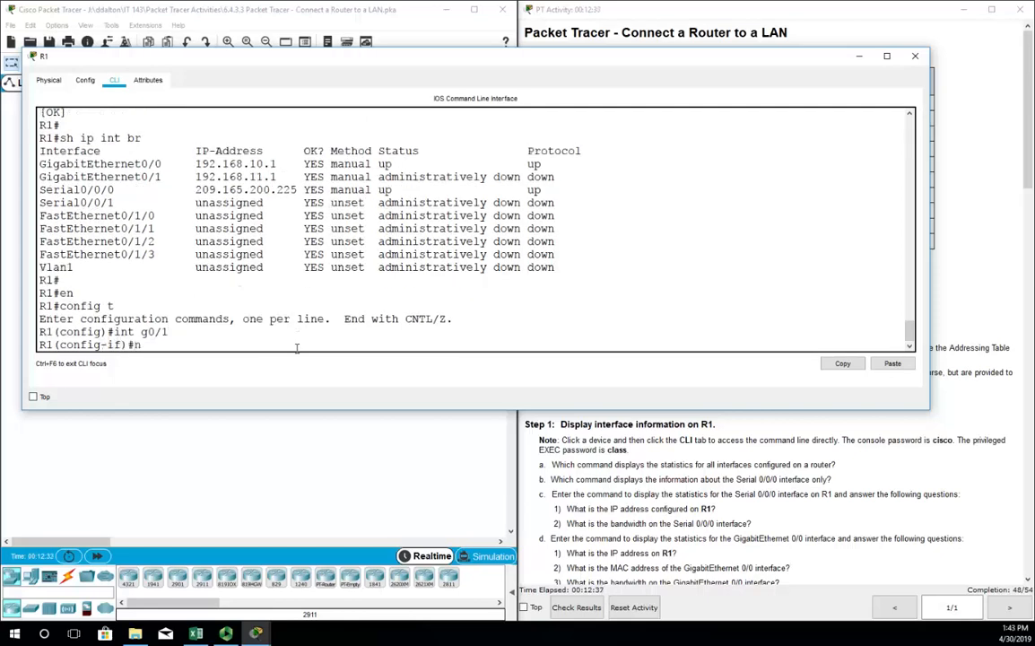
text(o shut)
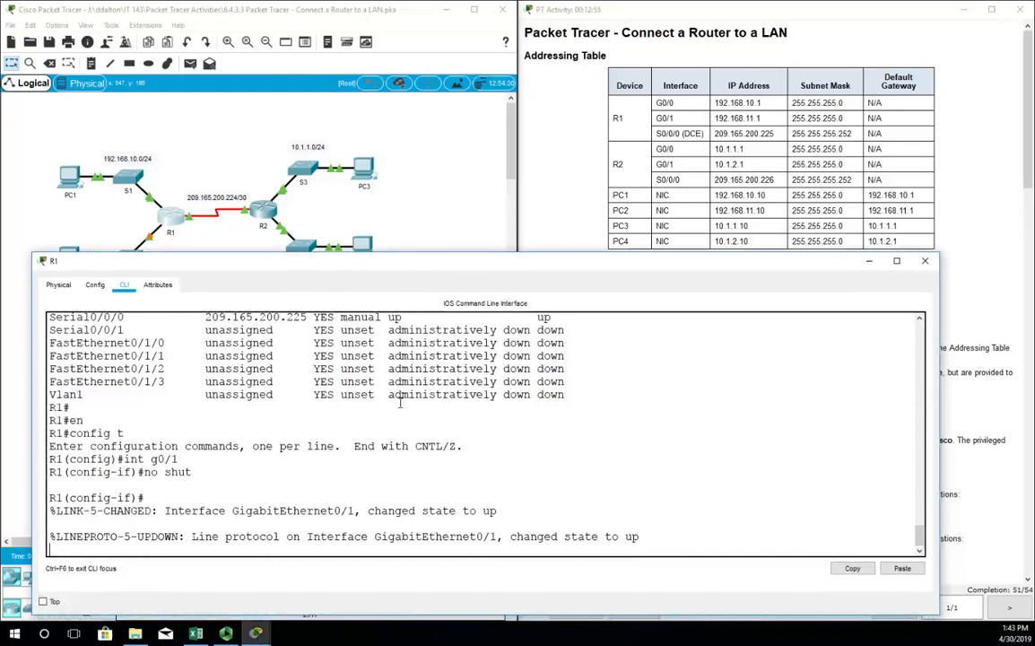
Step: From R1, ping 192.168.10.1 successfully and 207.61.5.3 with 0 percent success
text(end)
text(ping)
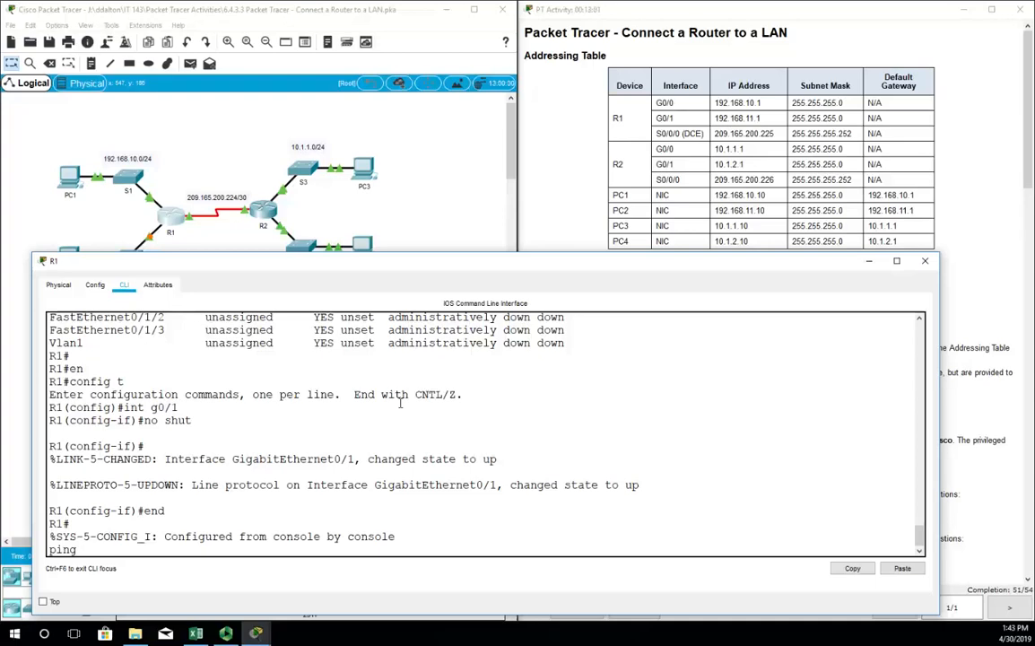
text(192.168.10.1)
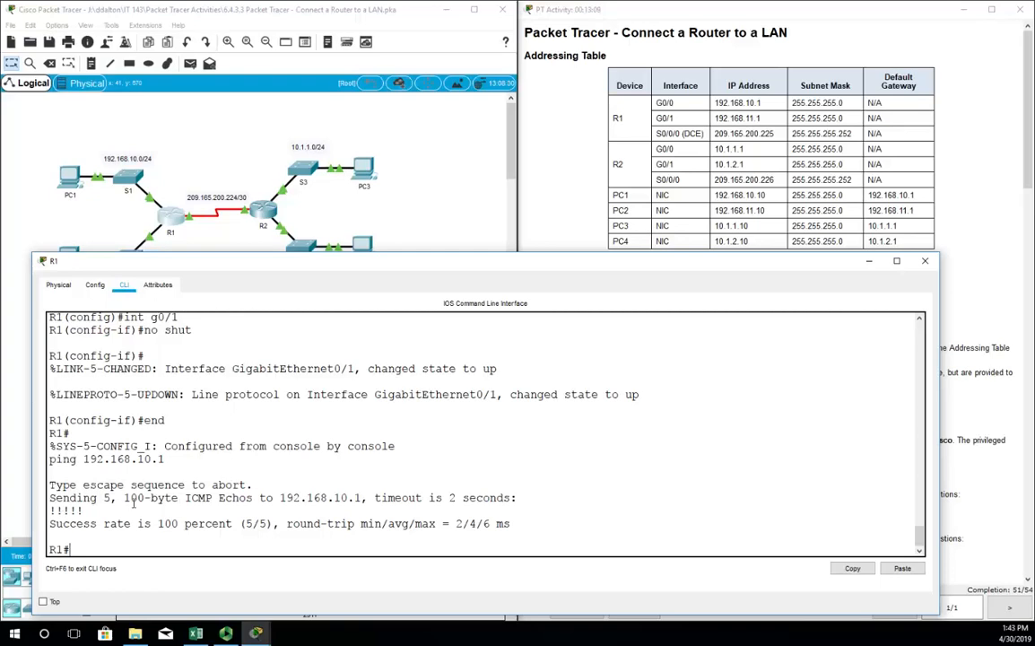
text(ping)
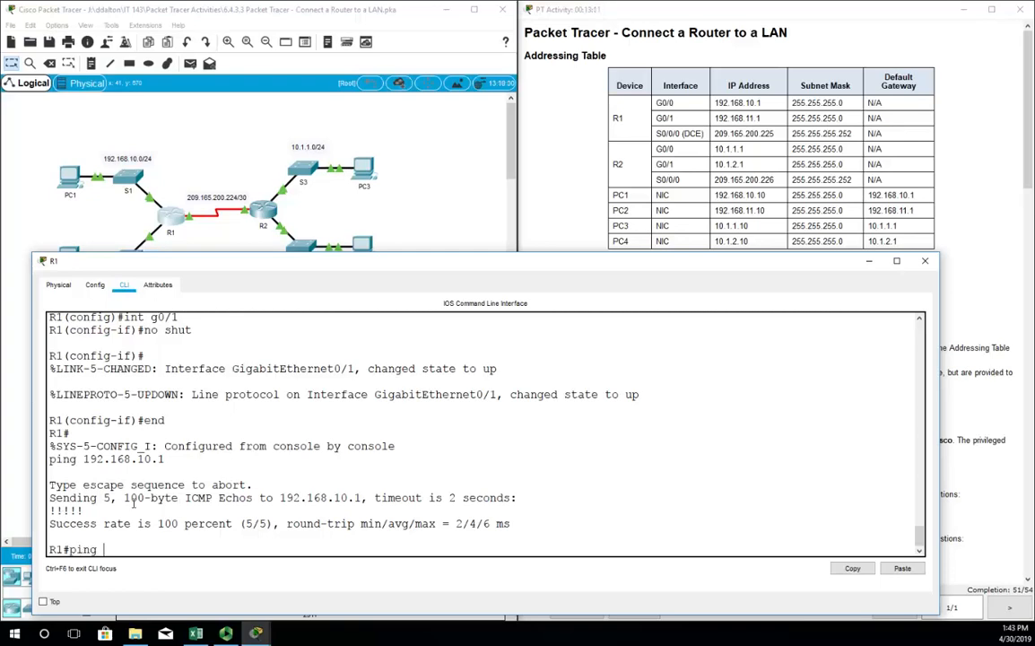
text(207.61.5.3)
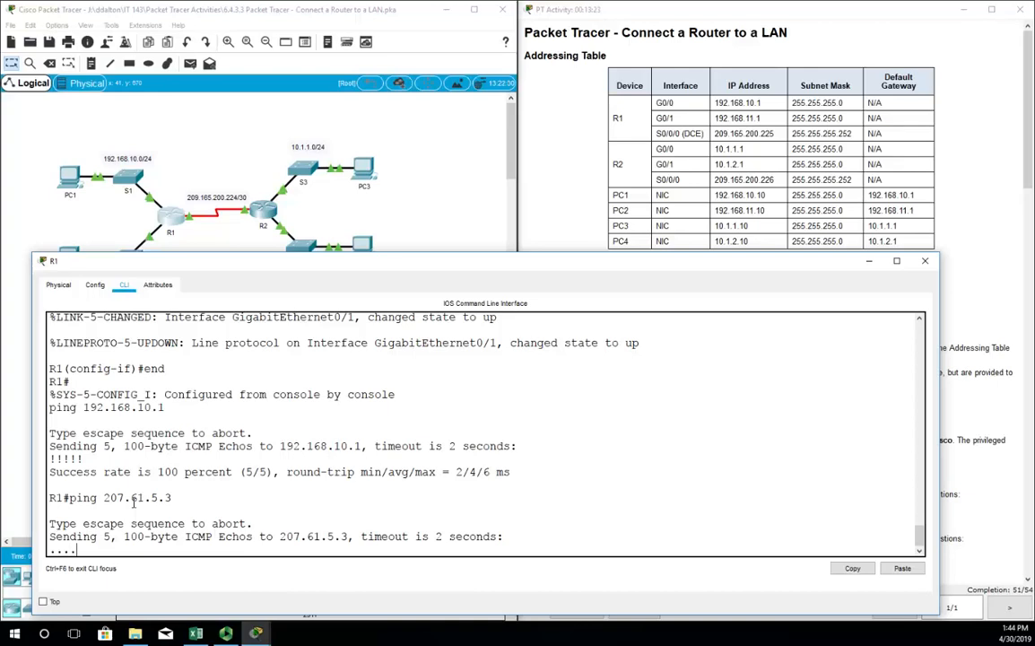
key(Return)
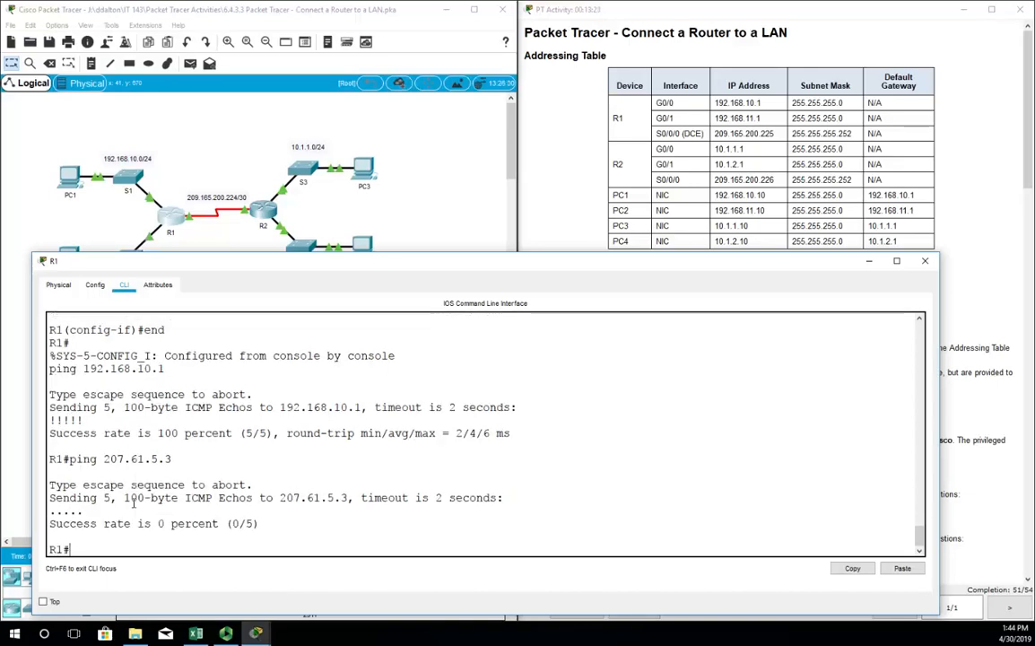
Step: Clear the mistyped address and ping 192.168.11.1 from R1
text(ping 207.61.5.)
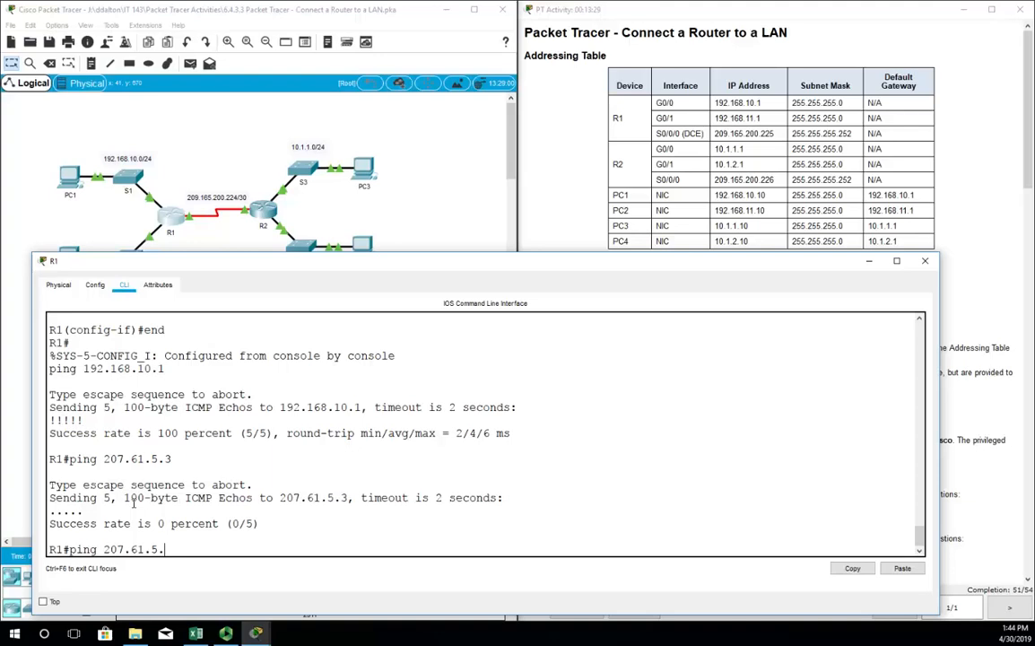
key(BackSpace)
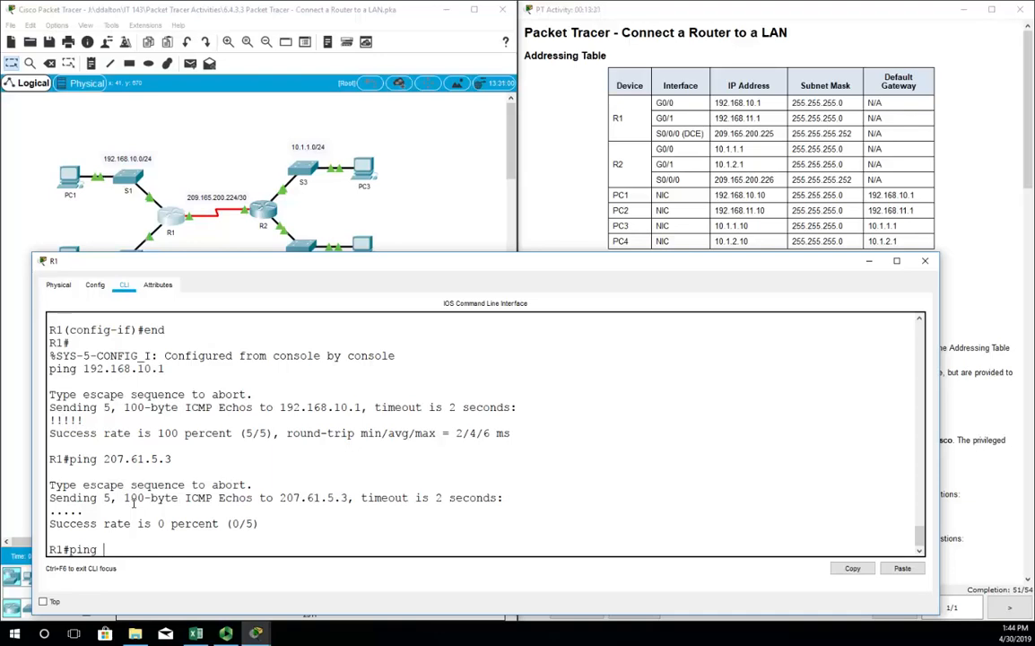
text(192.168.11.1)
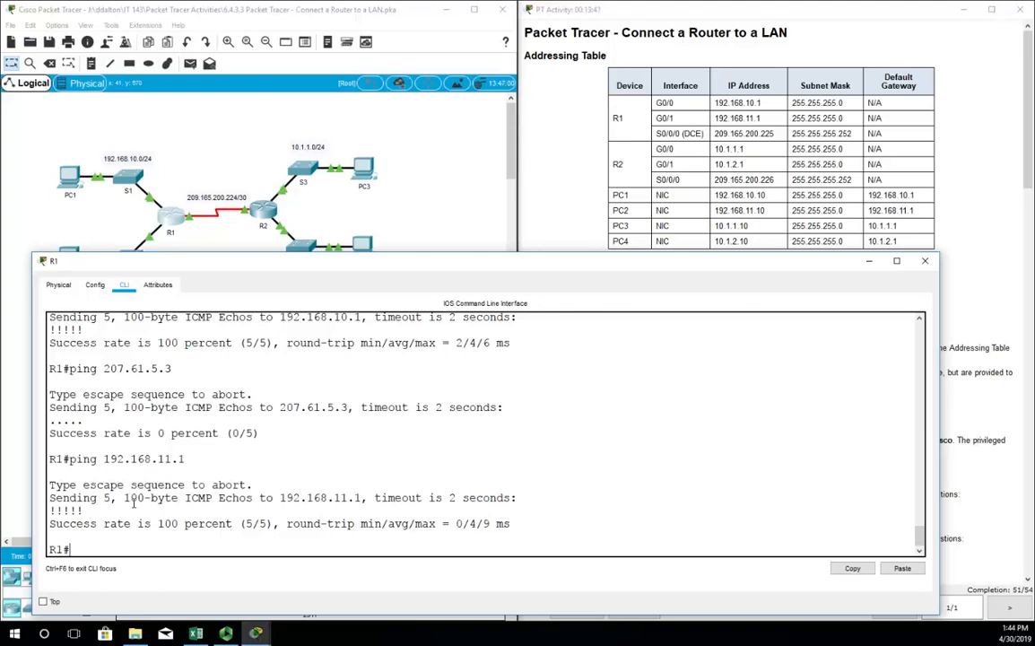
mouse_move(640, 240)
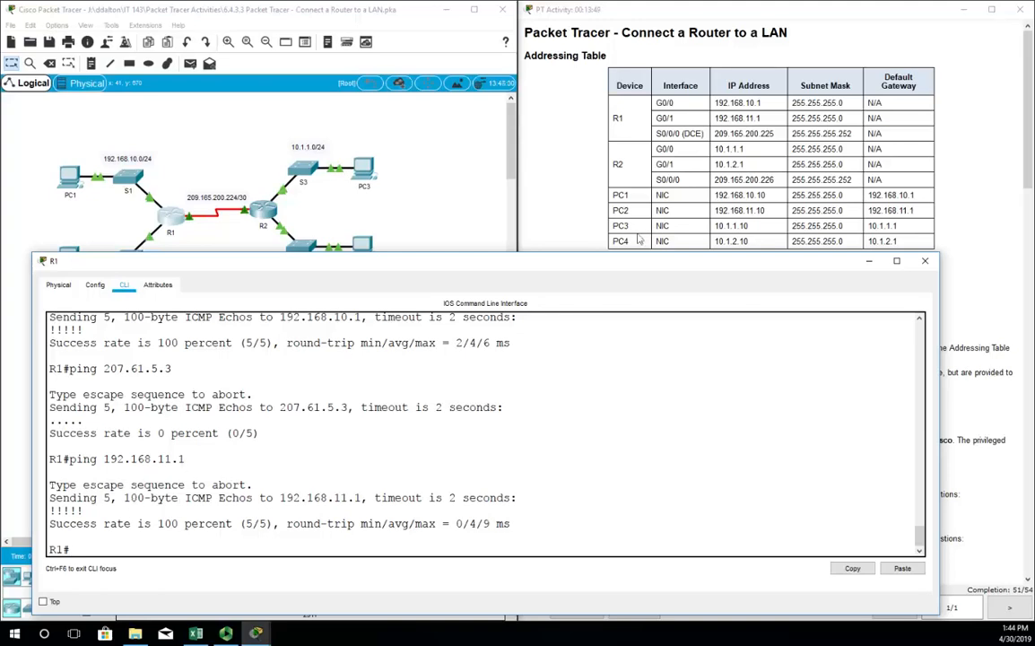
mouse_move(508, 274)
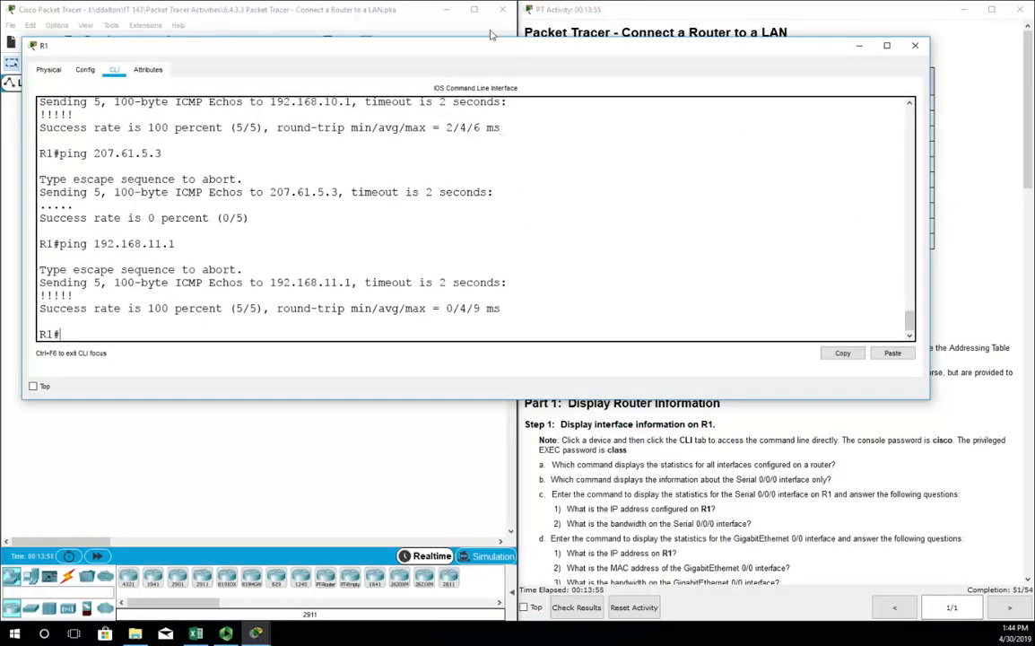
drag(476, 46, 457, 363)
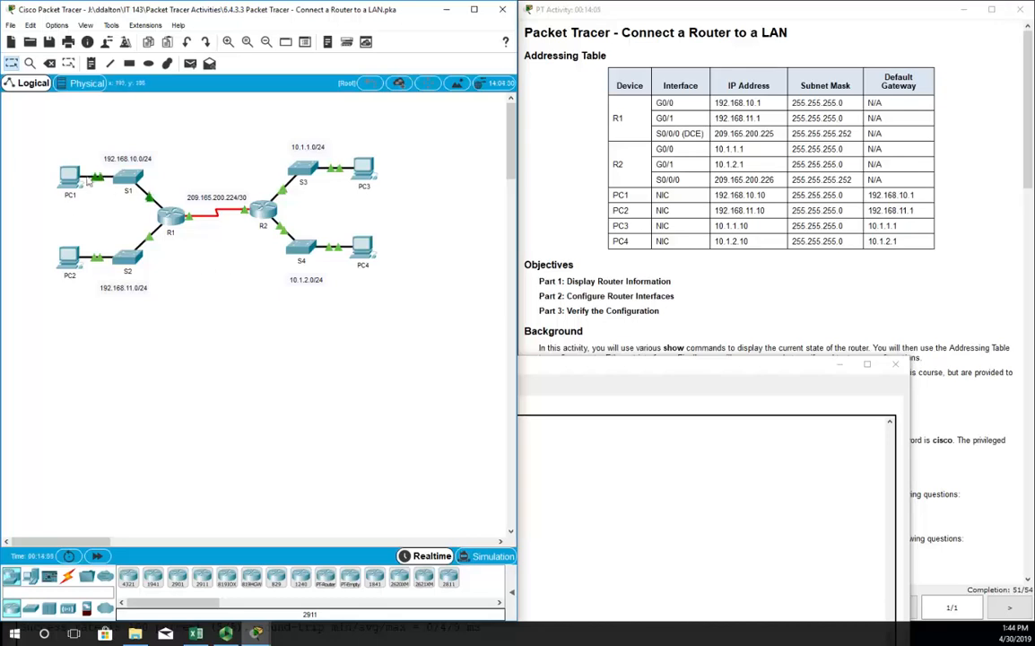
mouse_move(140, 229)
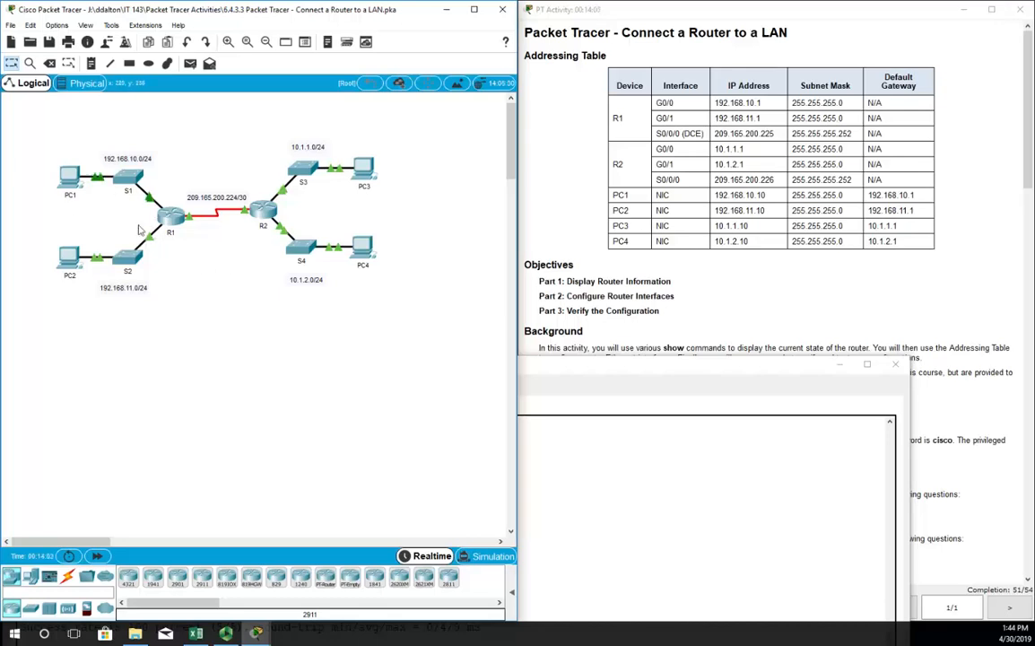
mouse_move(231, 208)
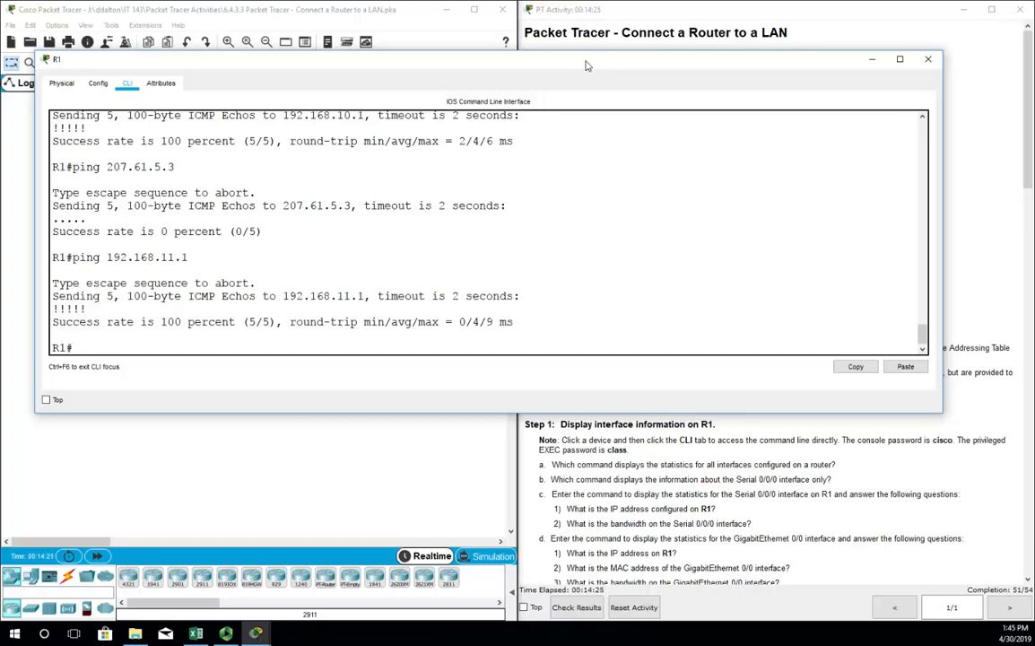
mouse_move(353, 287)
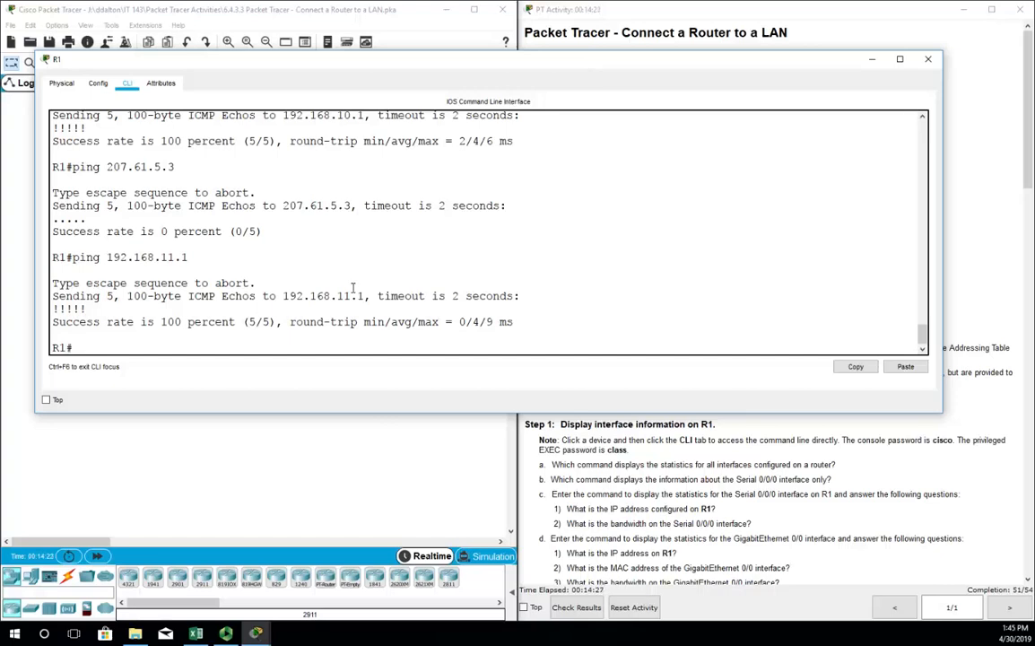
Step: Run show ip route on R1 and highlight the D, C codes and EIGRP 10.0.0.0/8 entry
text(show ip route)
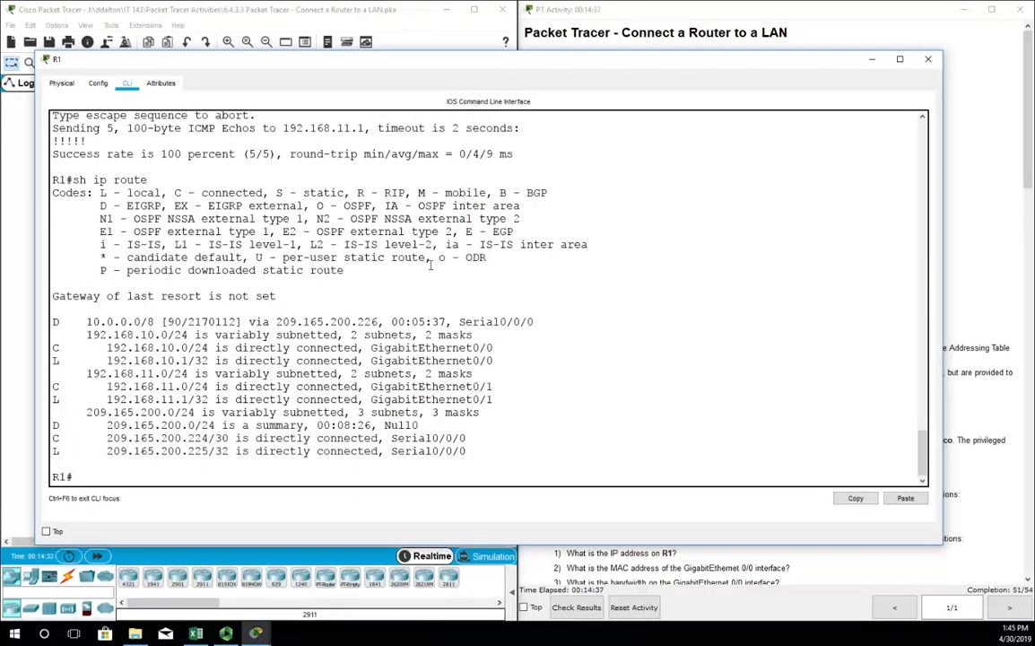
drag(54, 321, 493, 348)
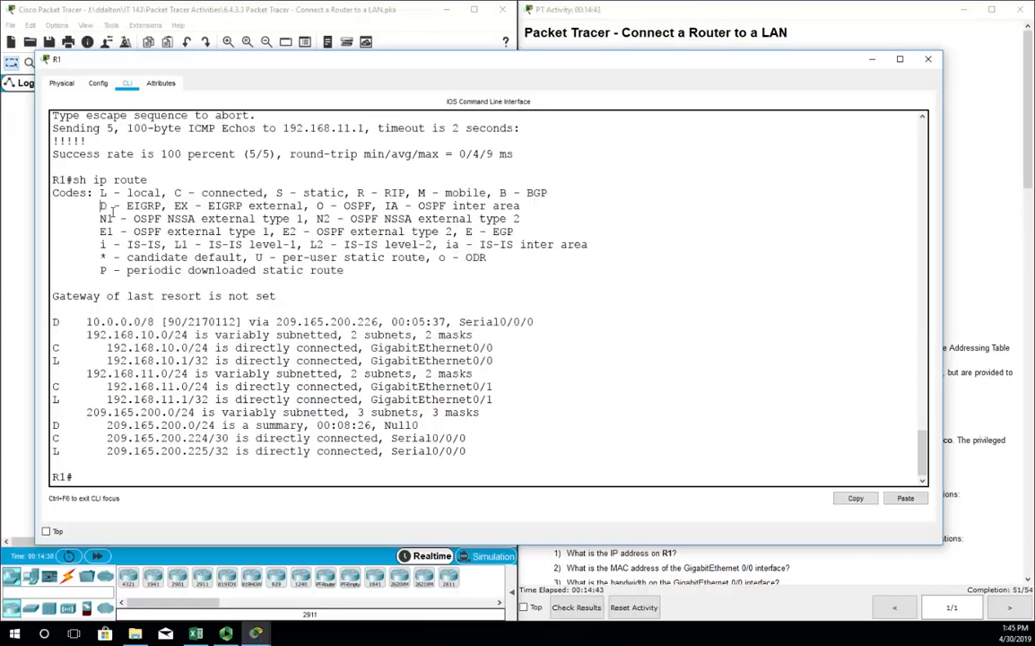
double_click(130, 205)
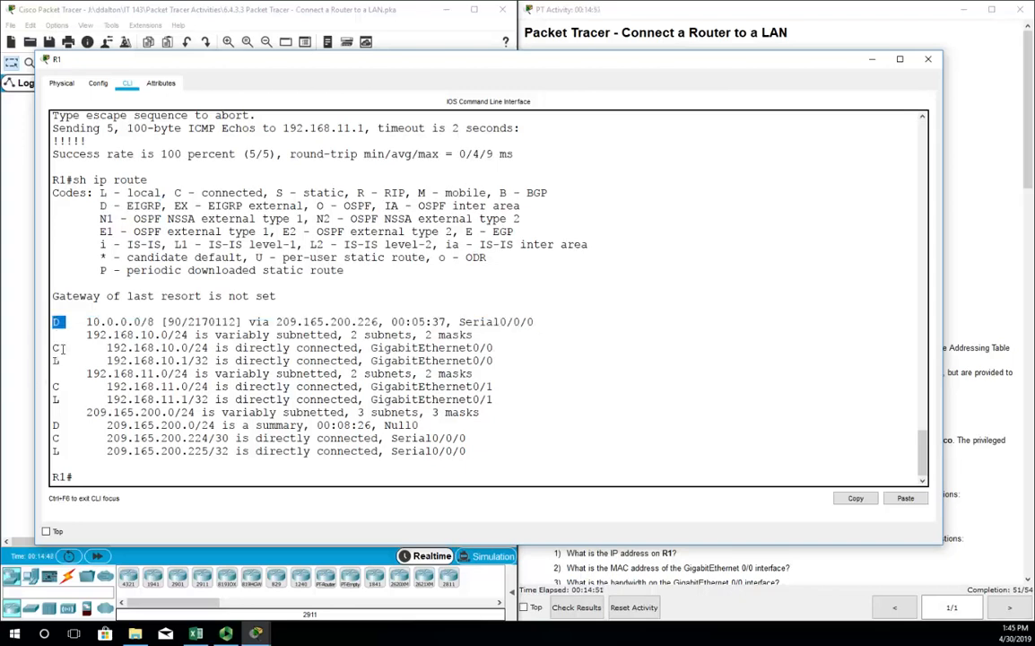
double_click(215, 193)
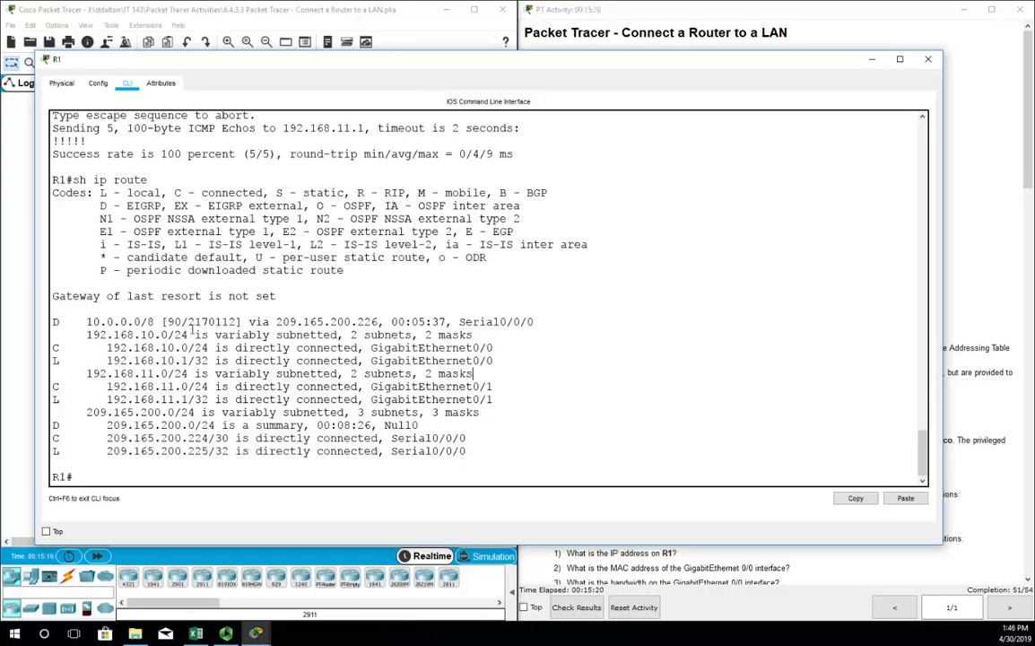
double_click(202, 321)
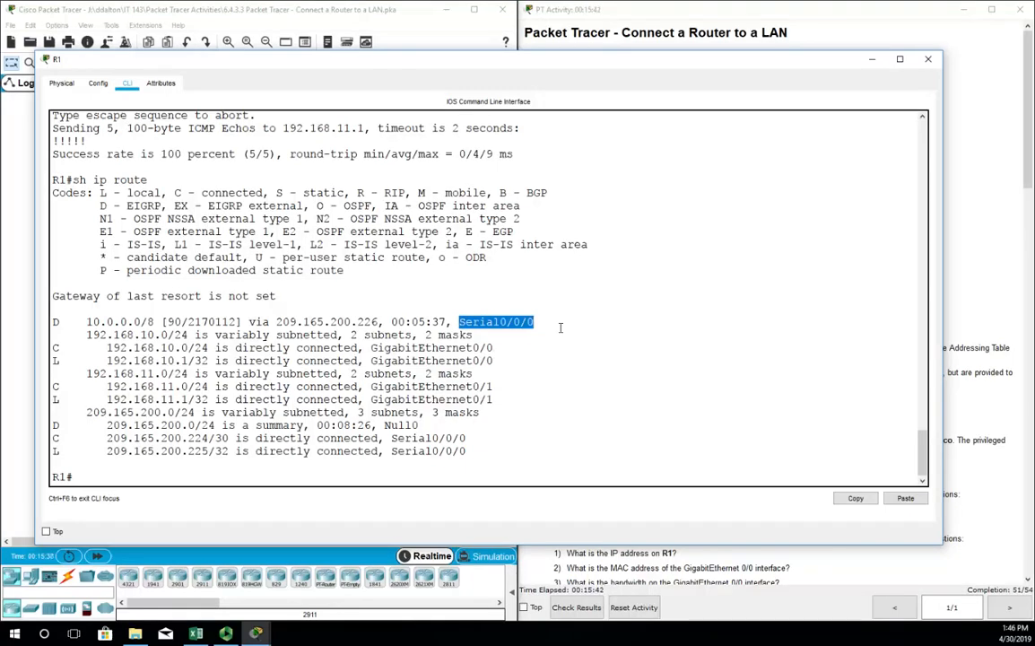
Step: Check the activity results, review the Assessment Items showing R2 startup config incorrect, and close
click(927, 59)
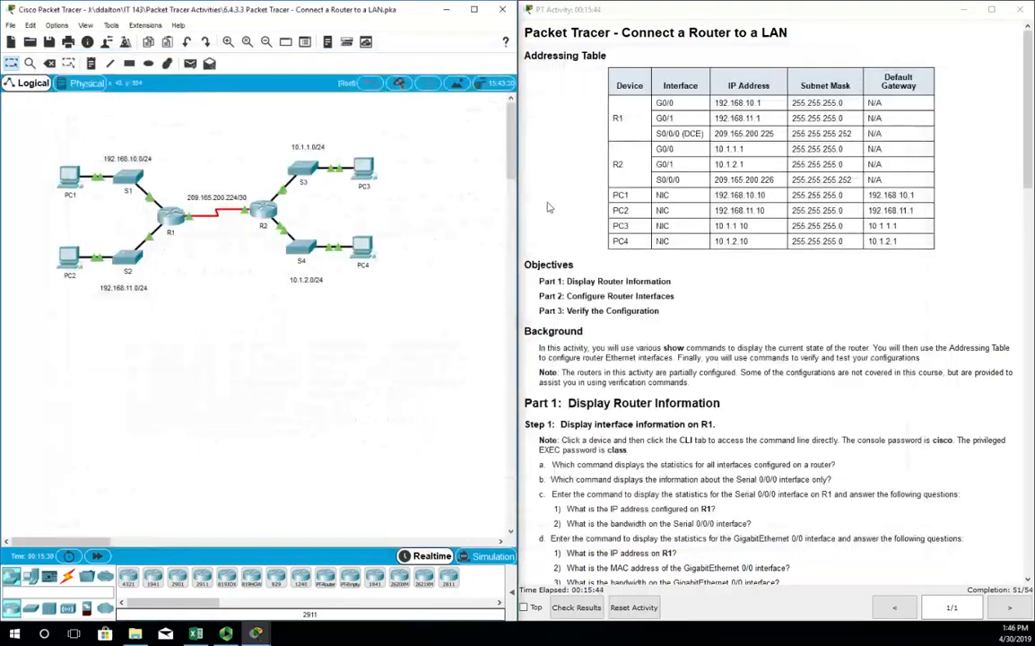
scroll(down, 3)
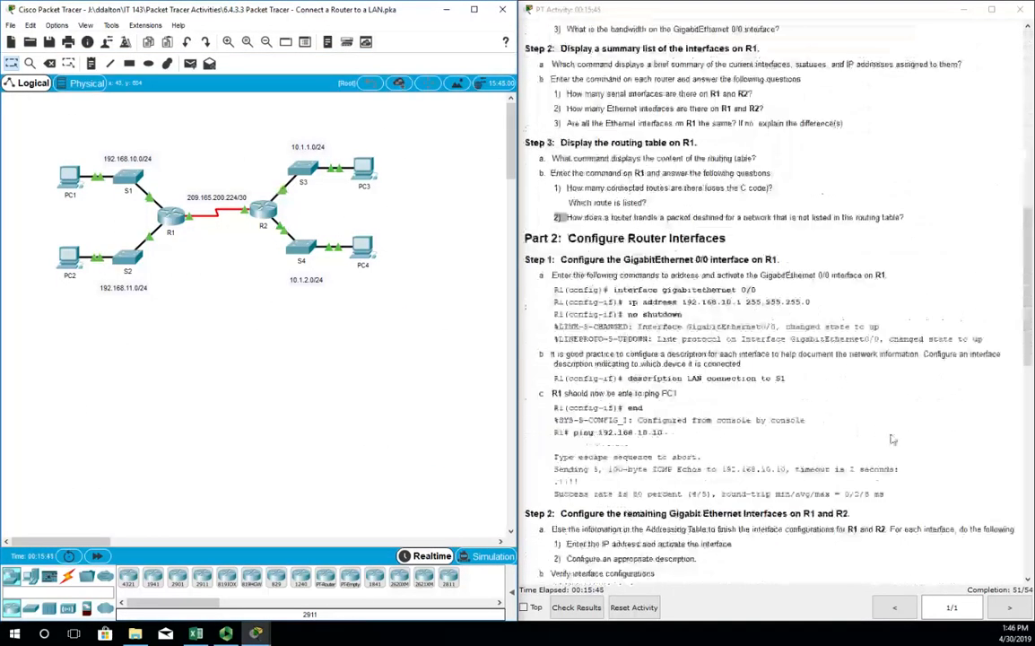
scroll(up, 3)
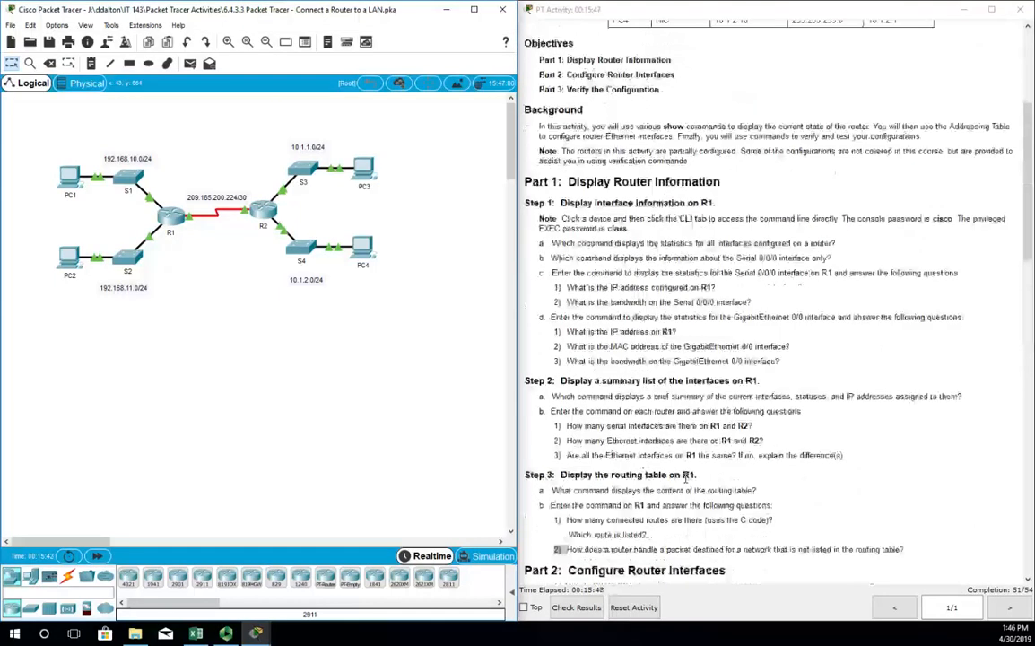
scroll(up, 3)
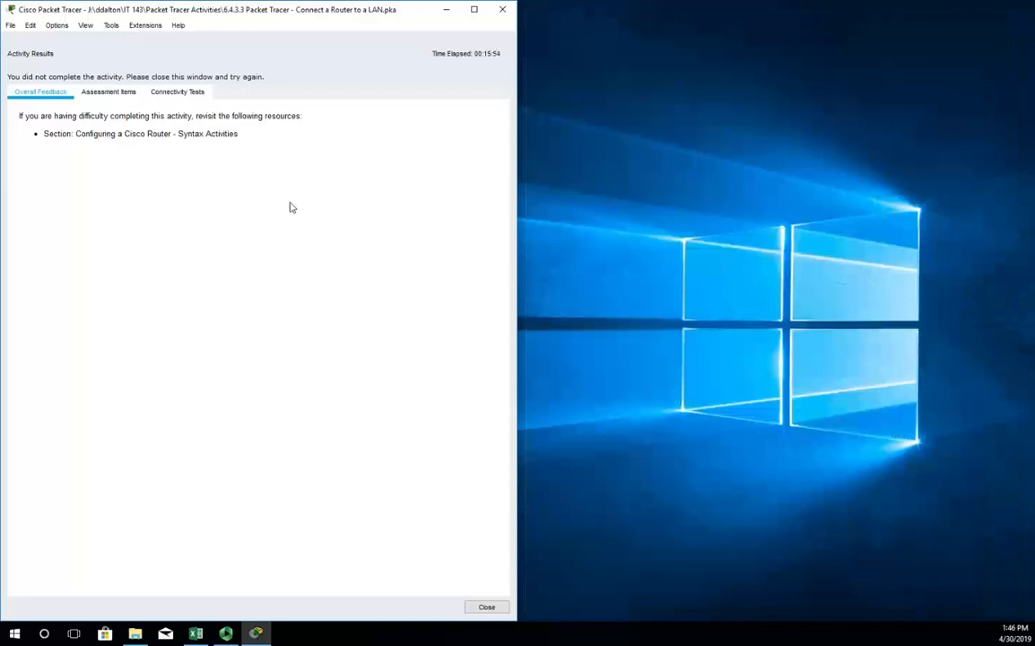
click(108, 91)
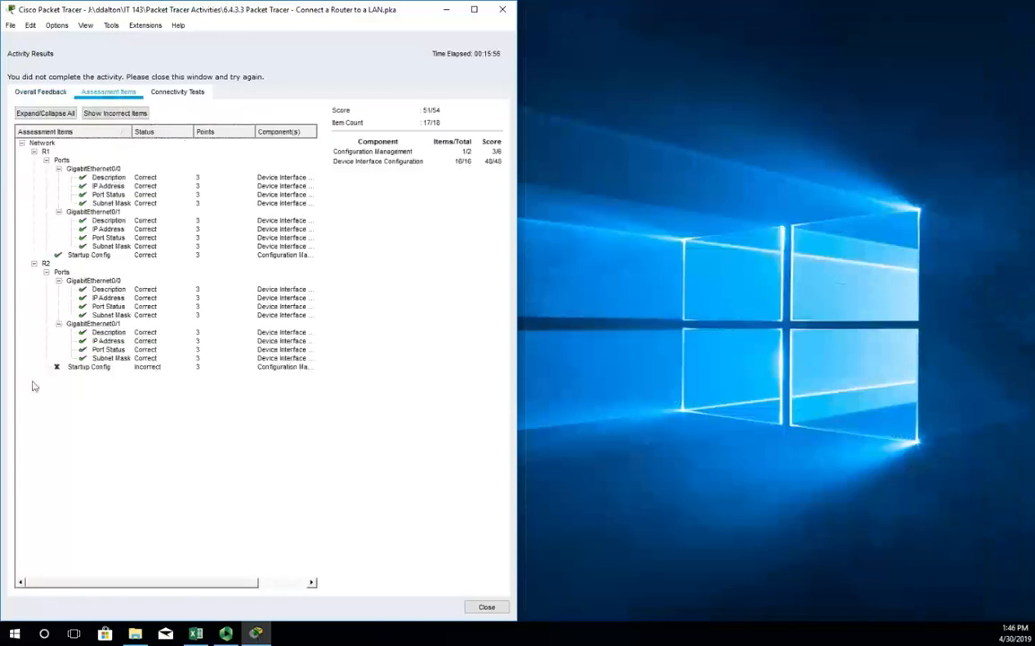
mouse_move(172, 389)
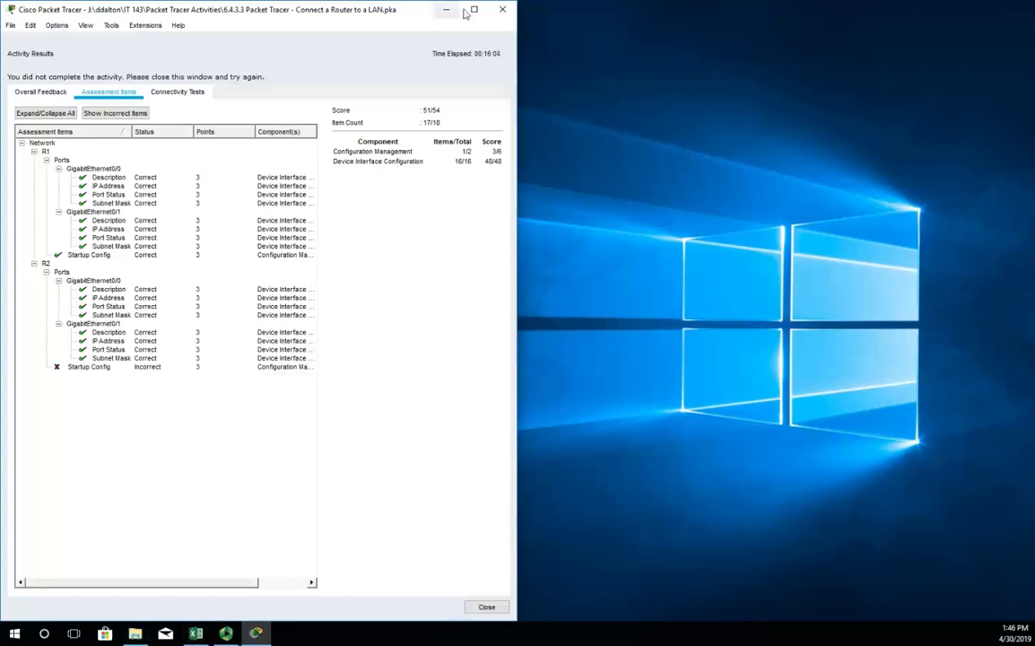
click(486, 606)
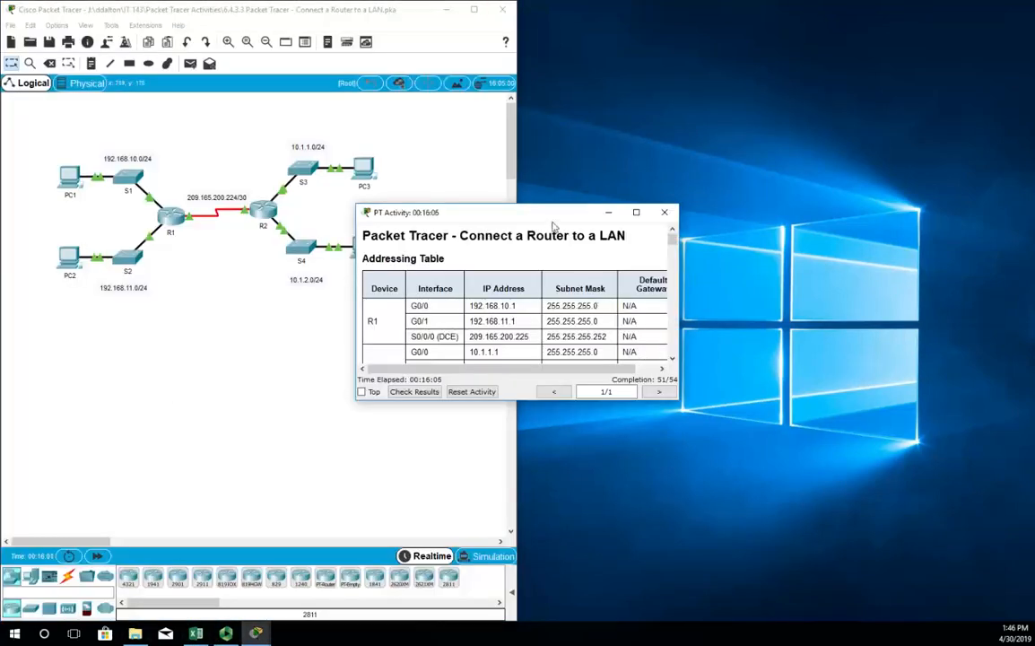
Step: On R2, run copy run start to save the startup configuration, then close the console
click(636, 212)
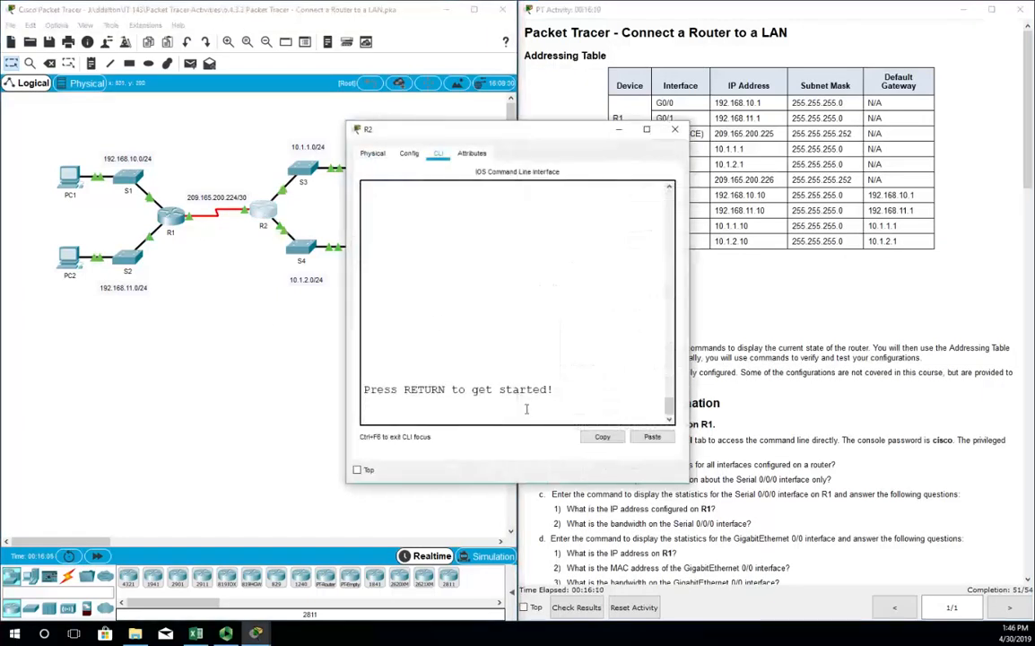
key(return)
text(en)
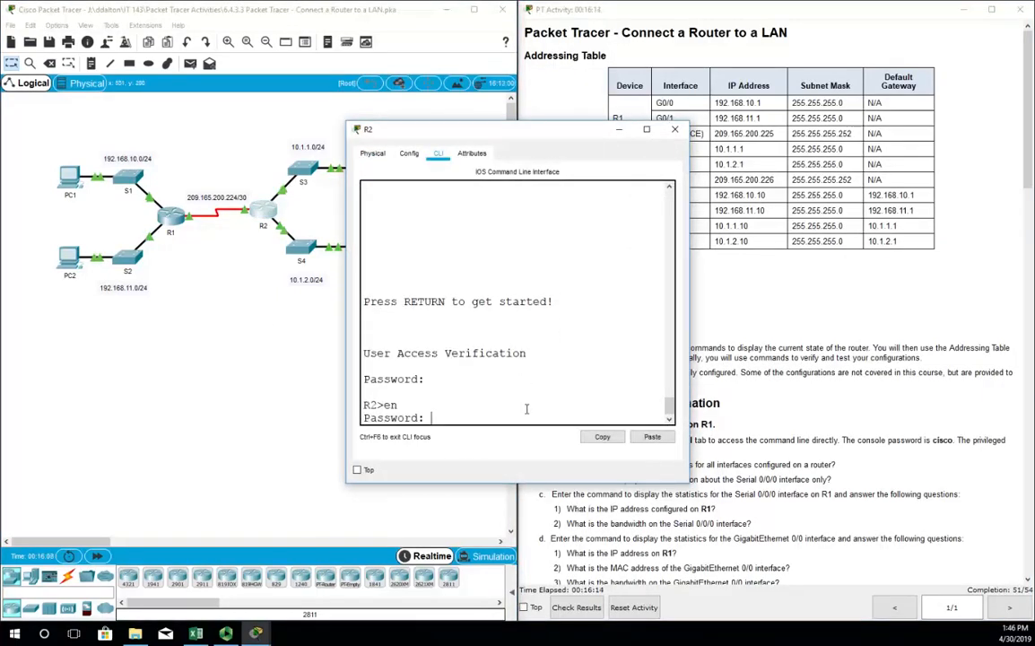
text(copy)
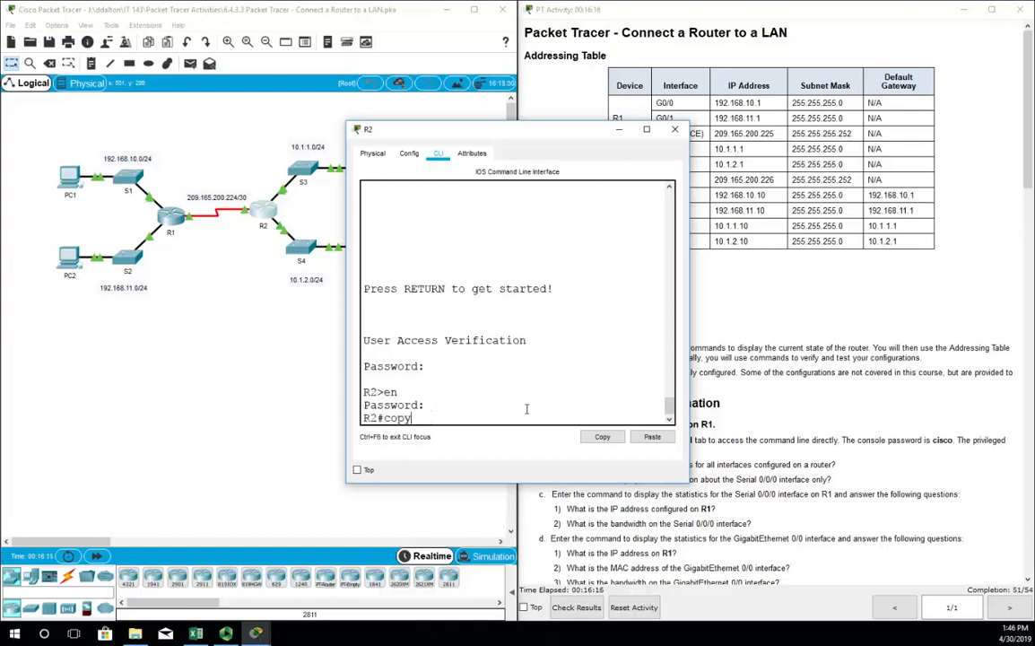
key(Return)
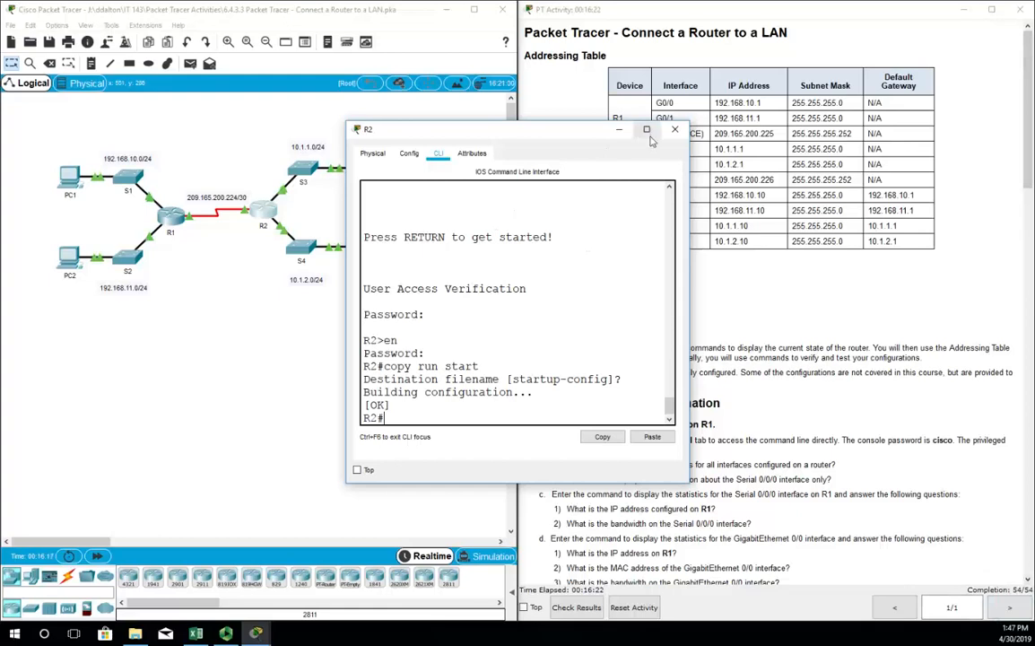
click(674, 129)
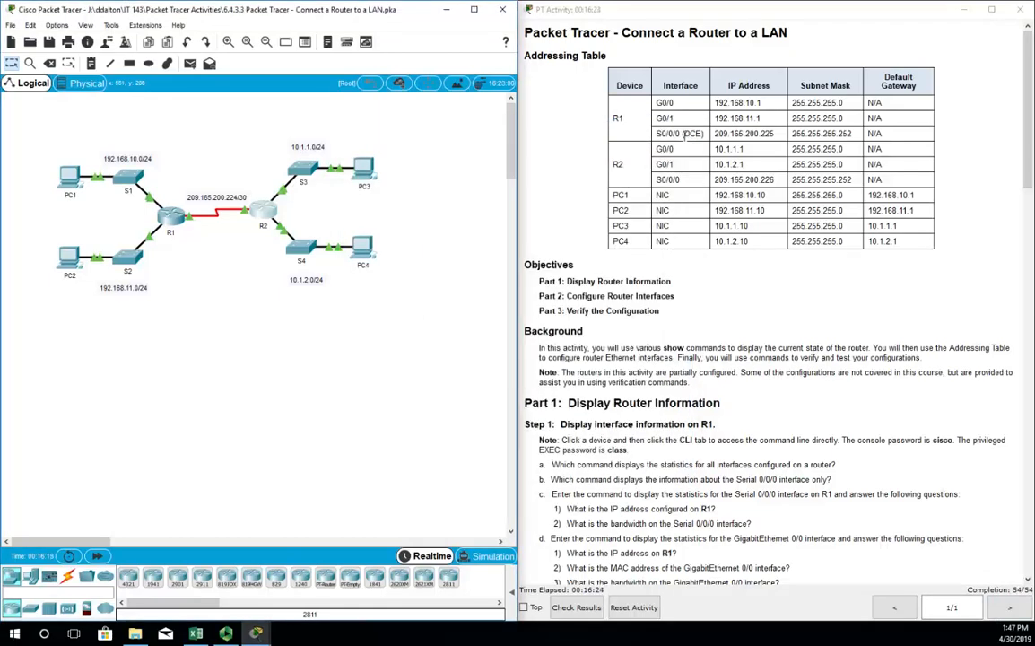